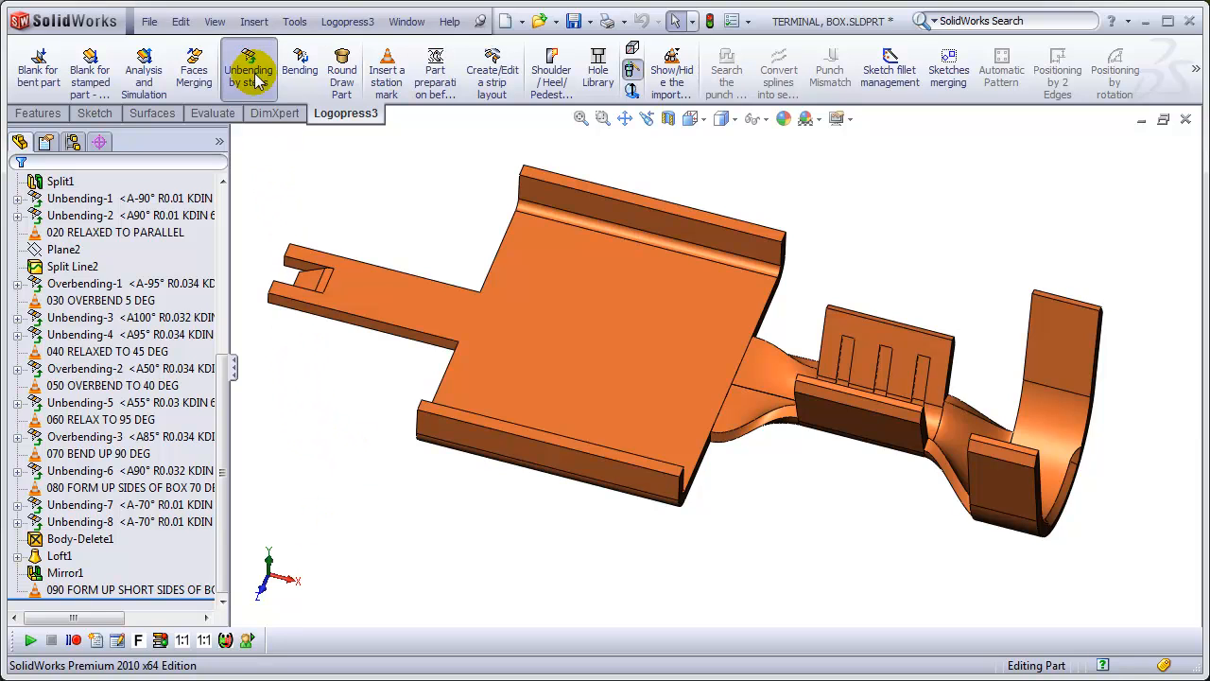
- Unbend the blank's two 90° side flanges with Unbending by steps, keeping the tab end fixed
click(249, 68)
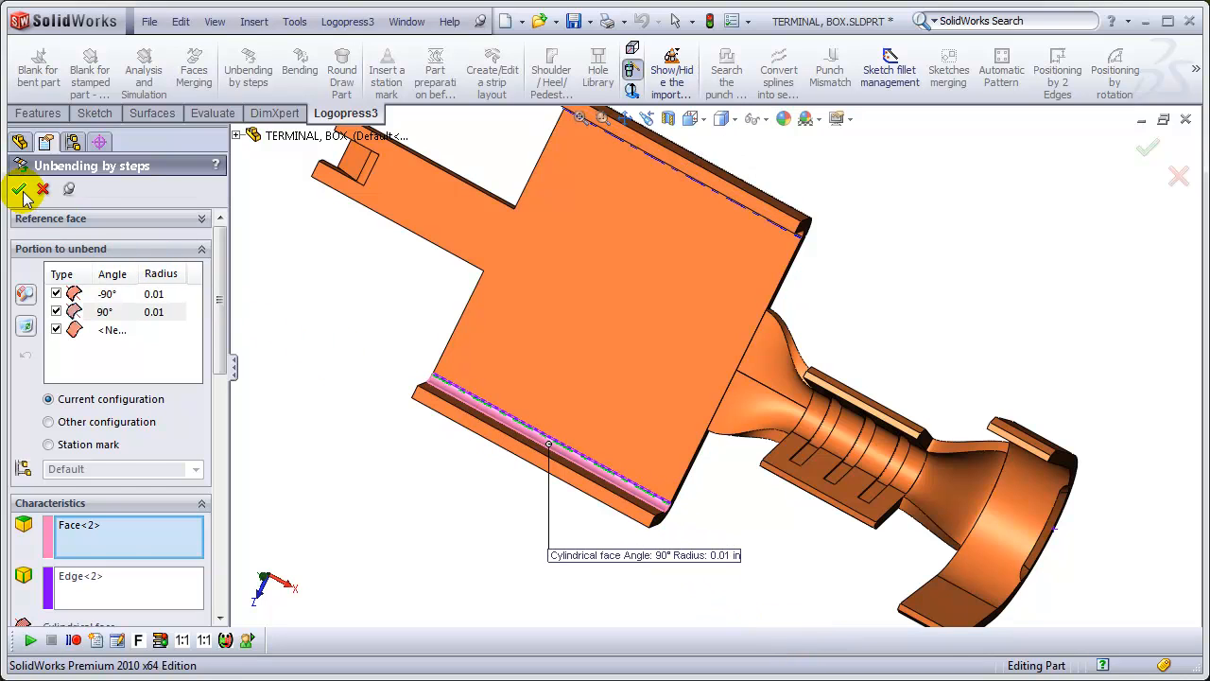
click(21, 192)
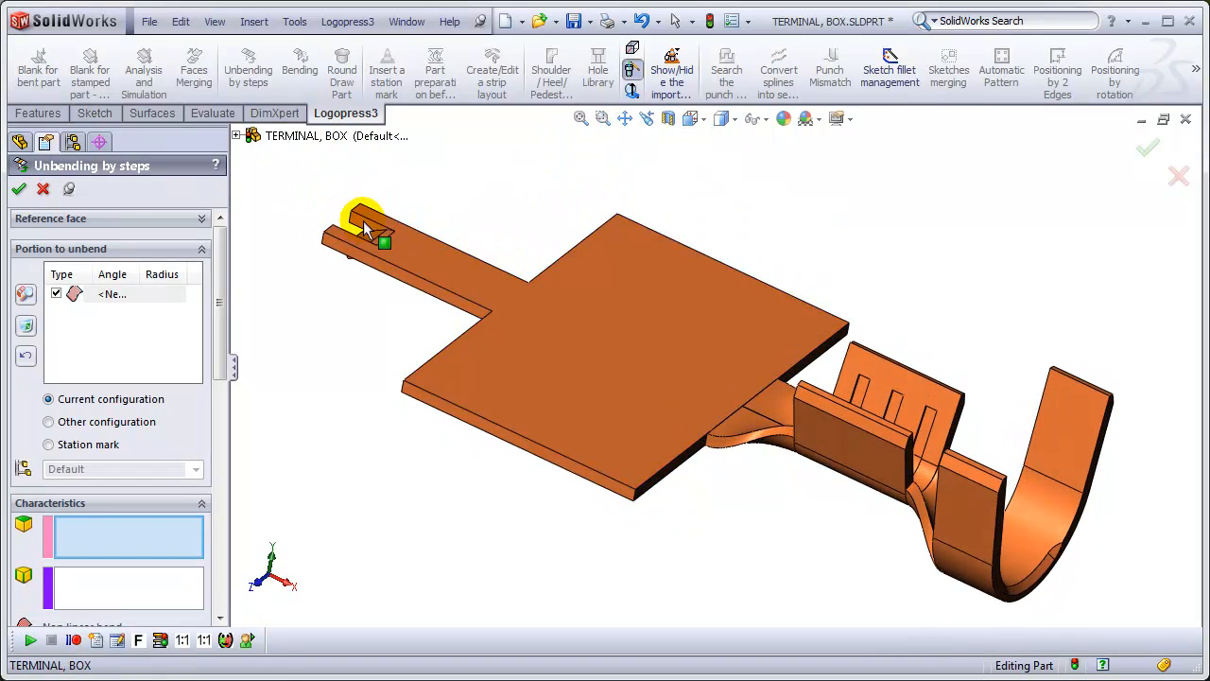
click(19, 189)
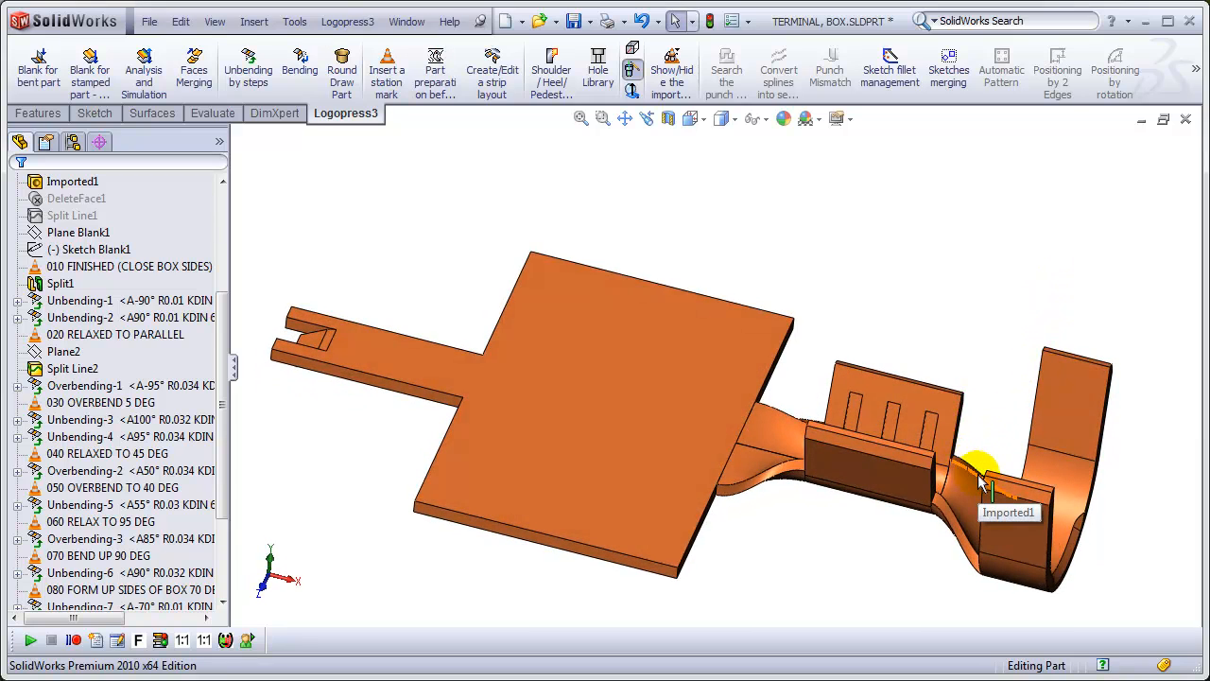
mouse_move(229, 461)
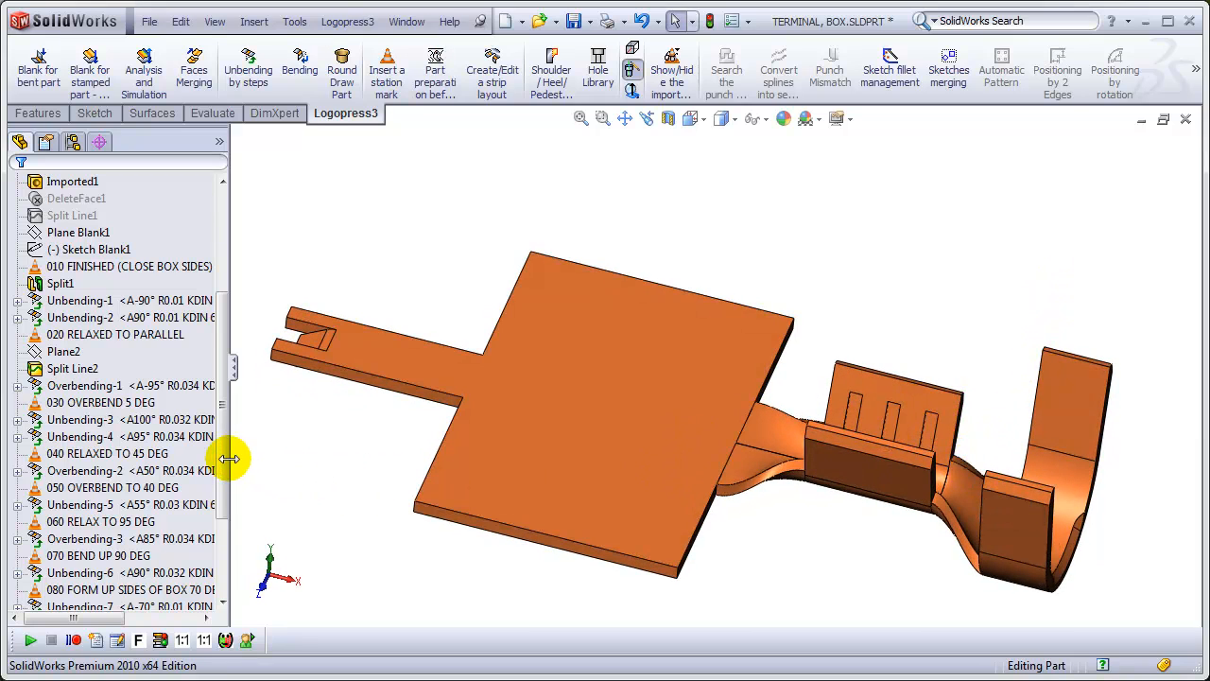
- Insert a station mark and name it '100 FORM UP CRIMP ENDS'
scroll(down, 3)
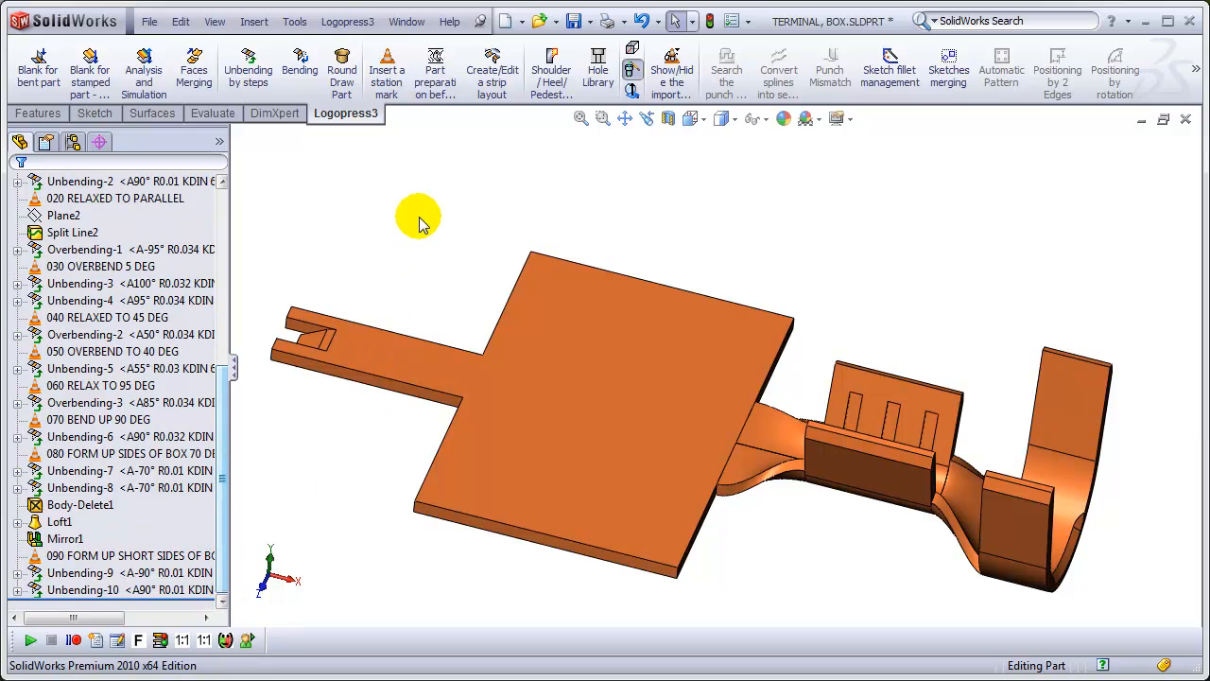
mouse_move(386, 68)
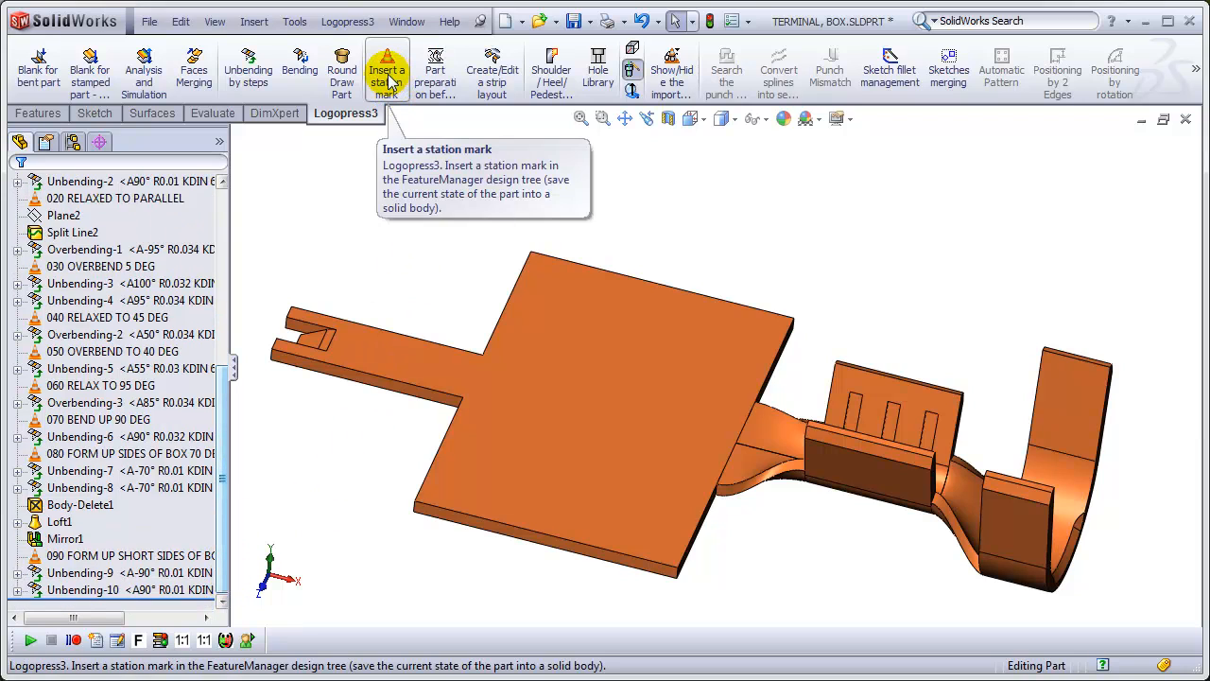
click(385, 69)
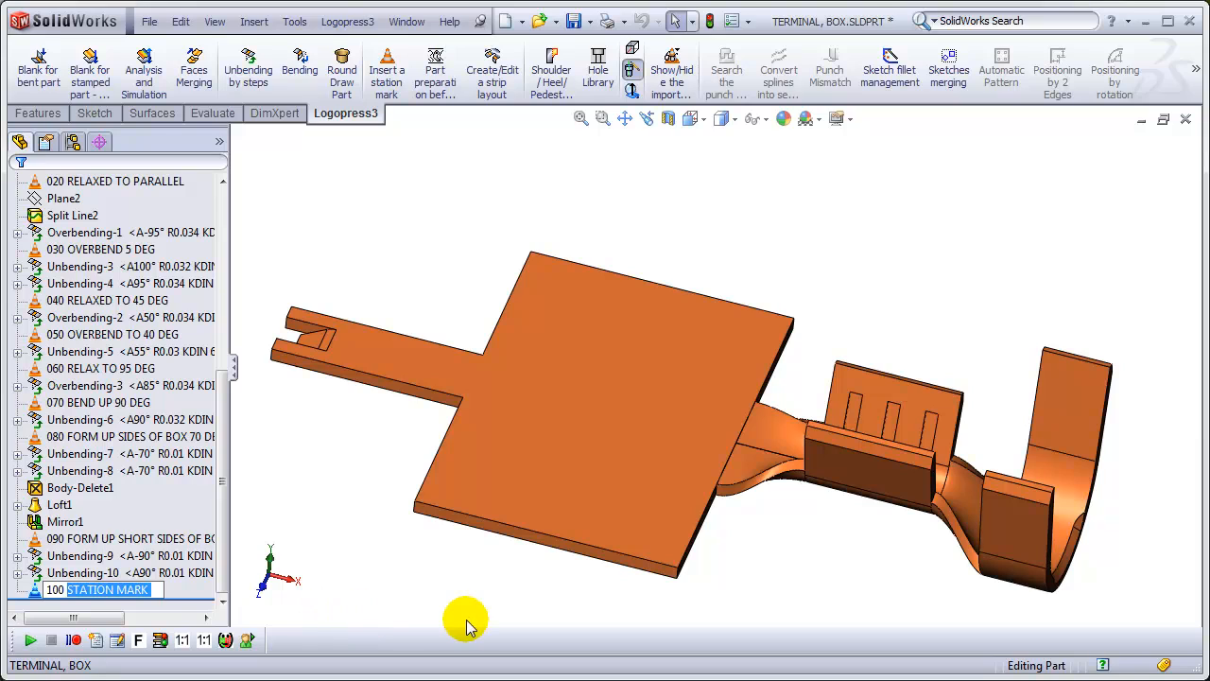
text(FORM UP U)
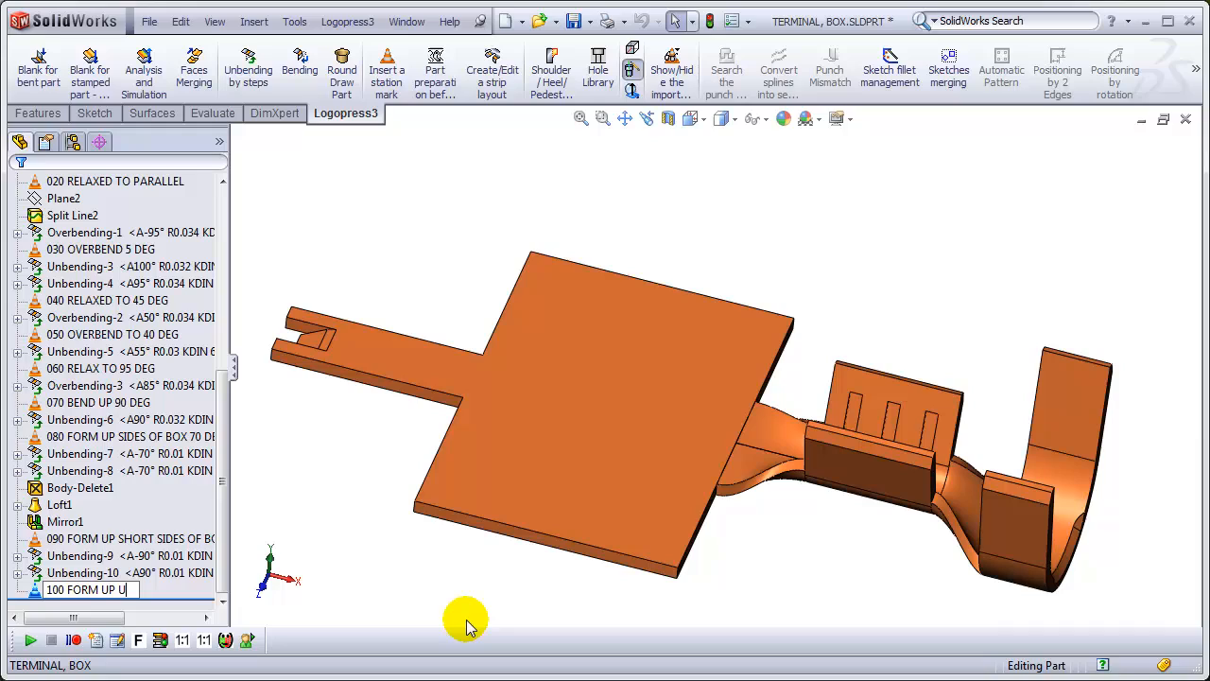
text(C)
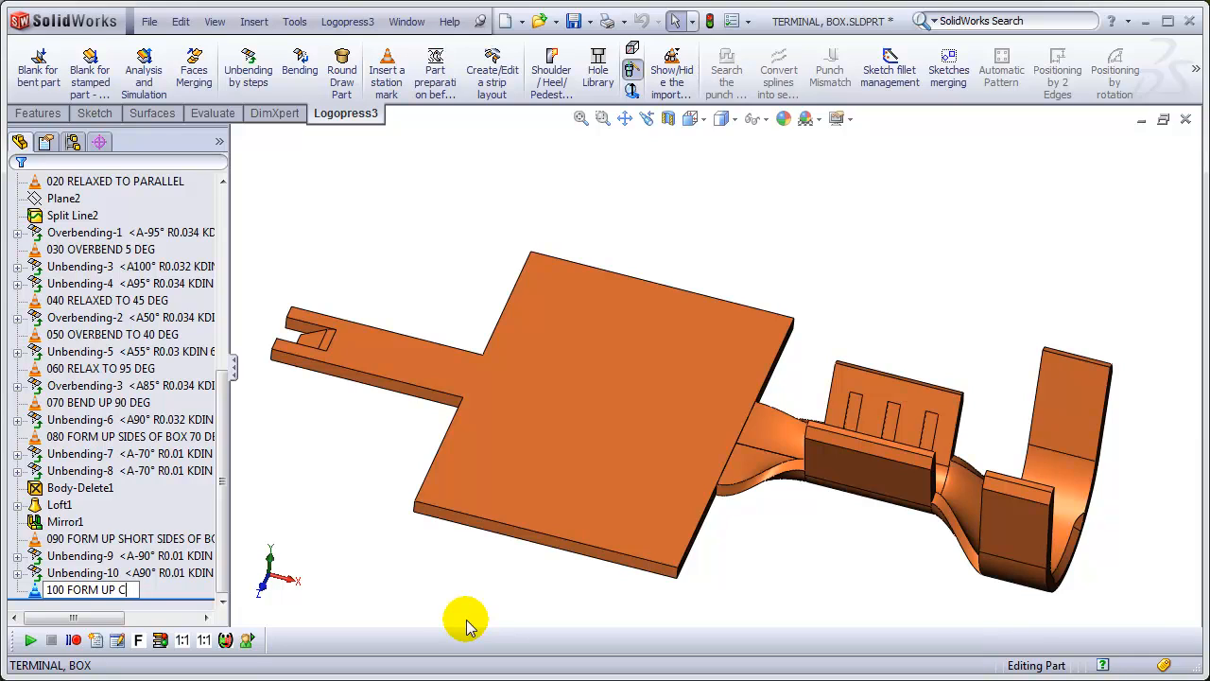
text(RIMP)
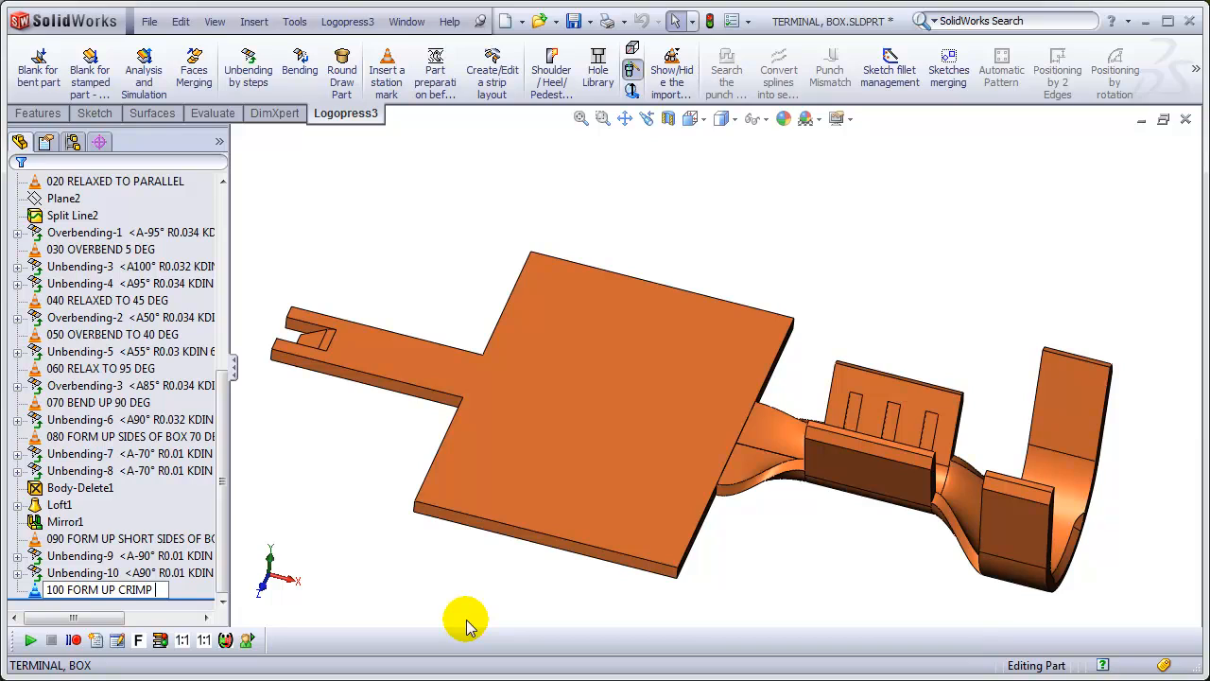
text(ENDS)
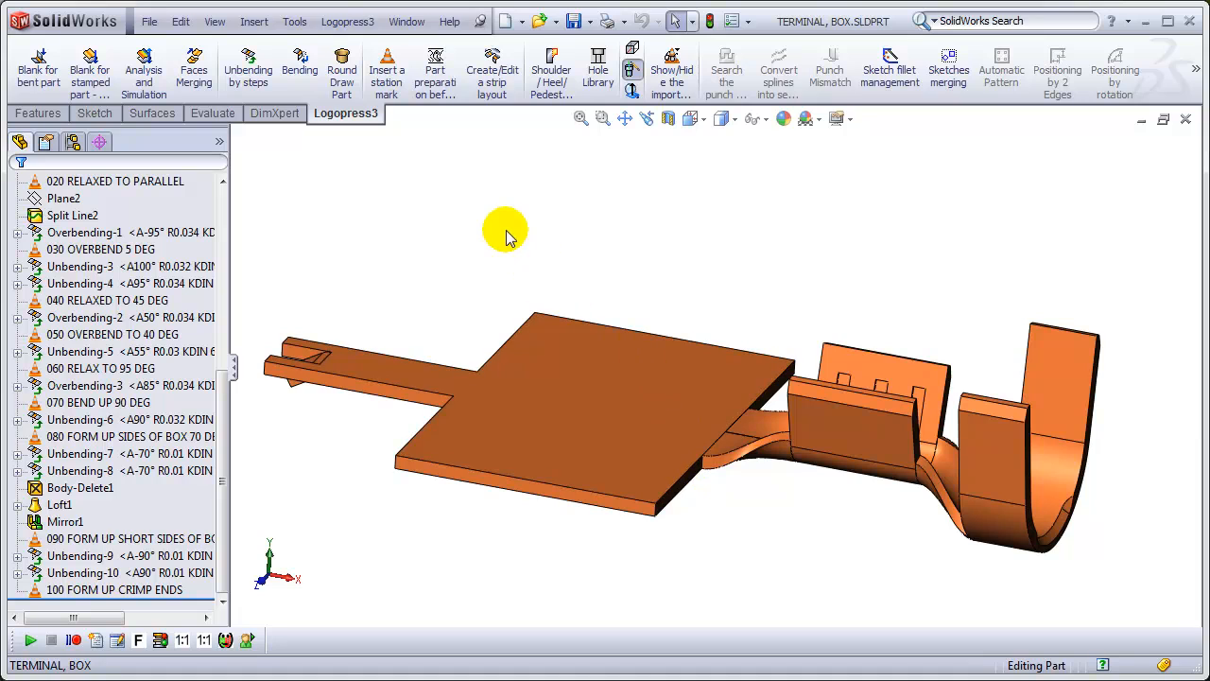
mouse_move(386, 291)
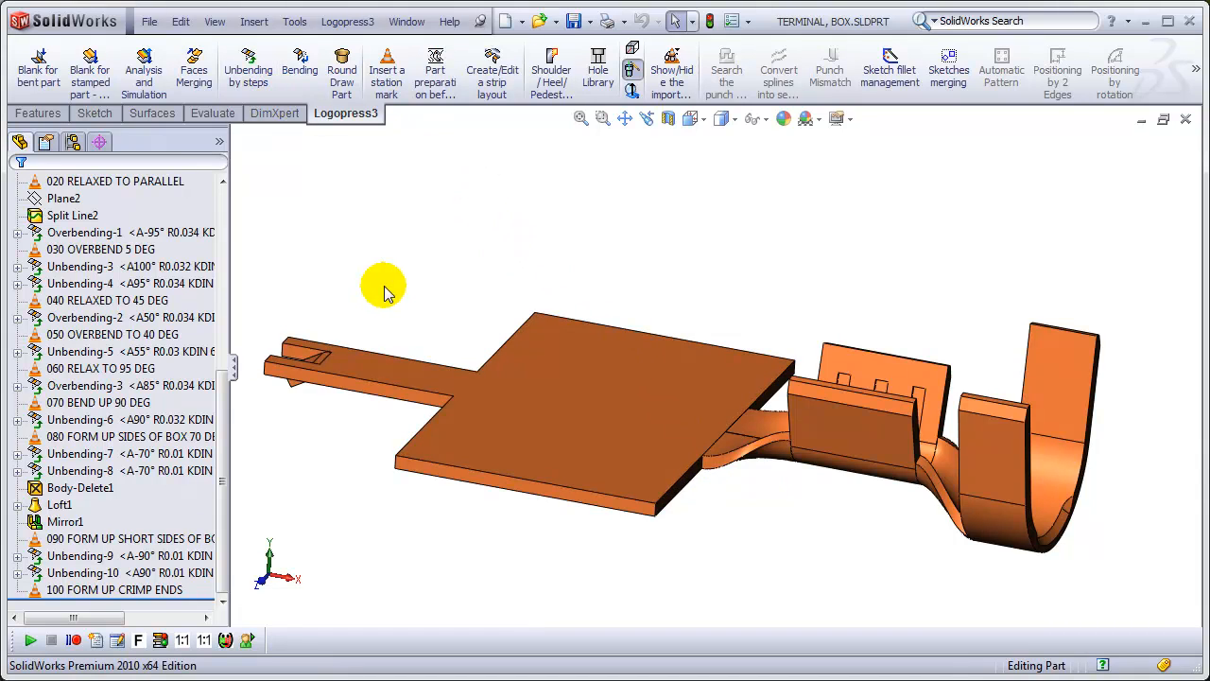
- Move the flat blank body -0.027 in along X with Move/Copy Bodies
right_click(382, 288)
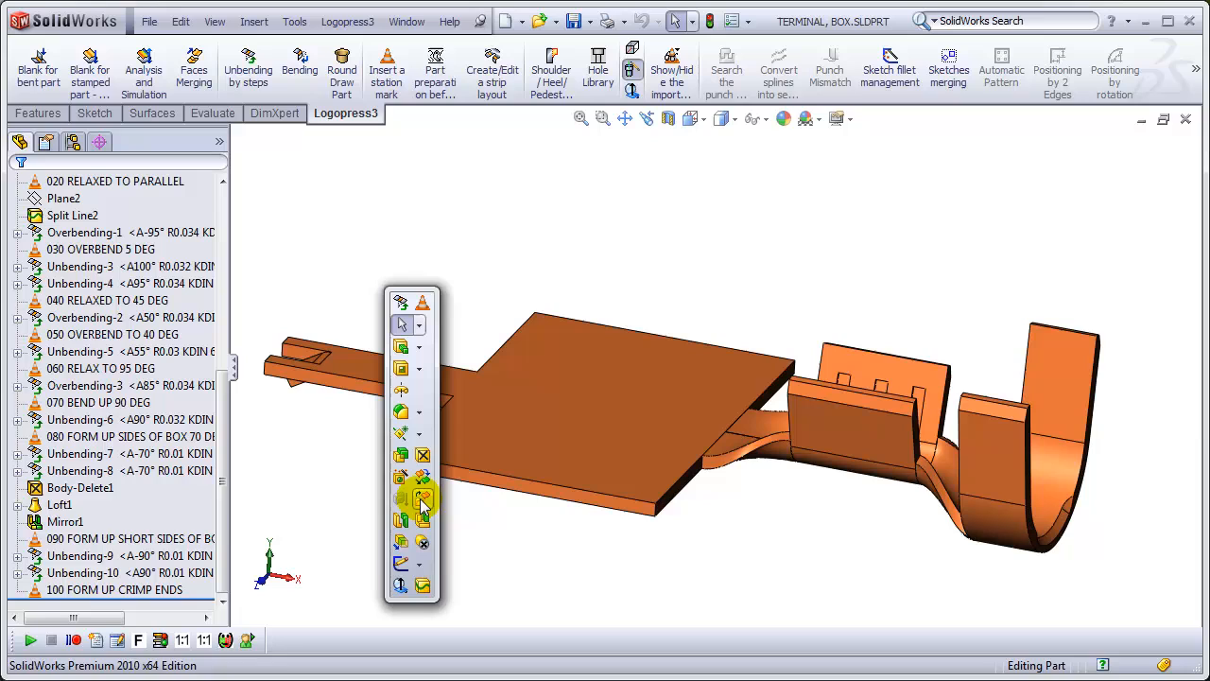
mouse_move(422, 488)
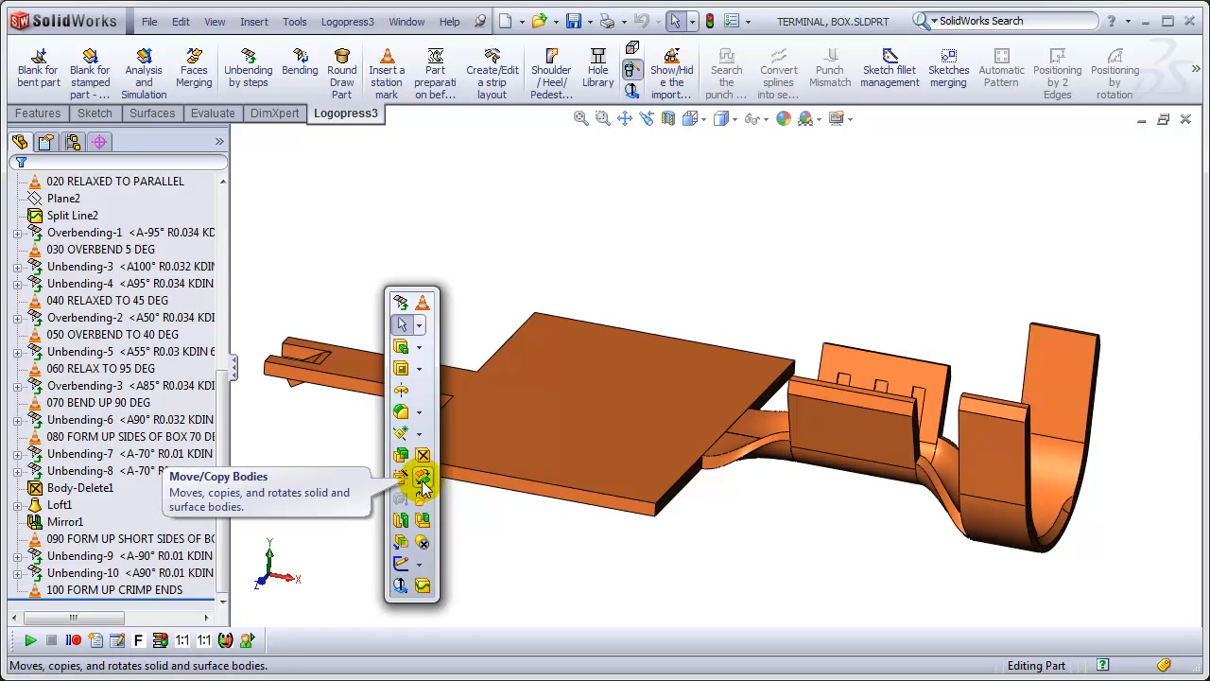
click(423, 477)
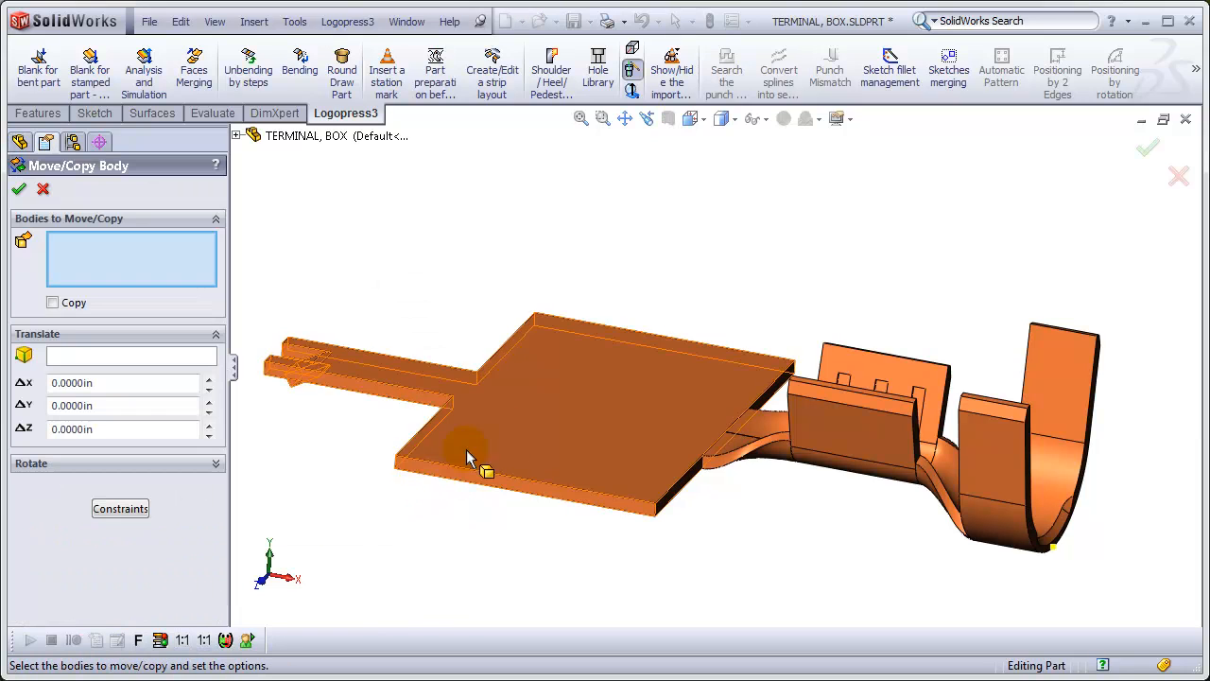
click(472, 449)
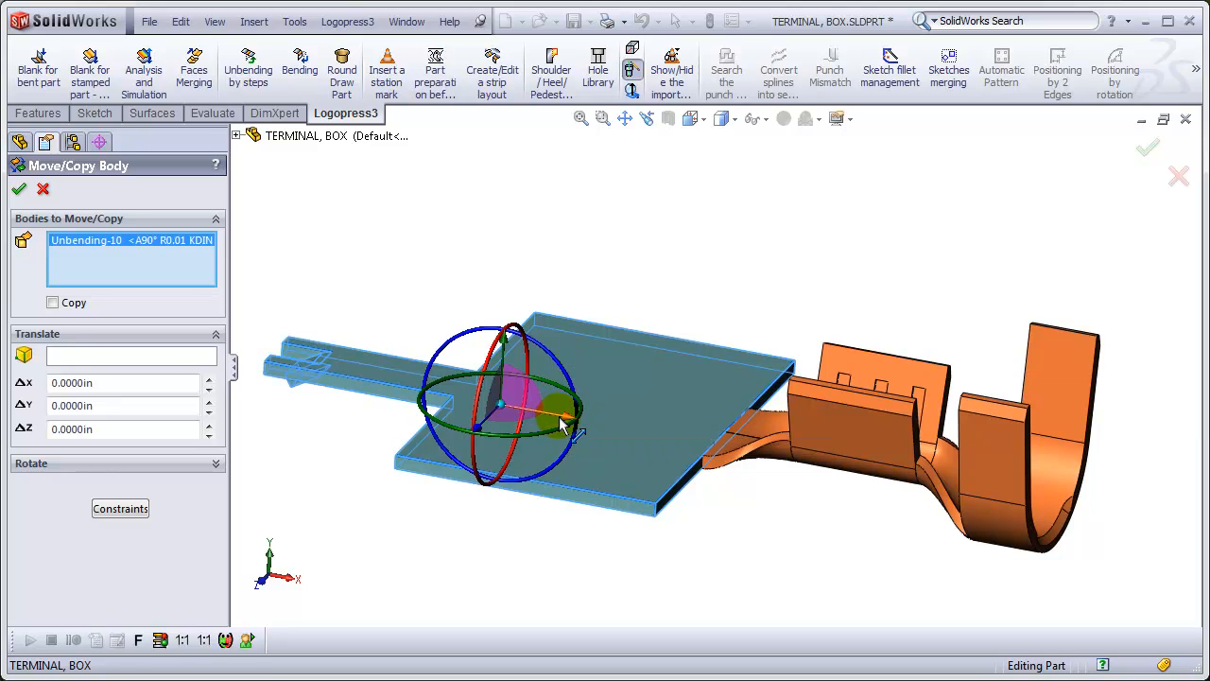
drag(558, 416, 472, 409)
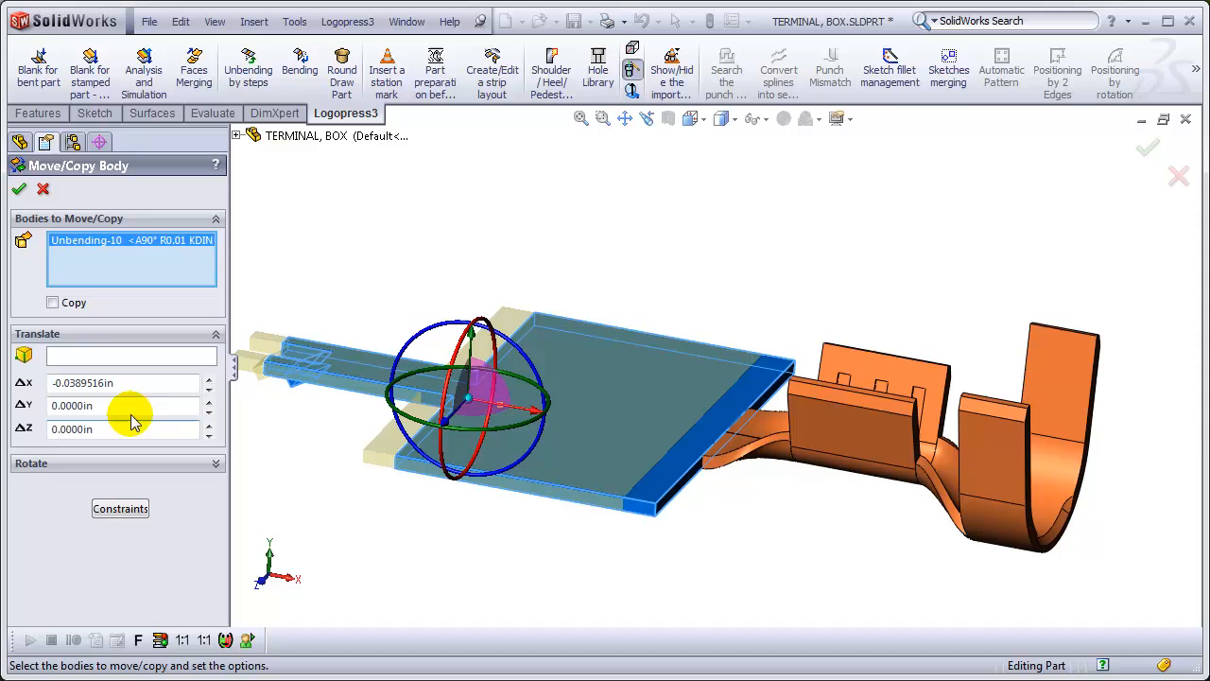
triple_click(123, 382)
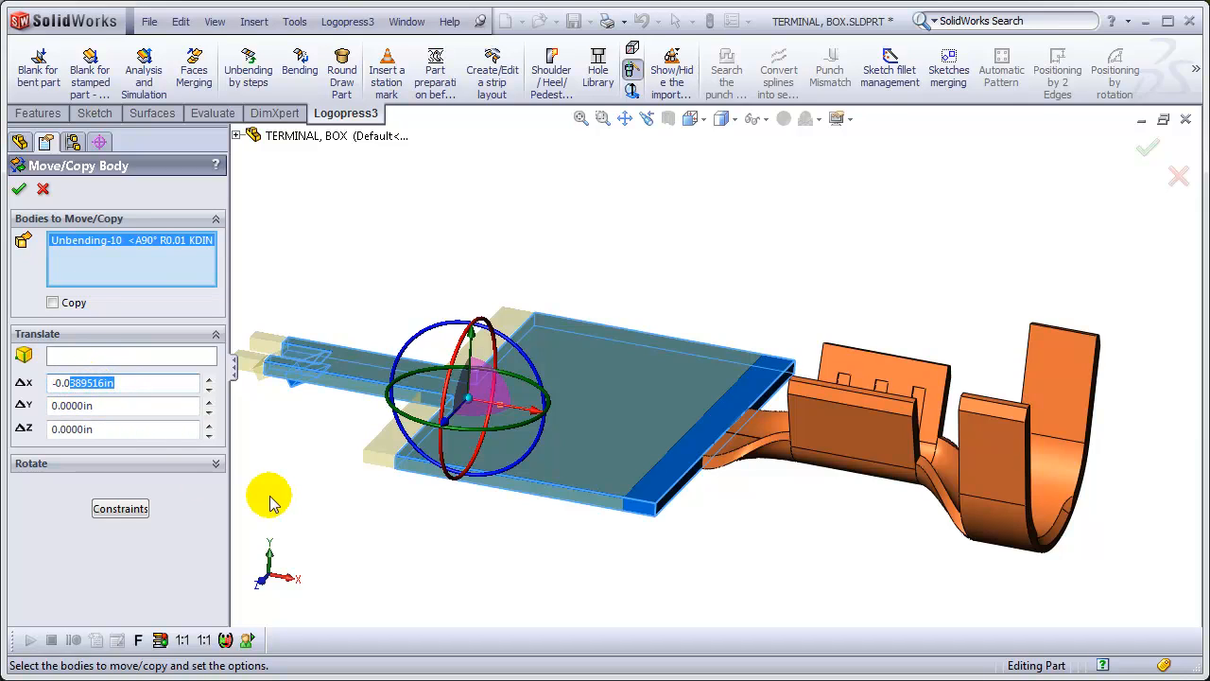
text(-0.0270)
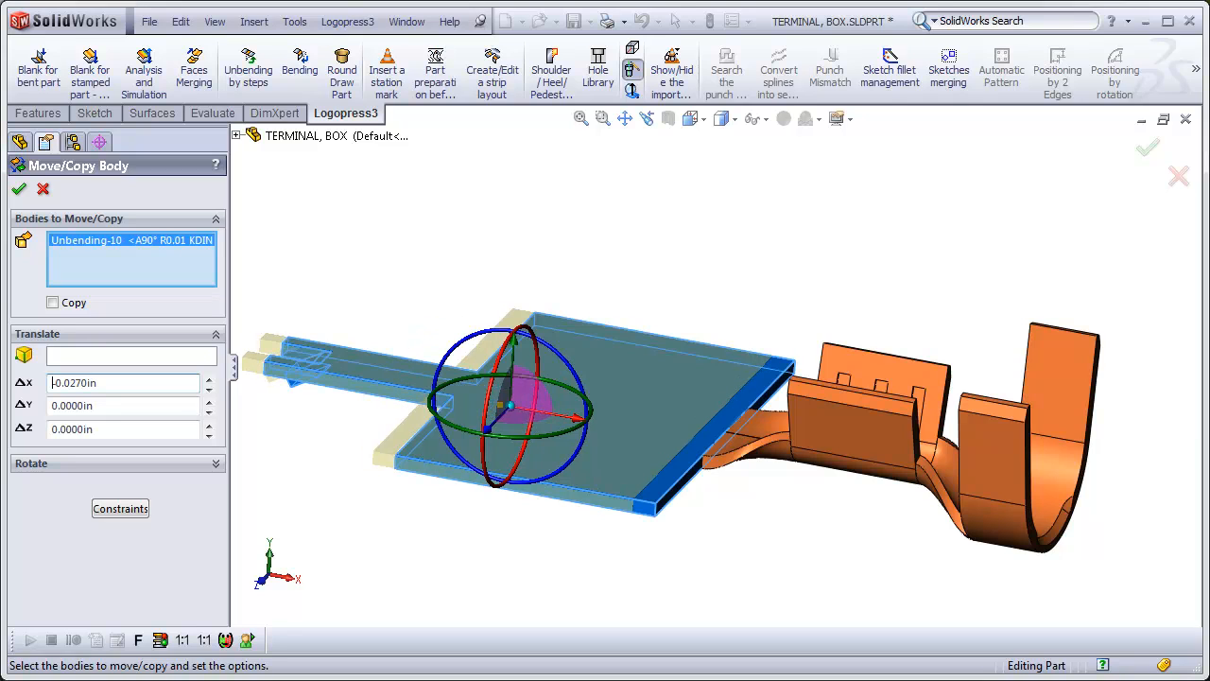
mouse_move(274, 576)
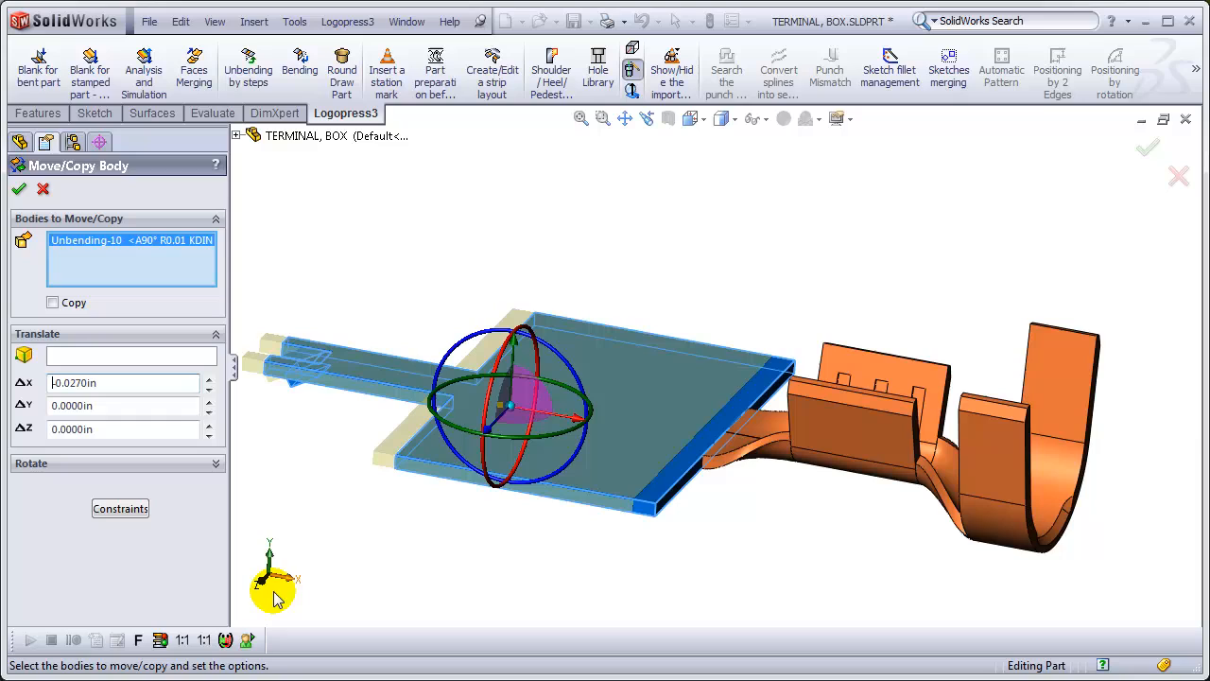
click(123, 404)
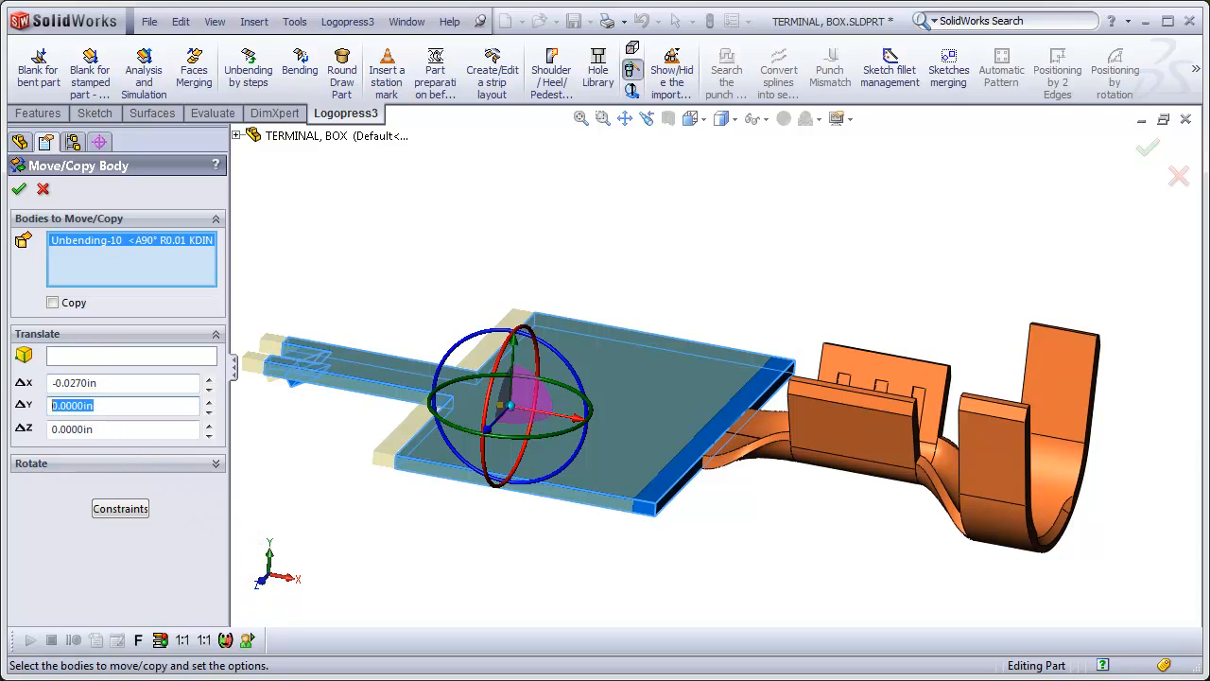
text(-)
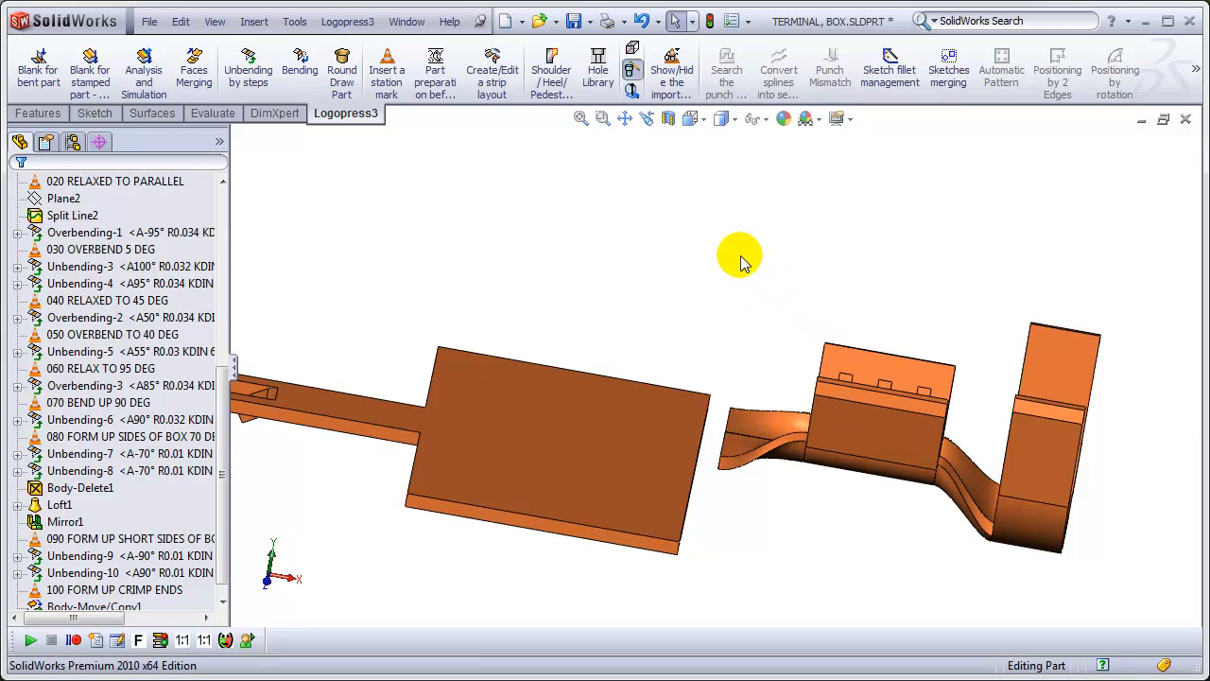
- Delete the Loft1, Mirror1 and Split1[3] transition bodies
right_click(740, 260)
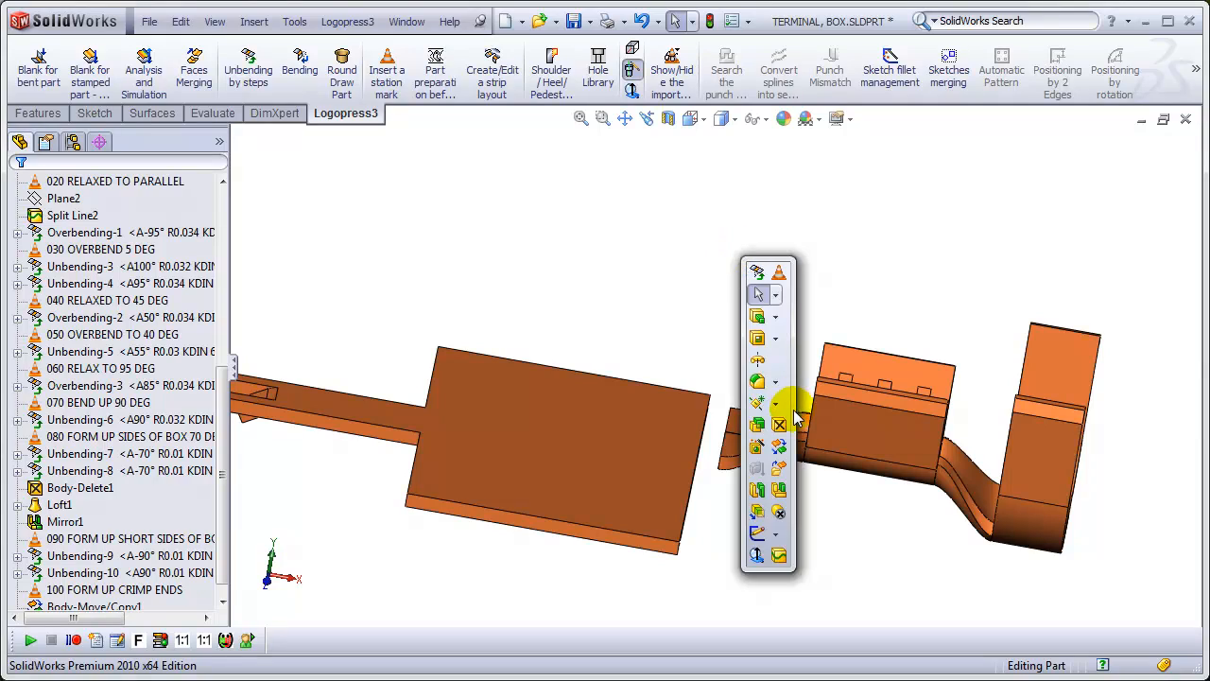
click(757, 423)
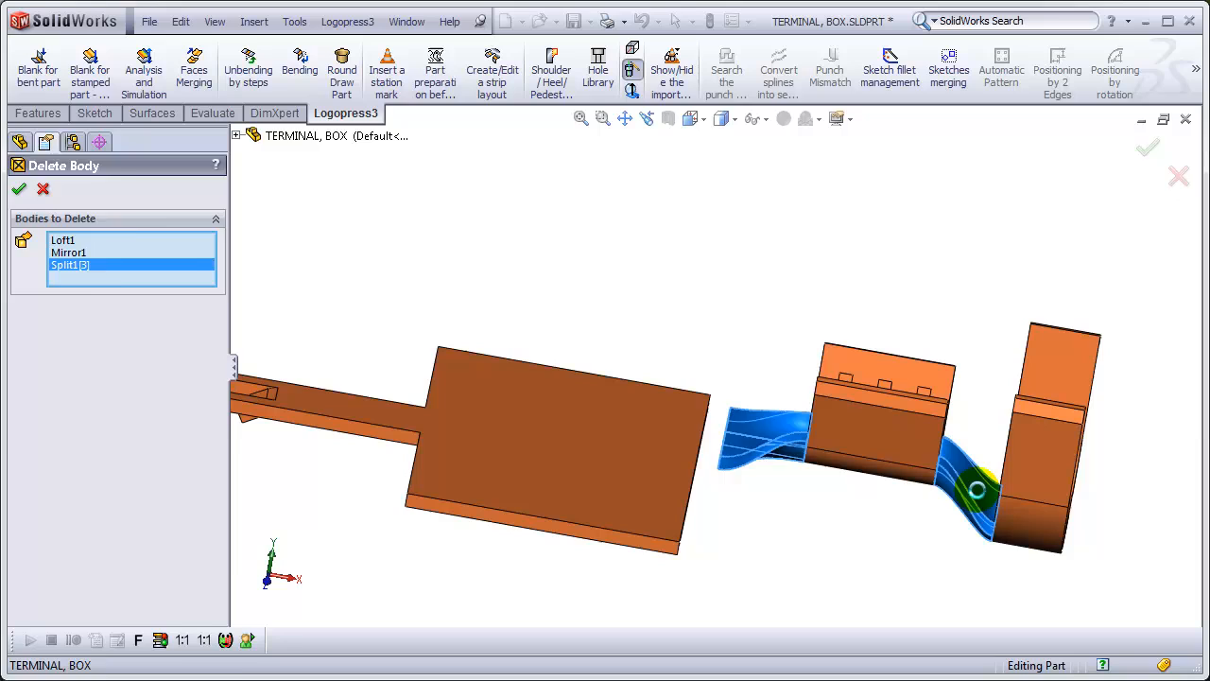
click(19, 188)
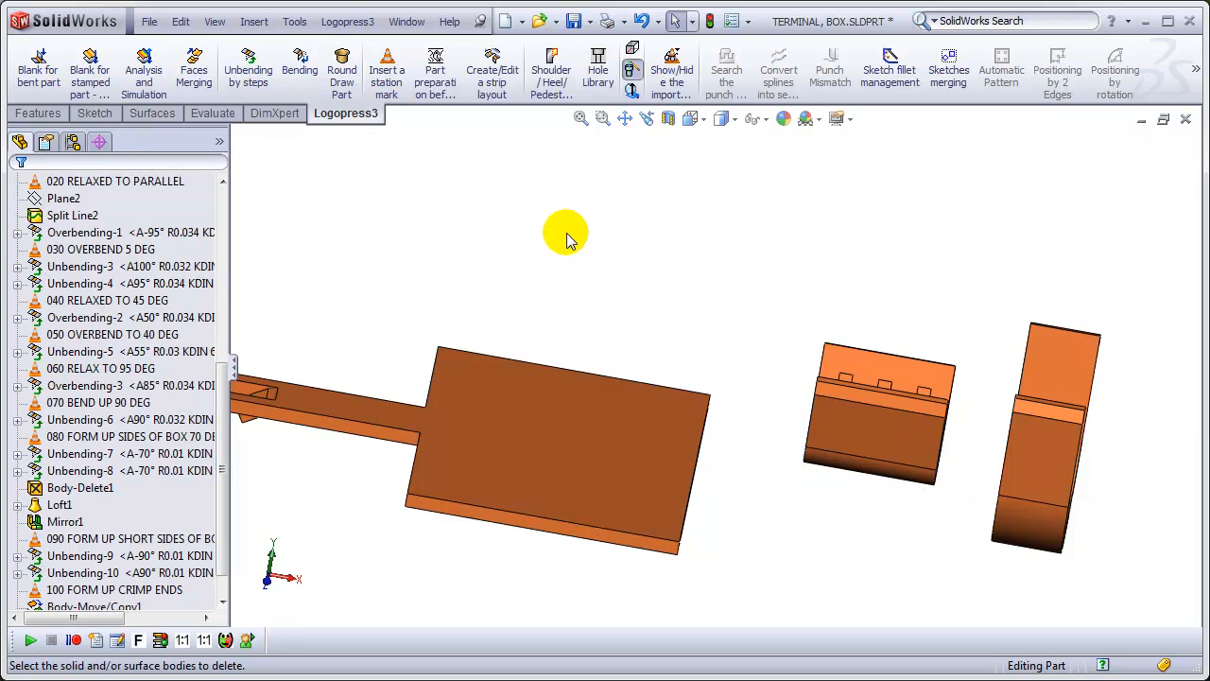
mouse_move(517, 180)
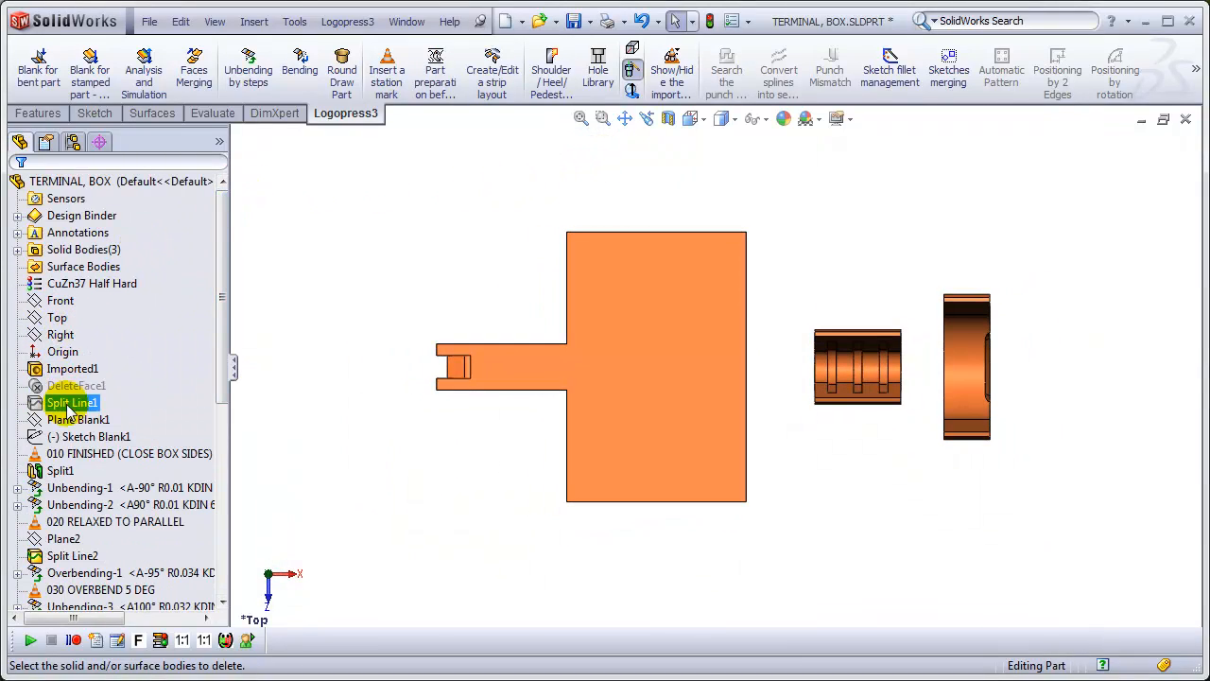
- Select Split Line1 and briefly show, then hide, its sketch
click(90, 435)
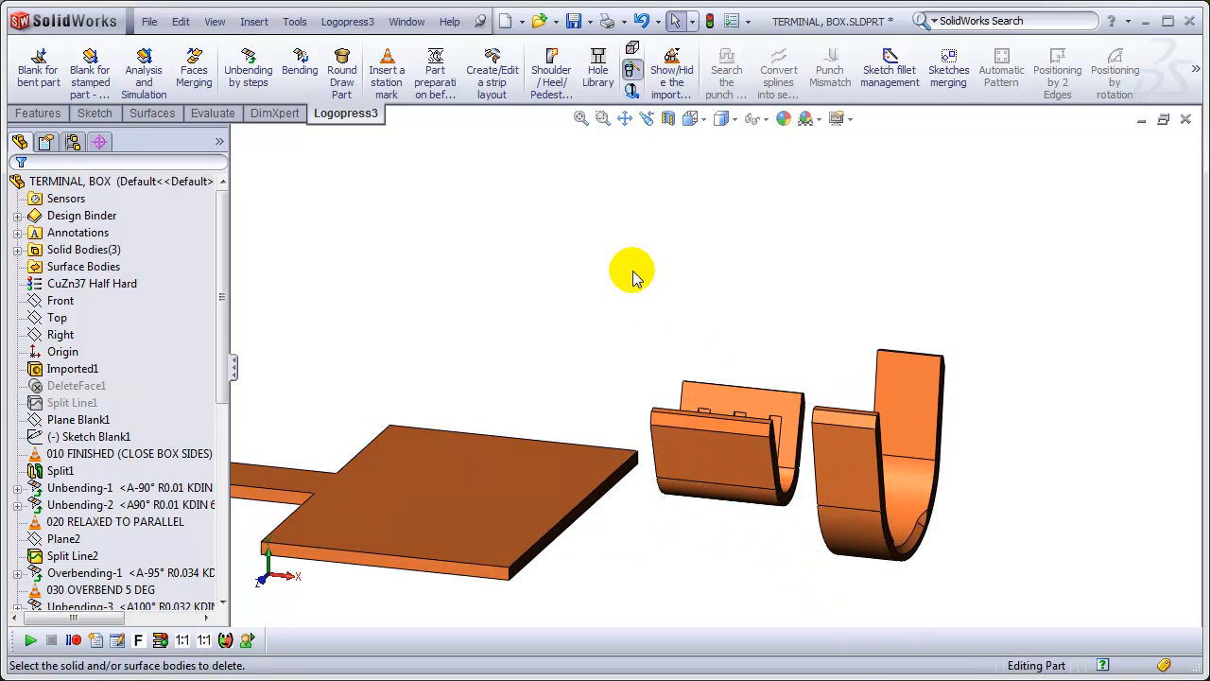
click(89, 435)
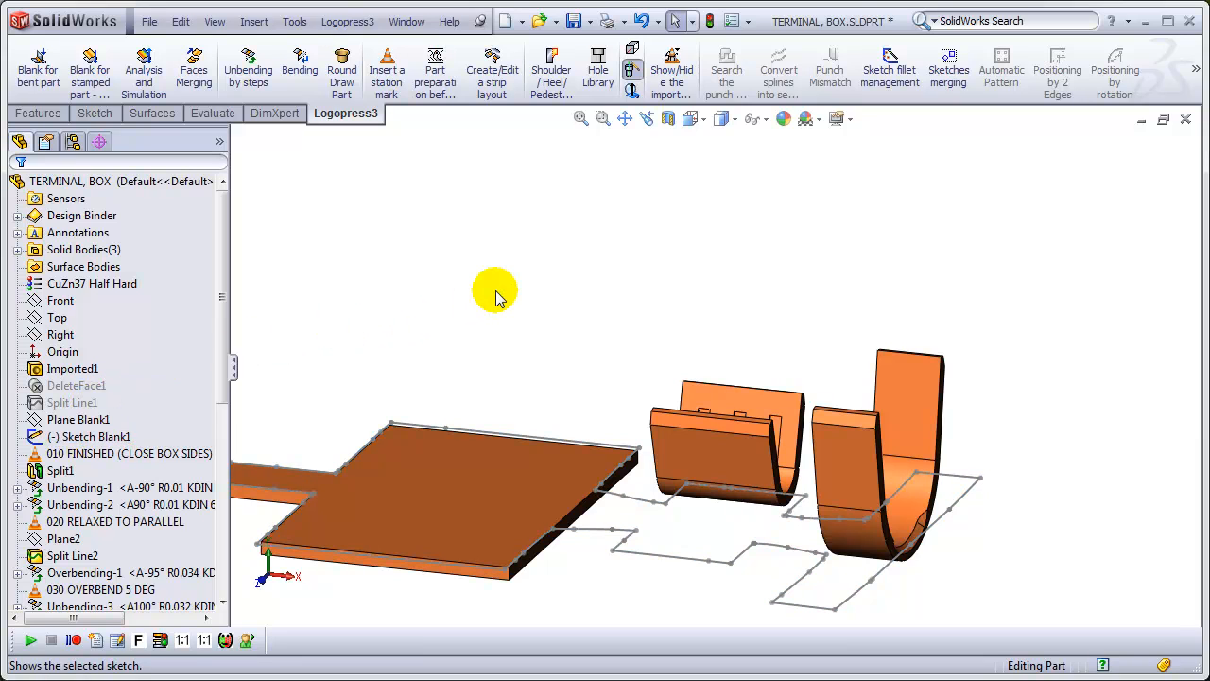
click(92, 436)
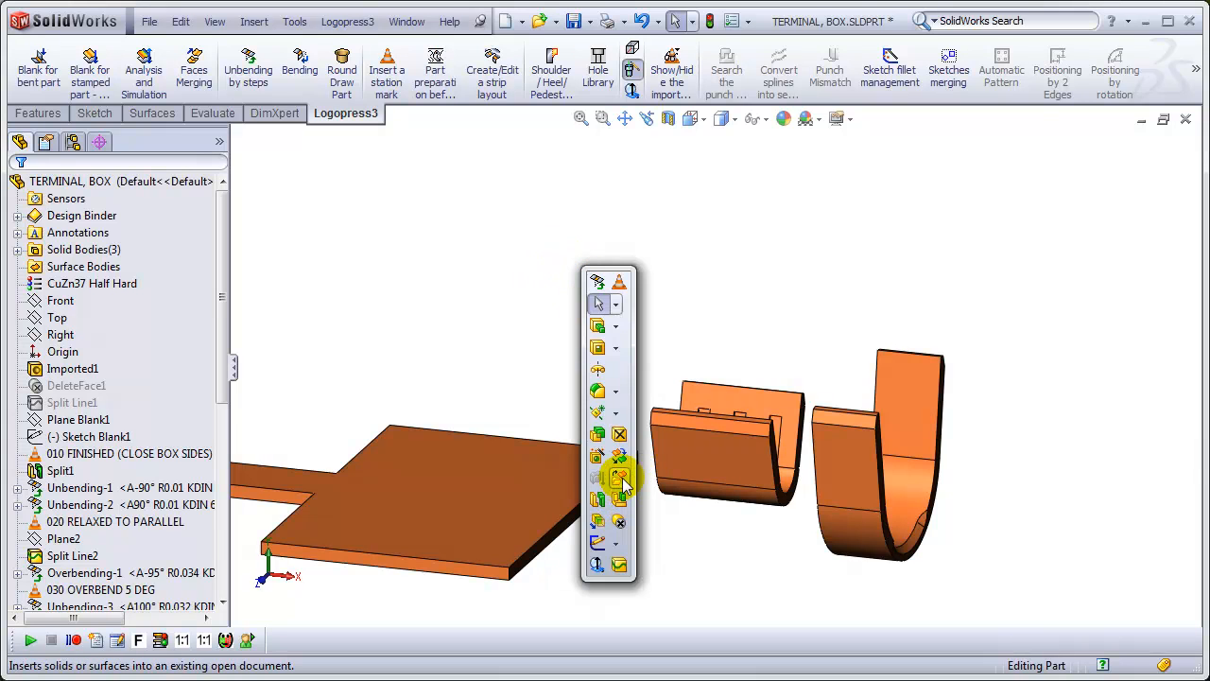
- Move the middle crimp body -0.025 in X and -0.05 in Y, then inspect it
click(619, 477)
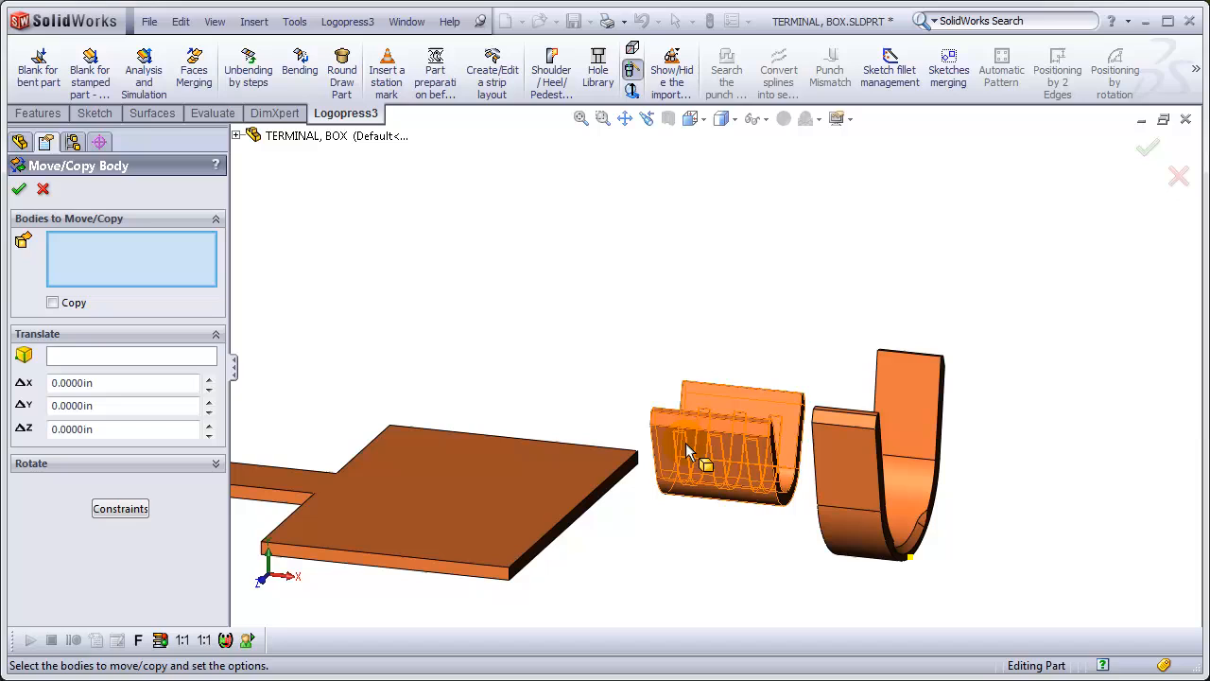
click(726, 452)
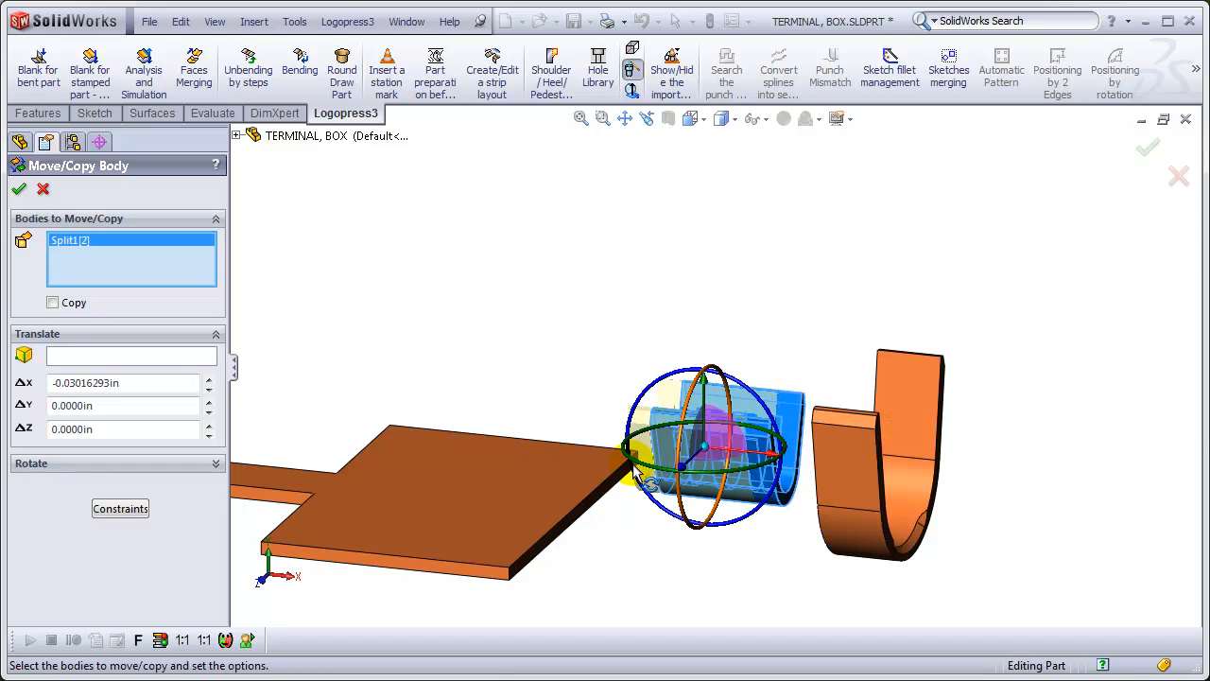
triple_click(123, 383)
text(-0.0250)
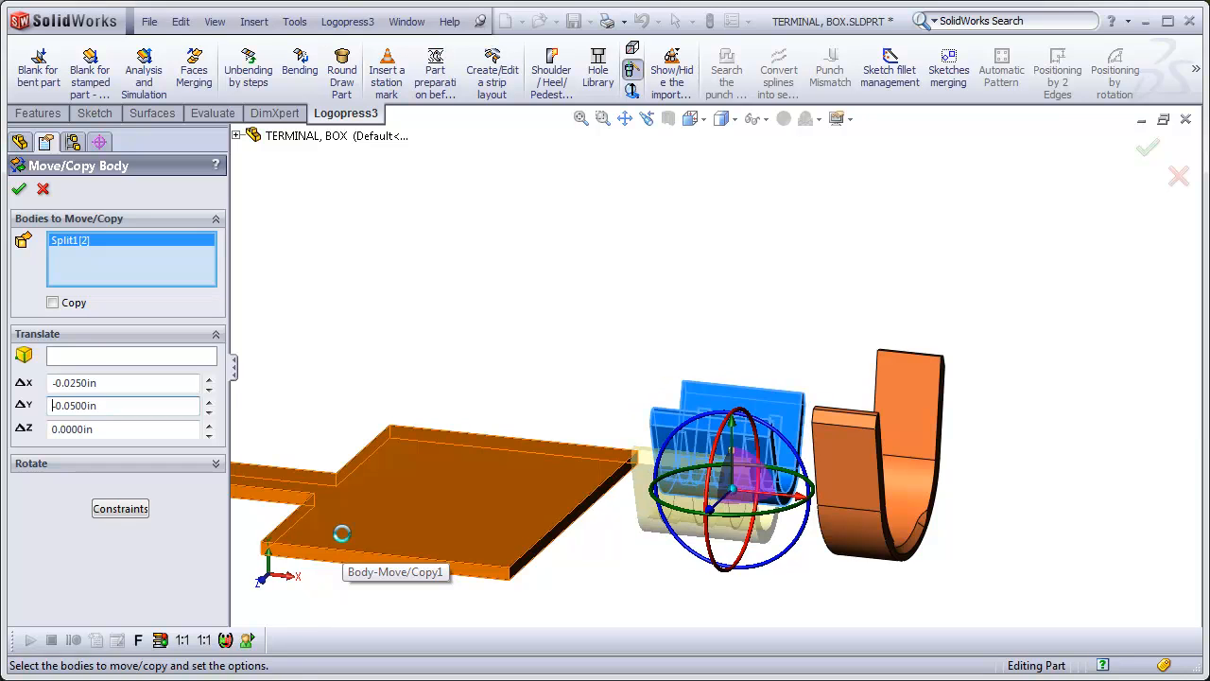
click(19, 188)
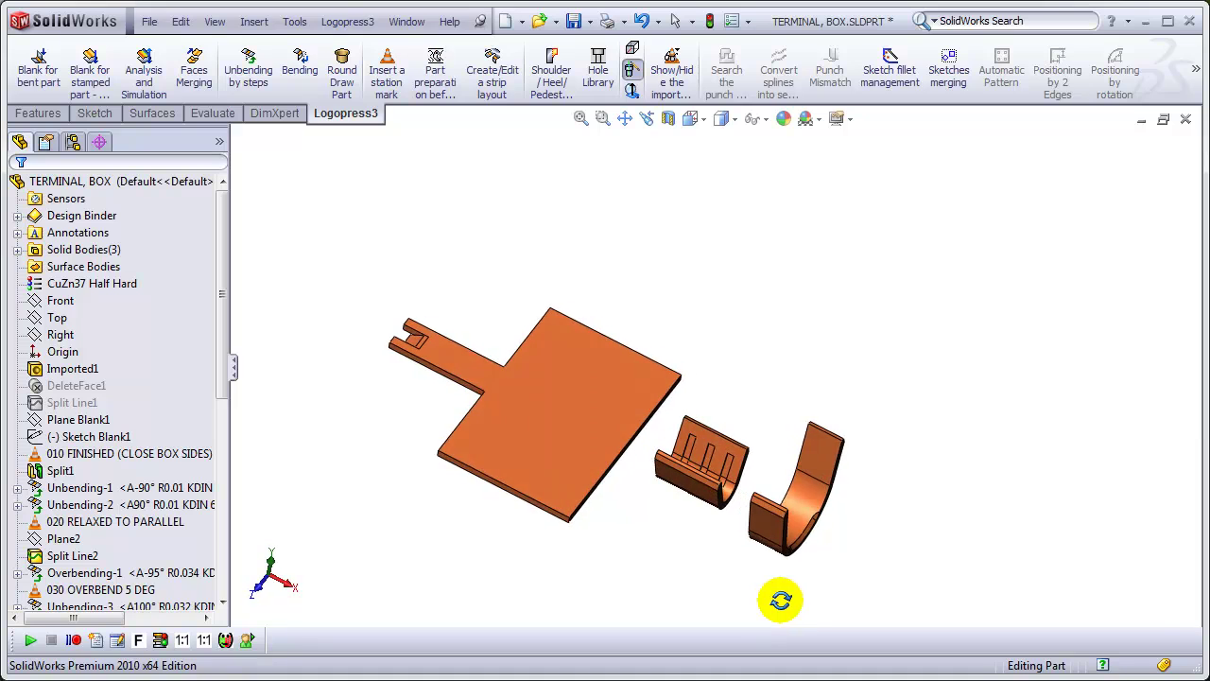
drag(780, 600, 605, 491)
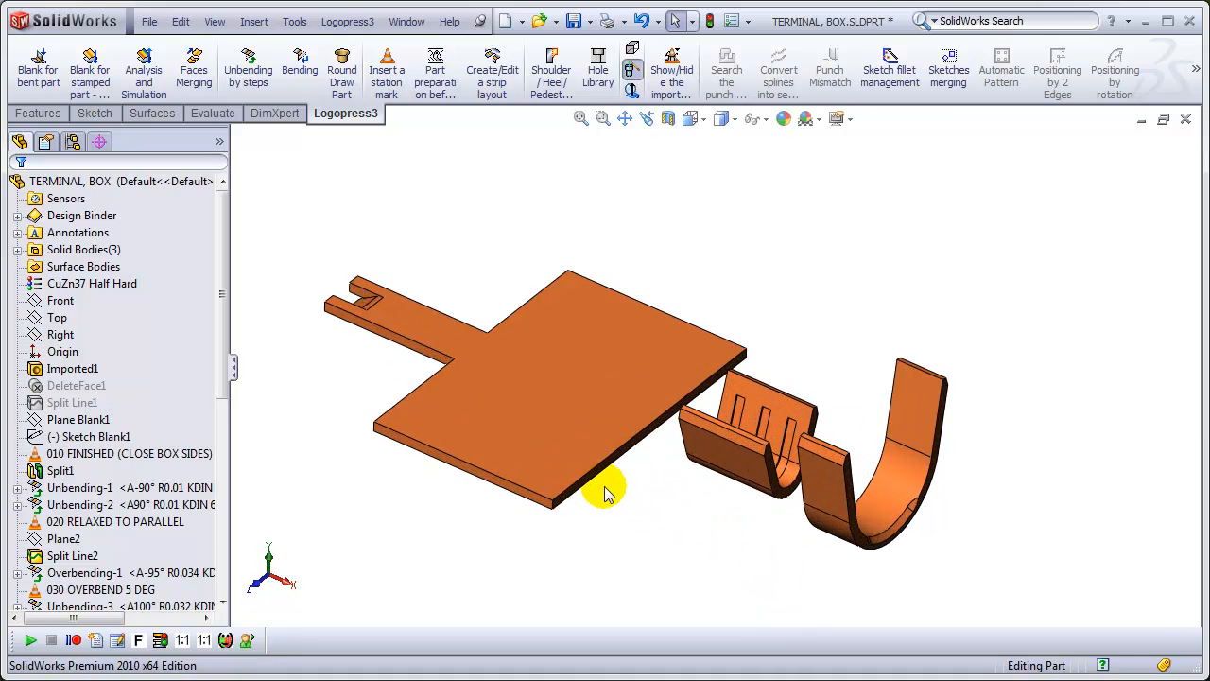
drag(605, 491, 742, 534)
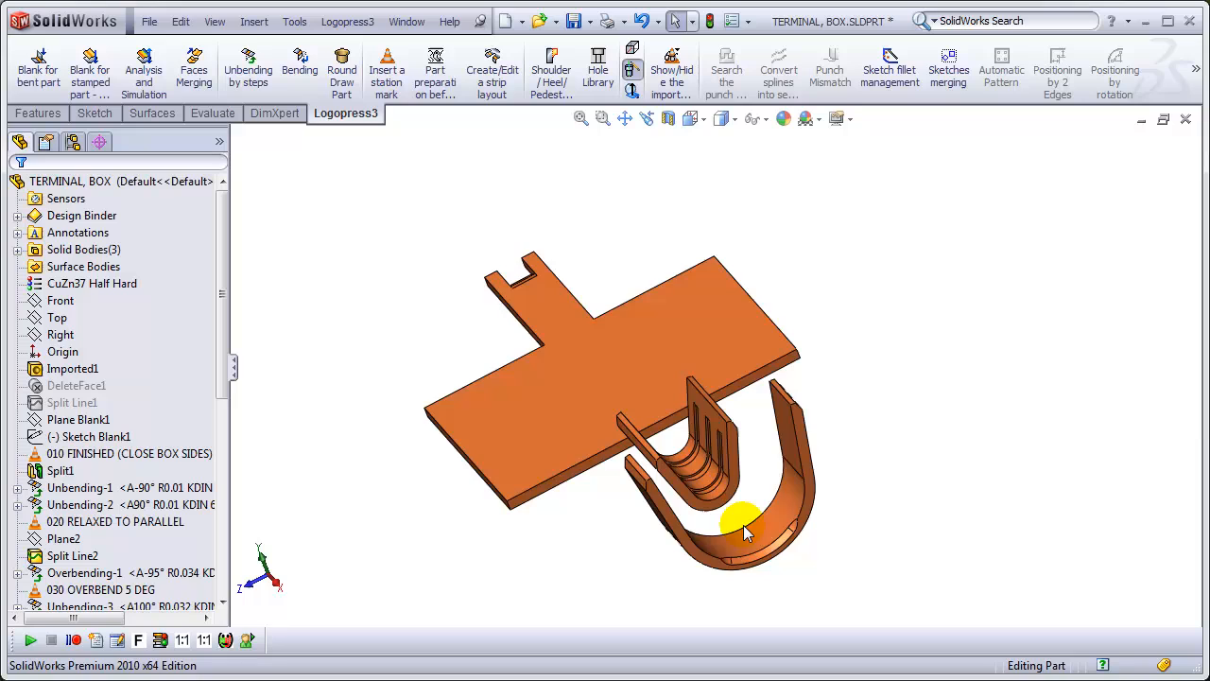
drag(747, 530, 378, 232)
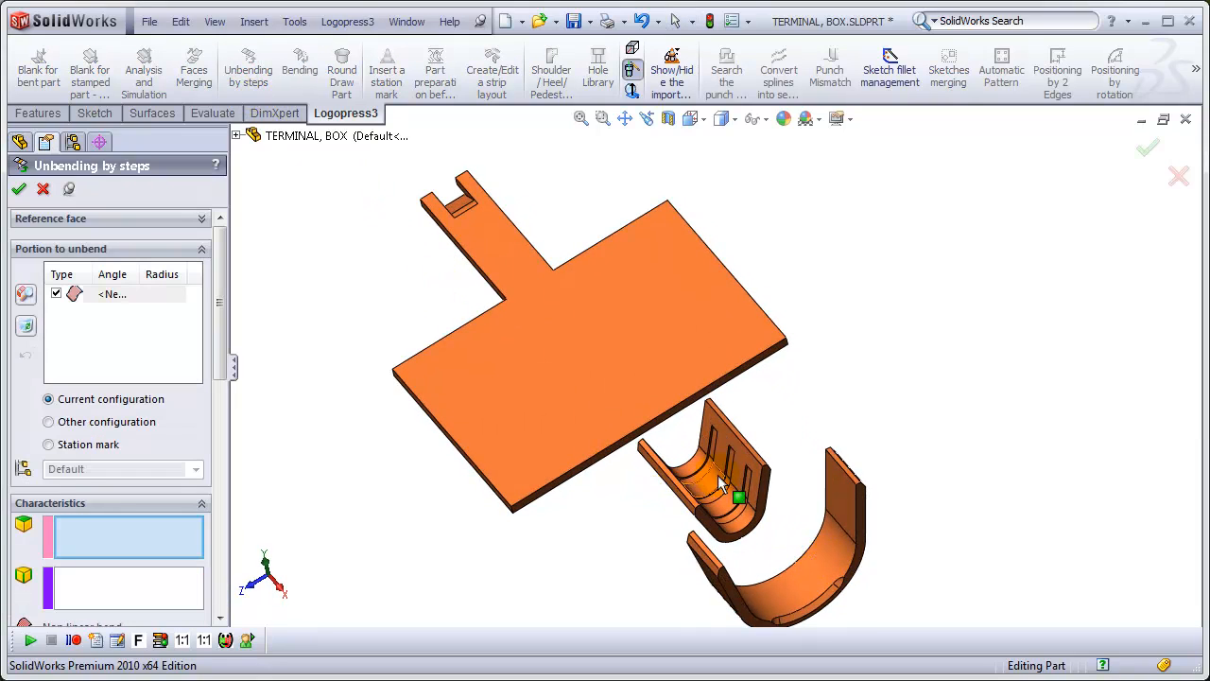
- Unbend the lanced piece's cylindrical face about its centerline, unbending the solid
click(690, 464)
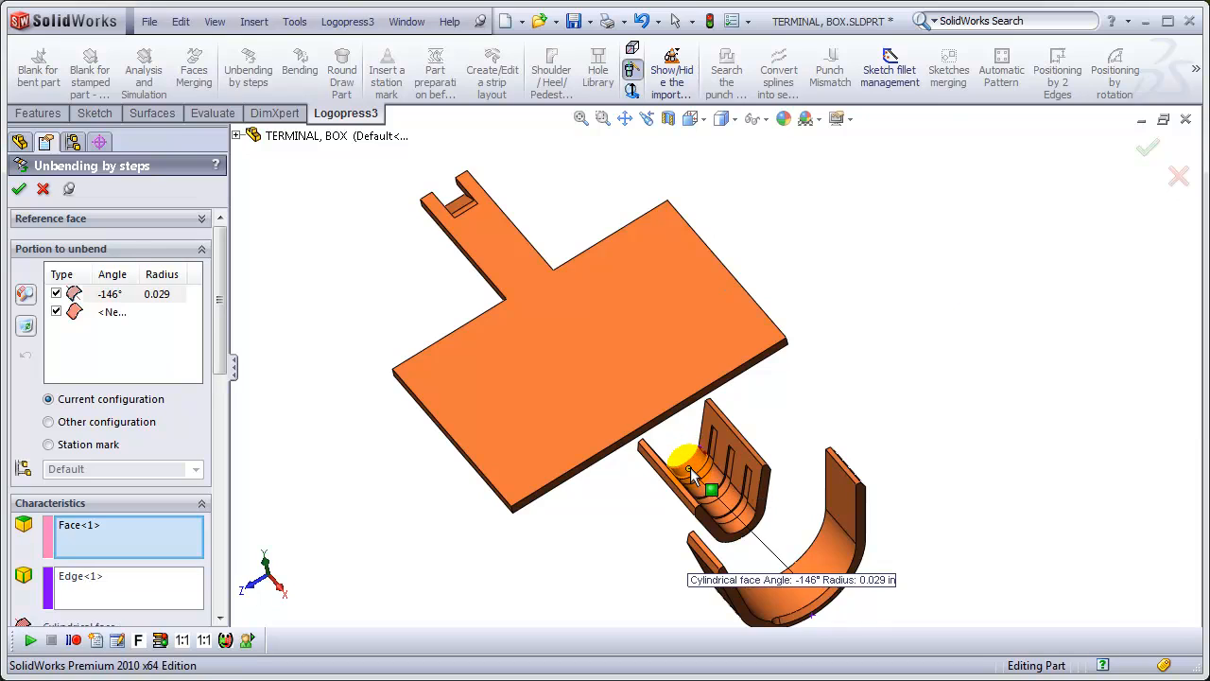
scroll(down, 3)
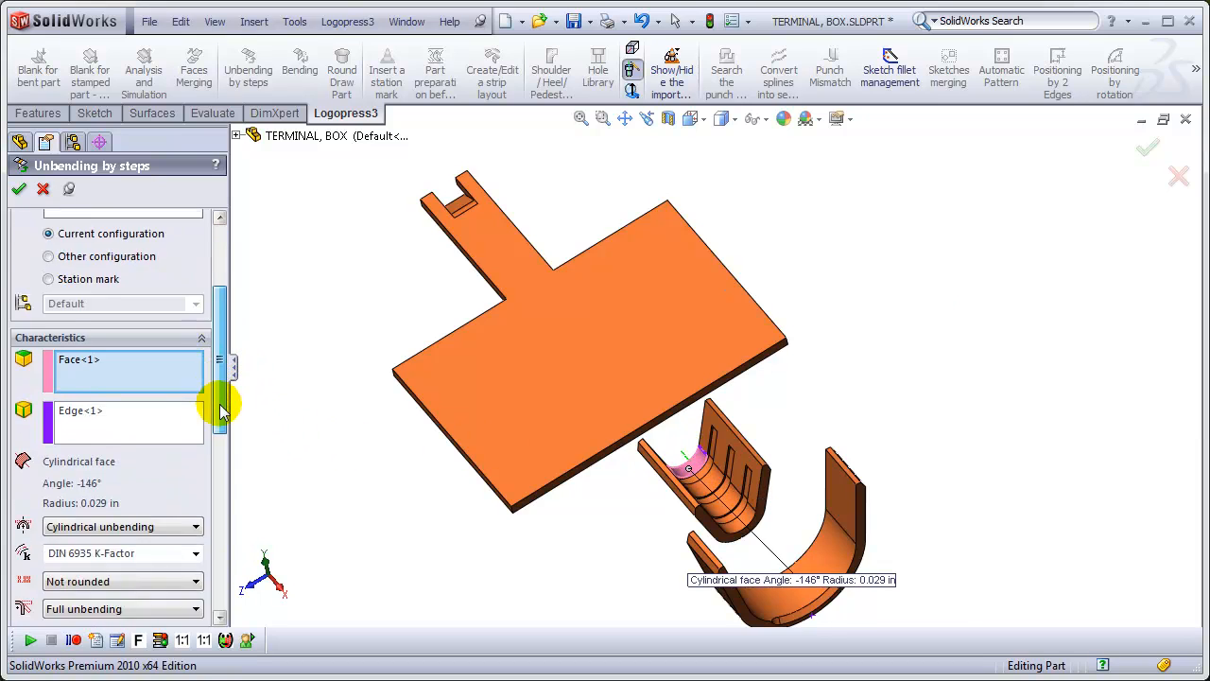
scroll(down, 3)
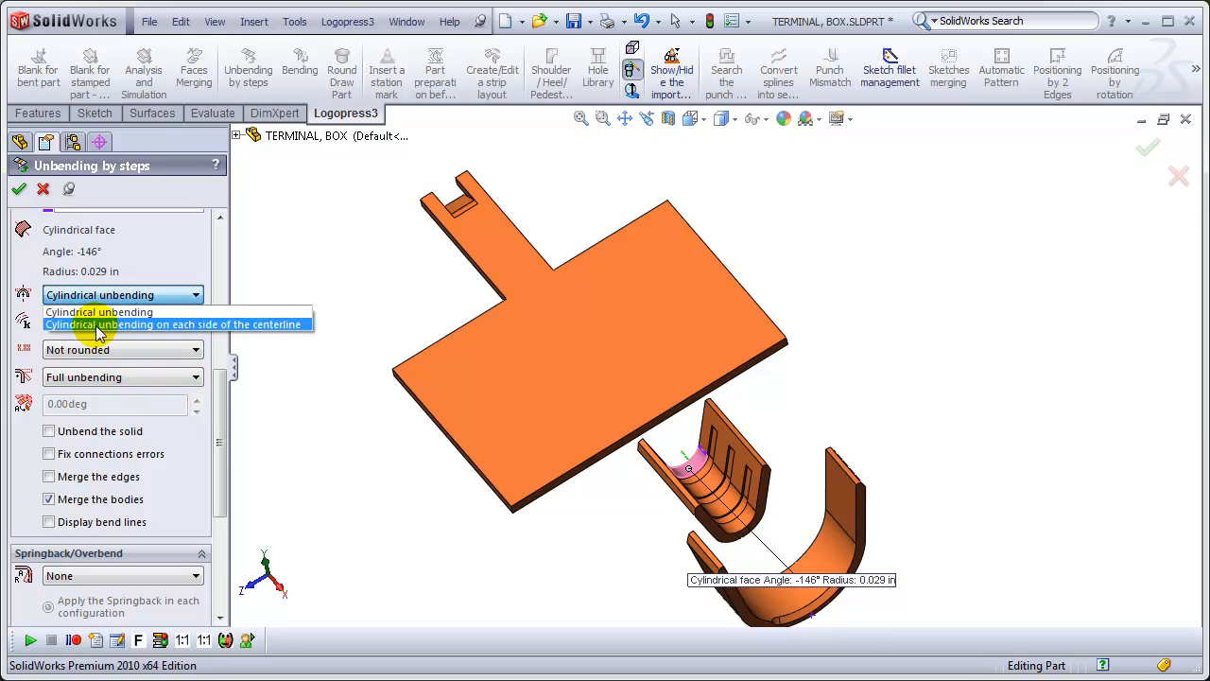
click(174, 324)
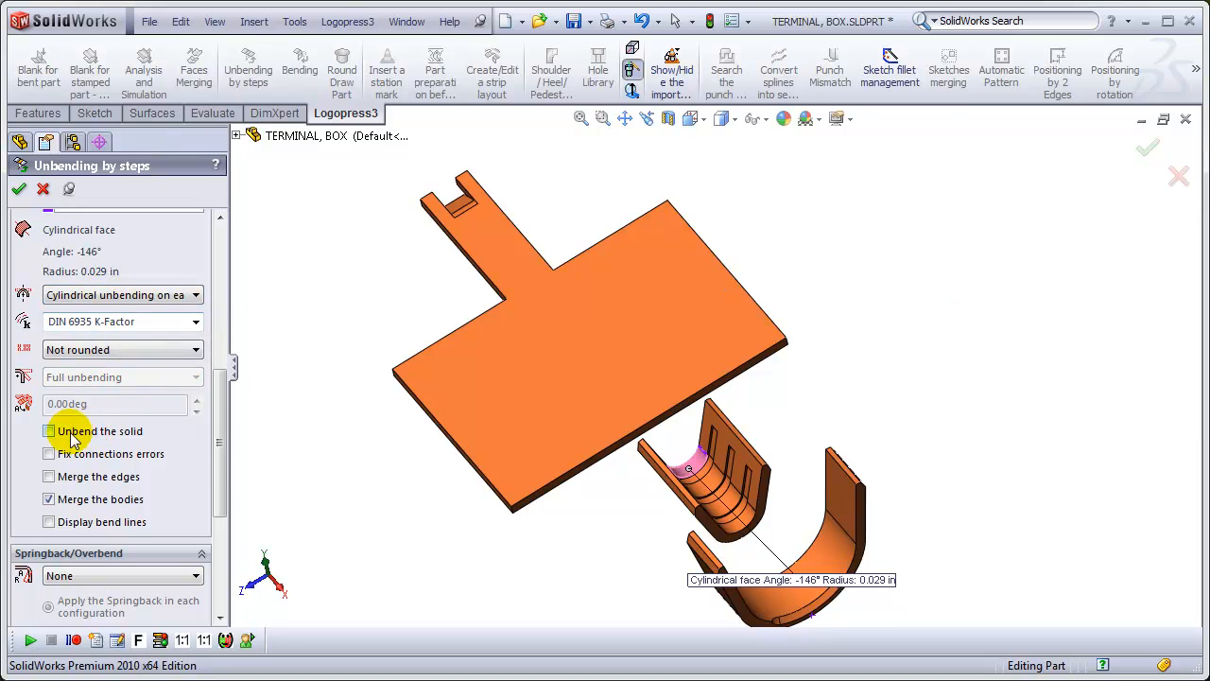
click(48, 430)
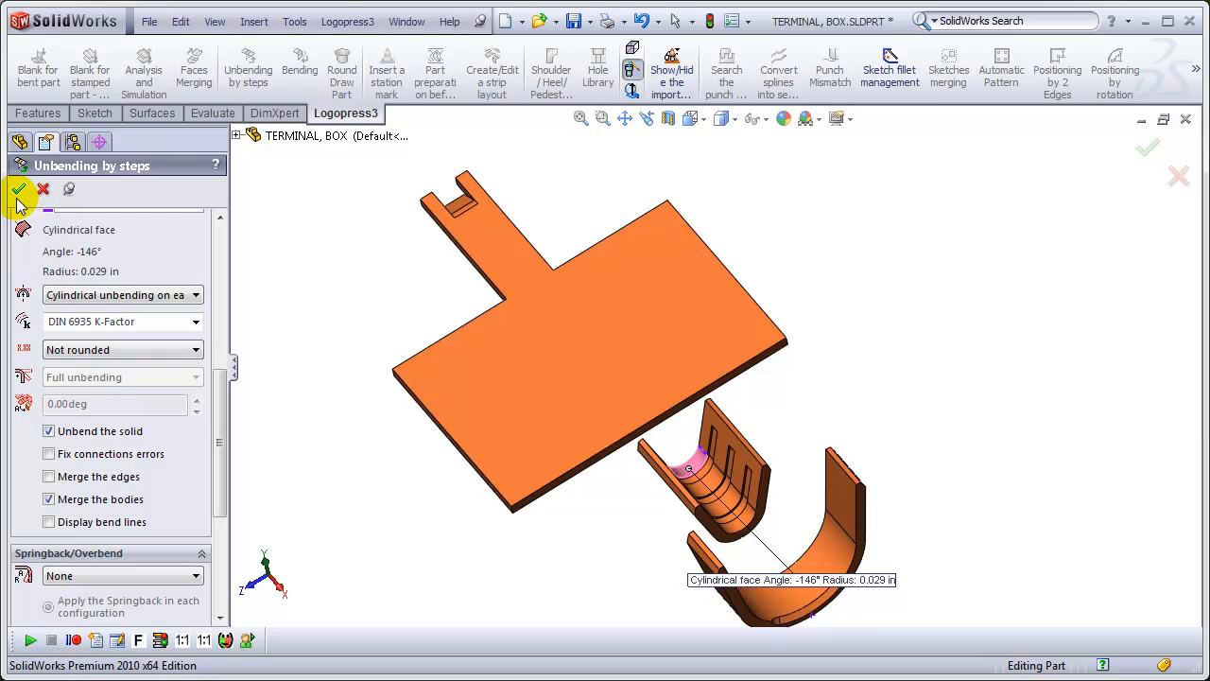
click(19, 189)
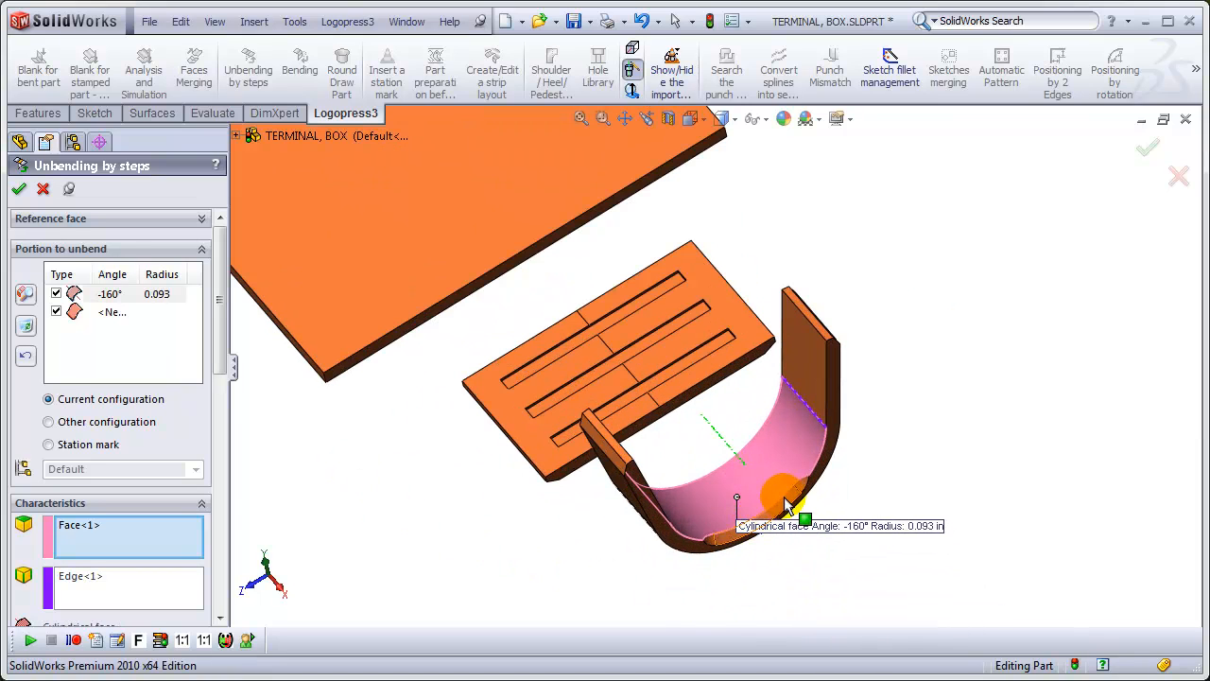
mouse_move(198, 420)
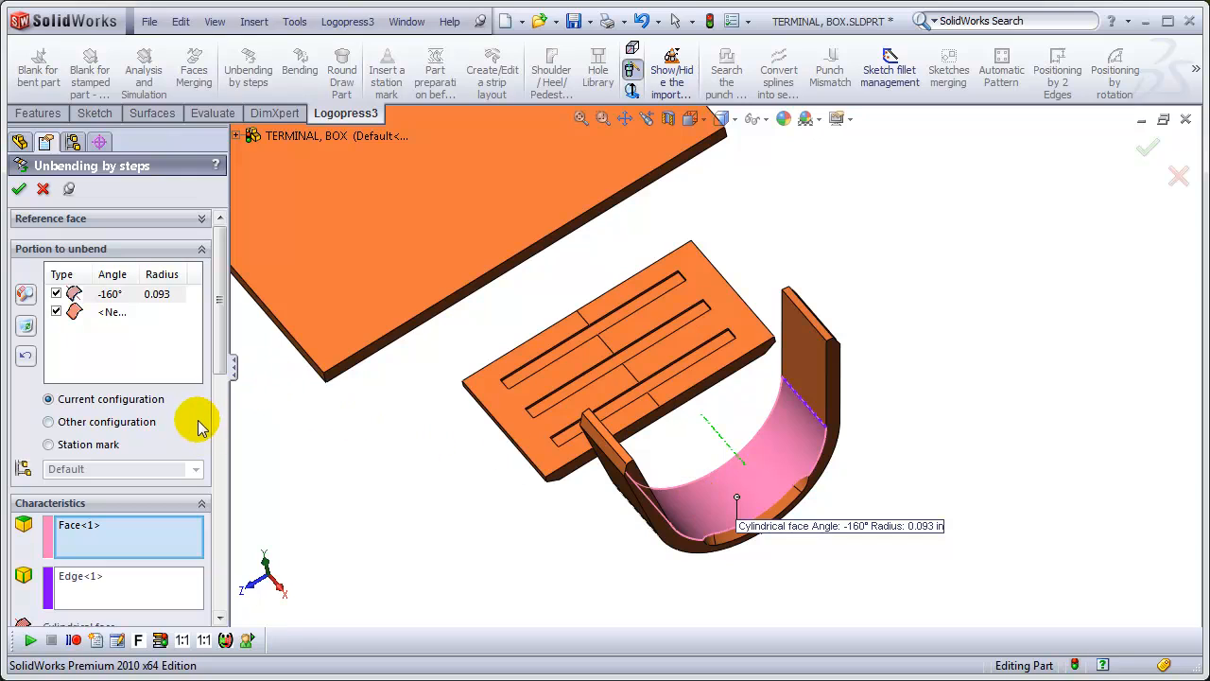
- Unbend the curved end piece with cylindrical unbending about its centerline
scroll(down, 3)
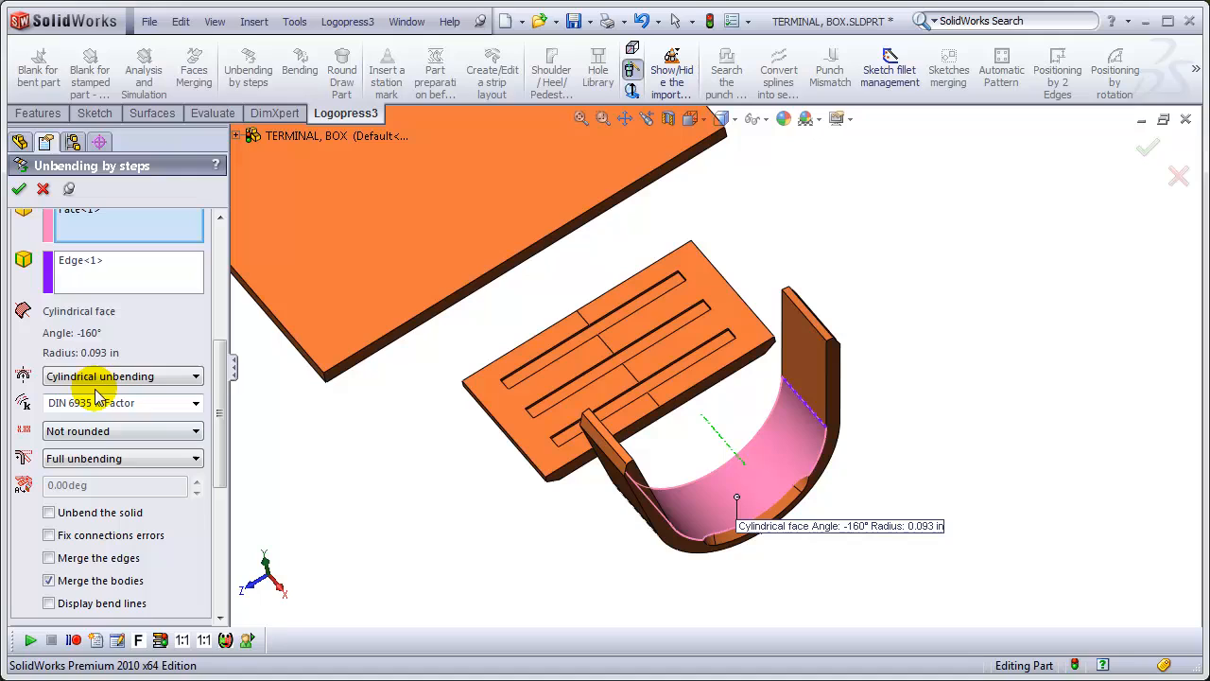
click(197, 375)
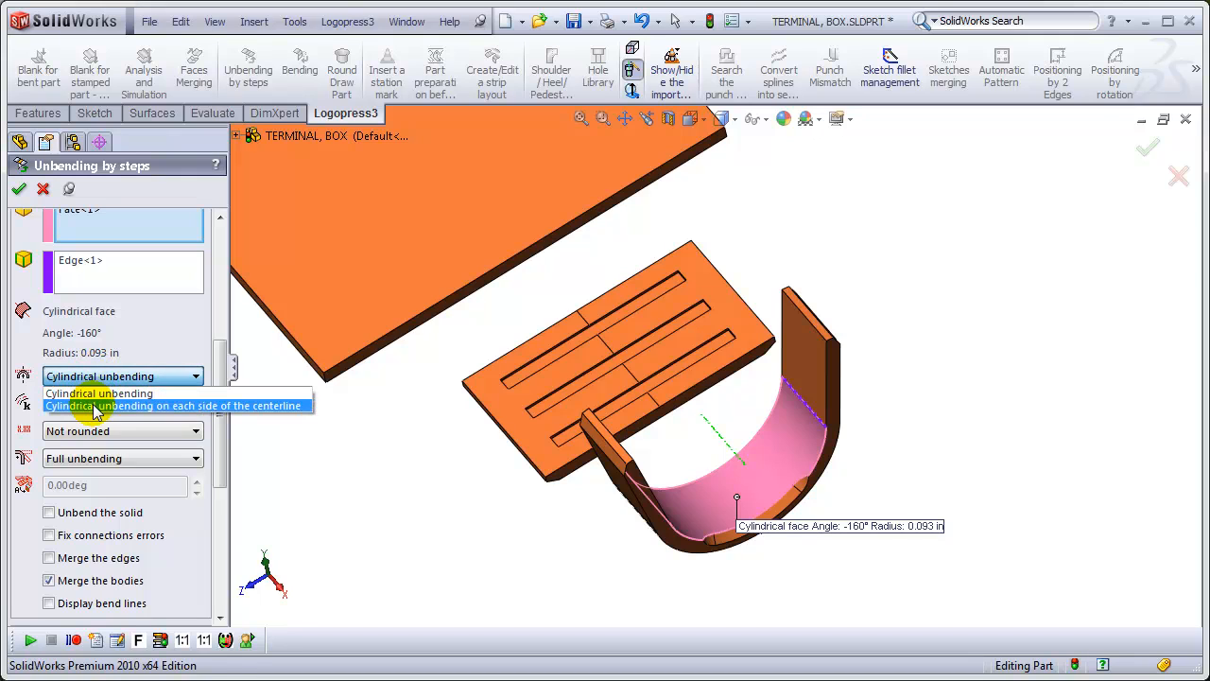
click(175, 404)
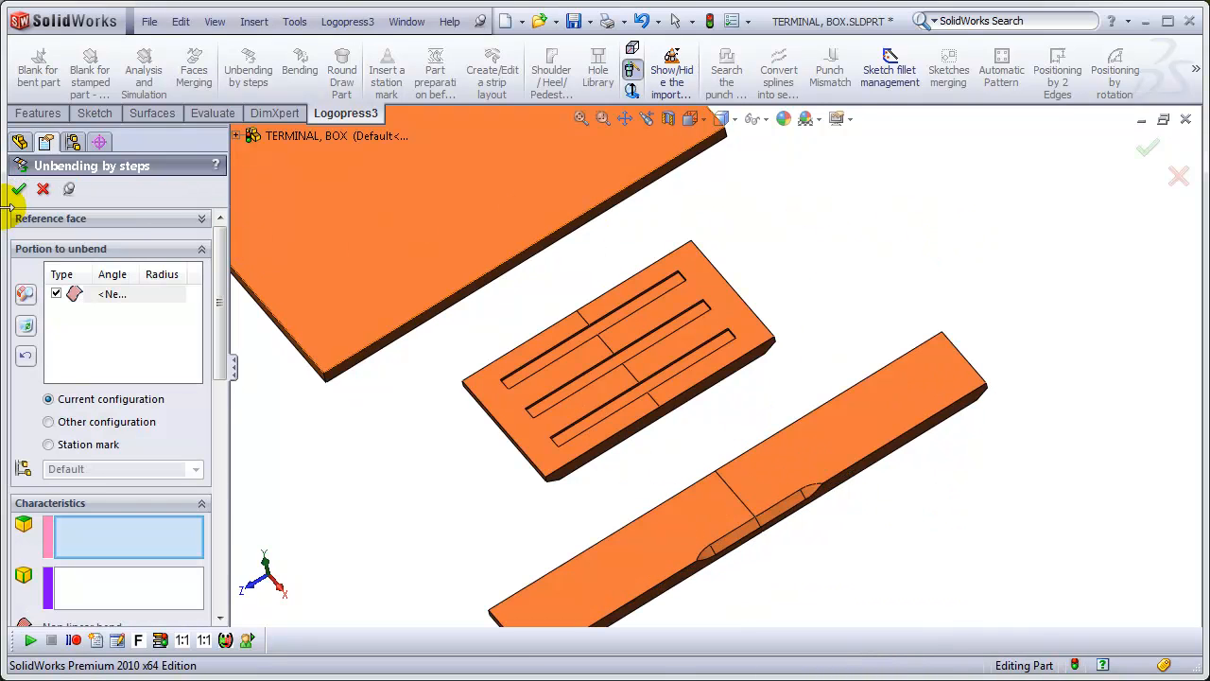
click(20, 189)
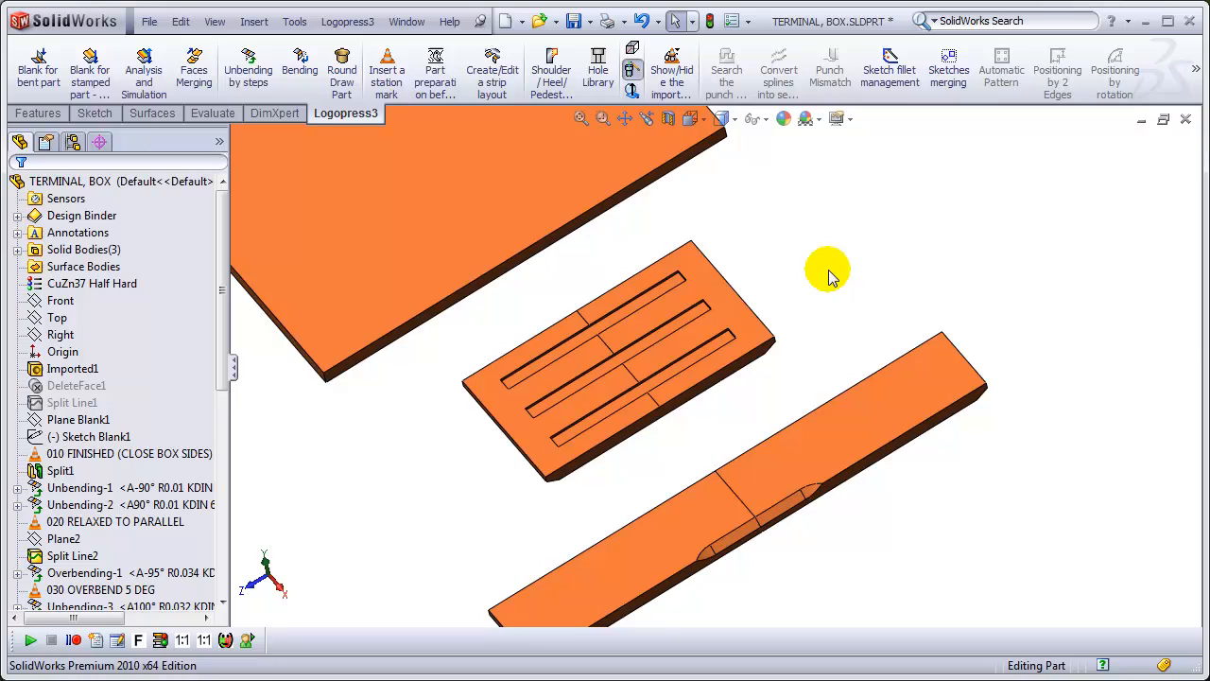
- Show the Imported1 sketch outlining the strip carrier around the three flat stations
drag(827, 269, 770, 319)
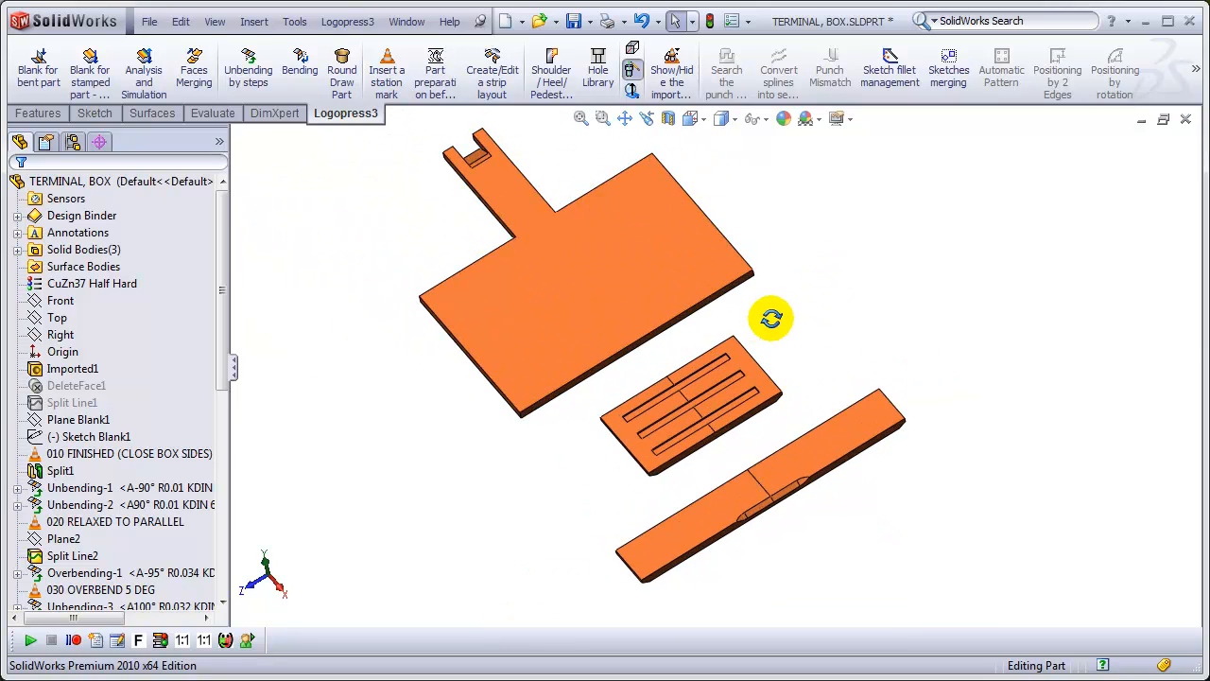
drag(770, 317, 904, 331)
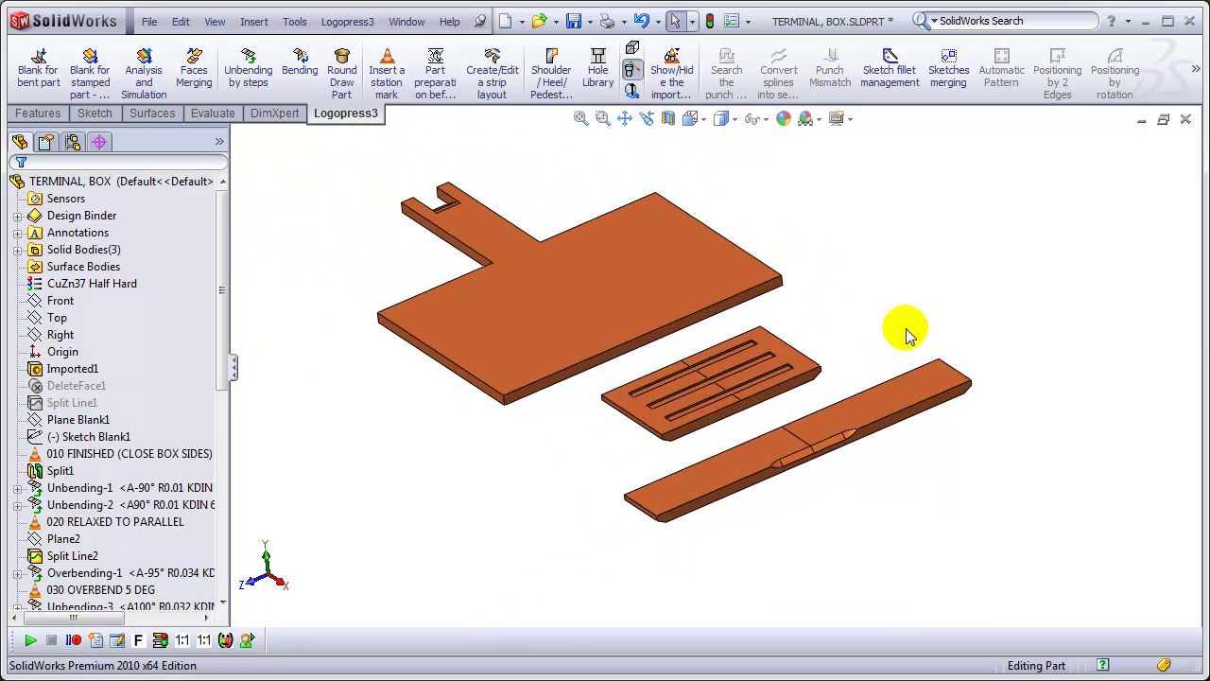
click(72, 368)
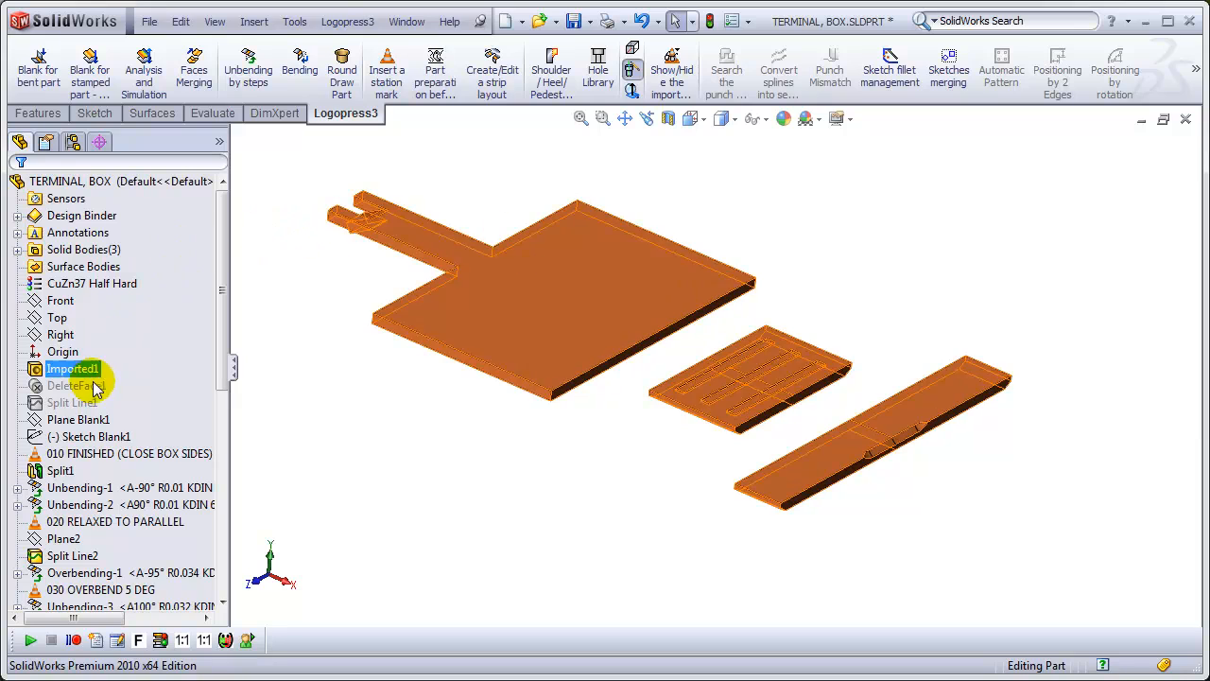
right_click(92, 435)
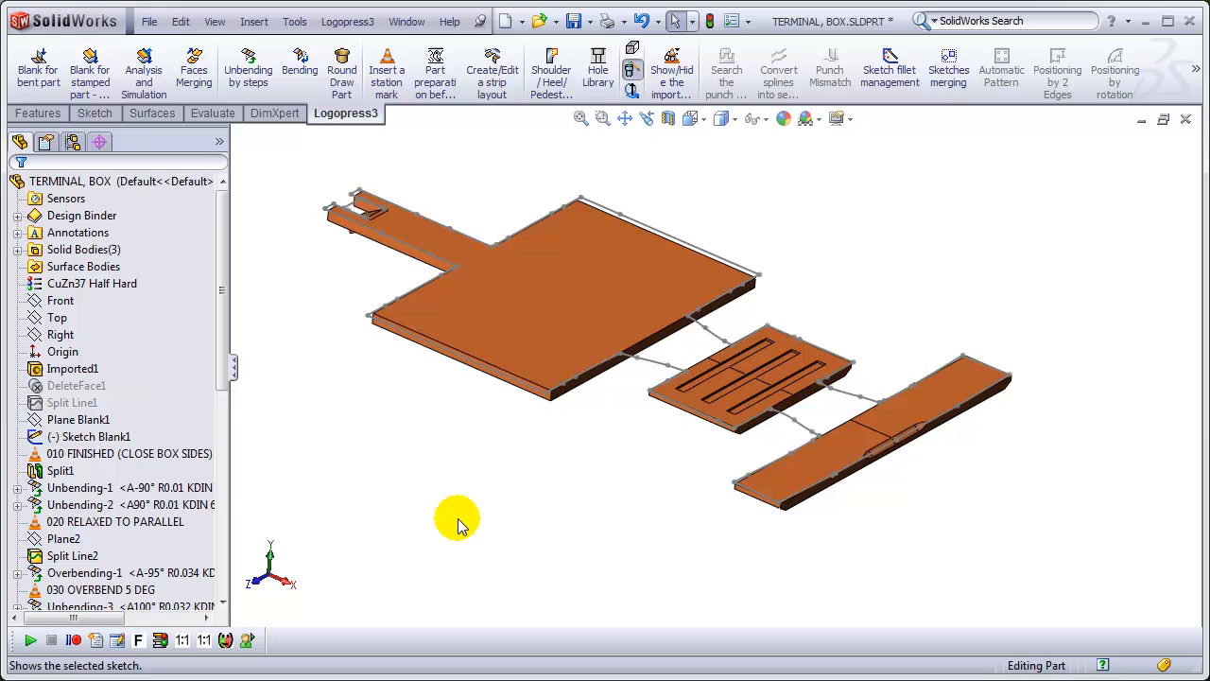
mouse_move(222, 288)
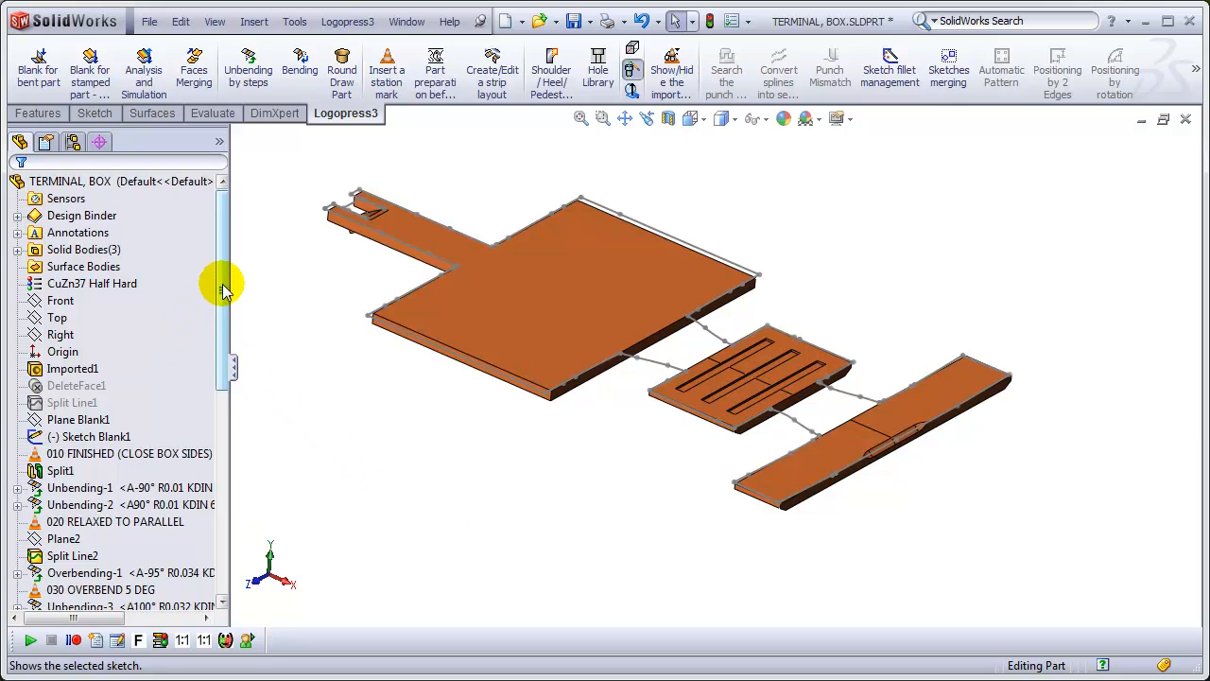
scroll(down, 3)
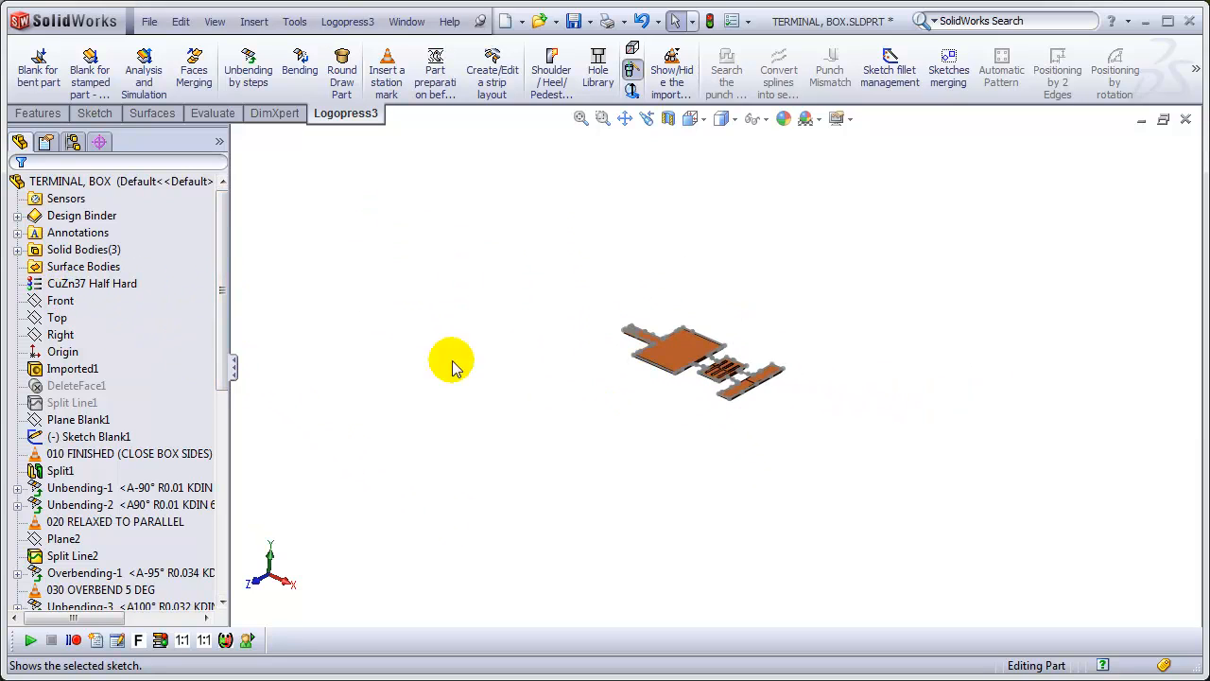
click(59, 316)
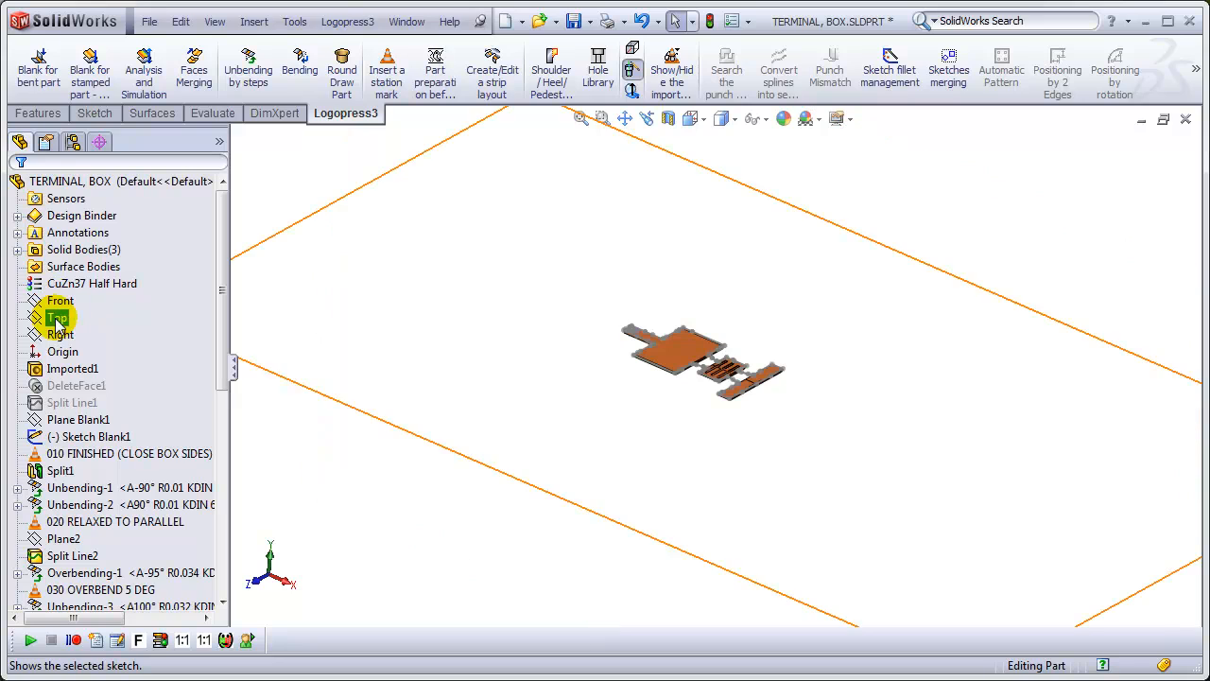
click(57, 317)
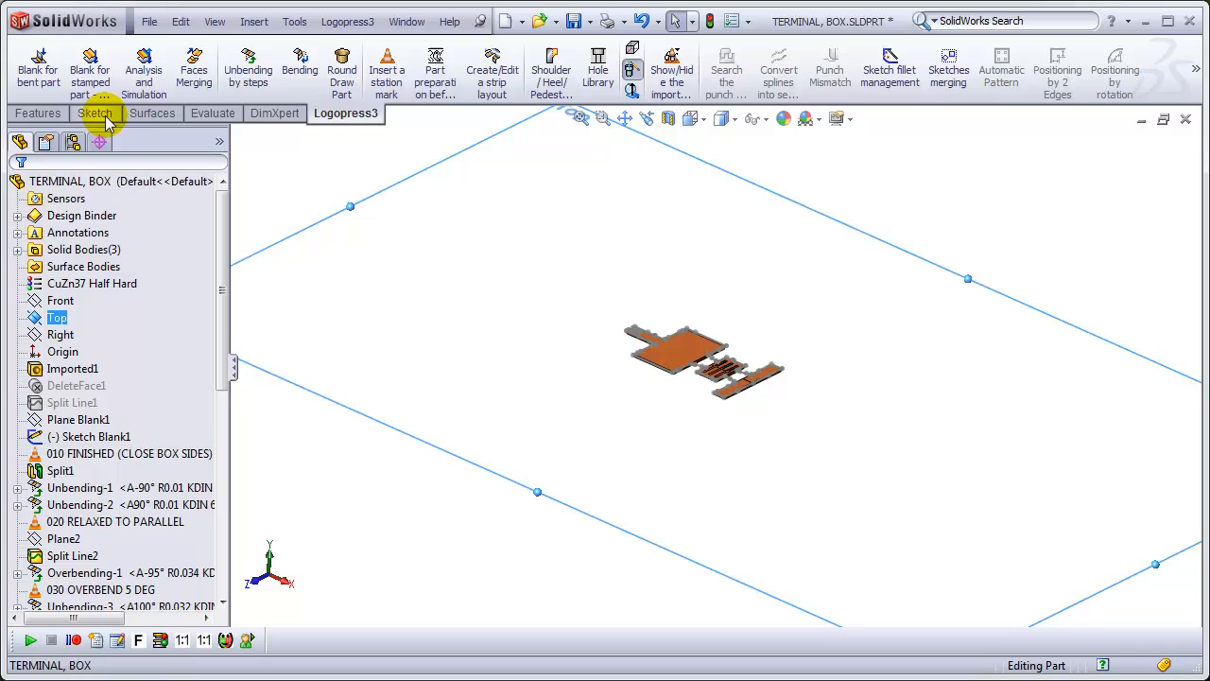
- Sketch on the Top plane the lower neck lines and arc joining the stations
click(94, 112)
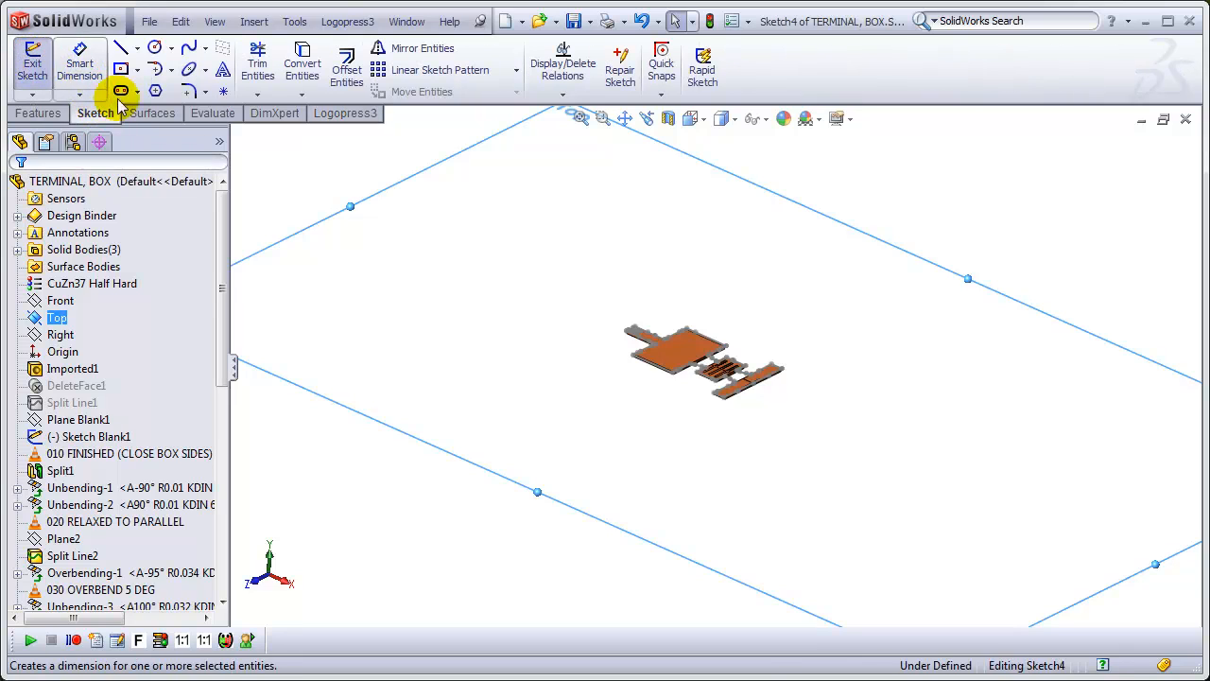
mouse_move(752, 349)
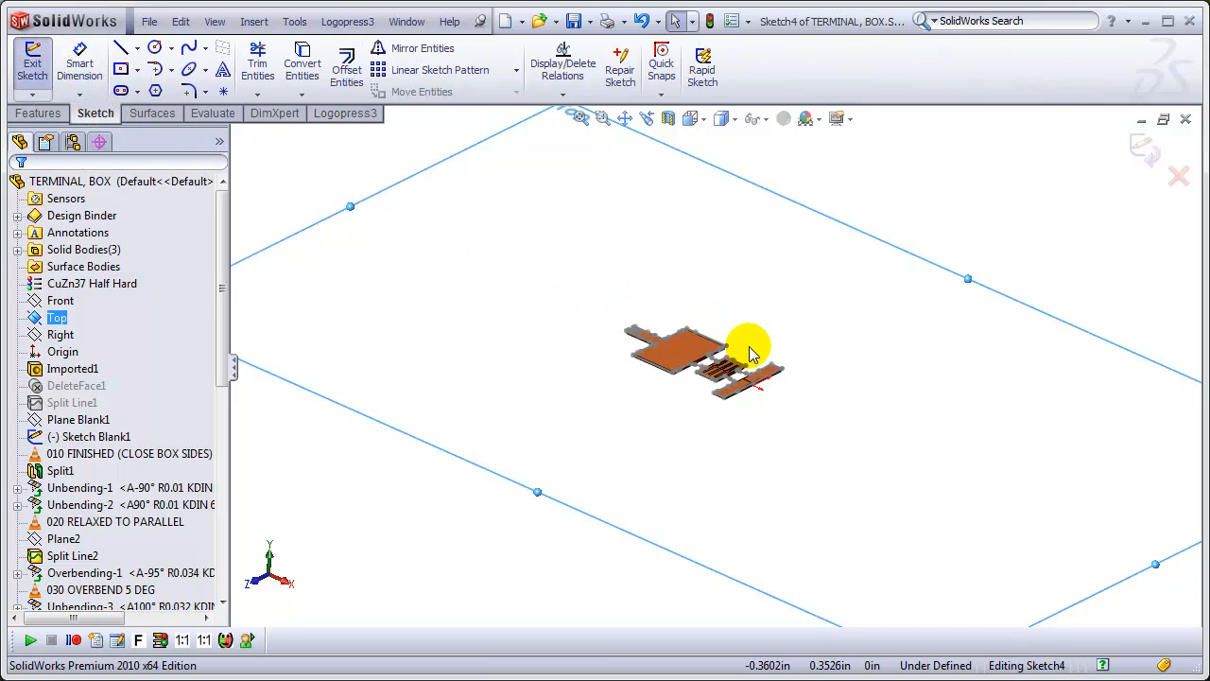
mouse_move(756, 260)
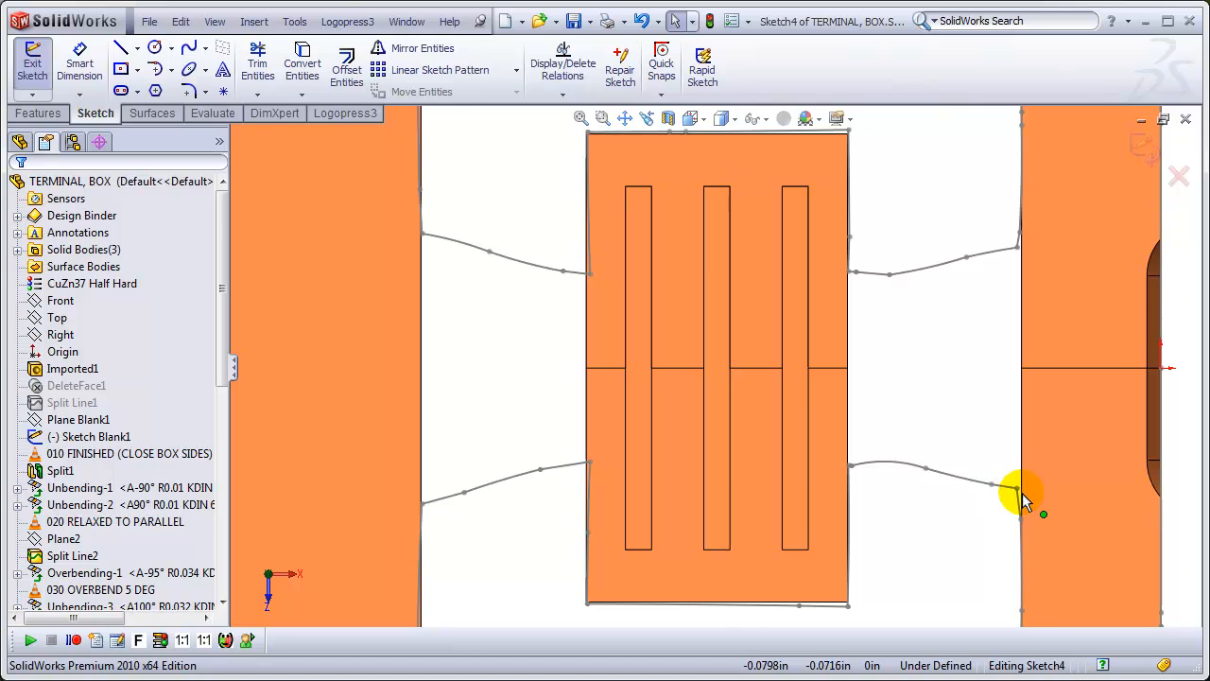
click(120, 46)
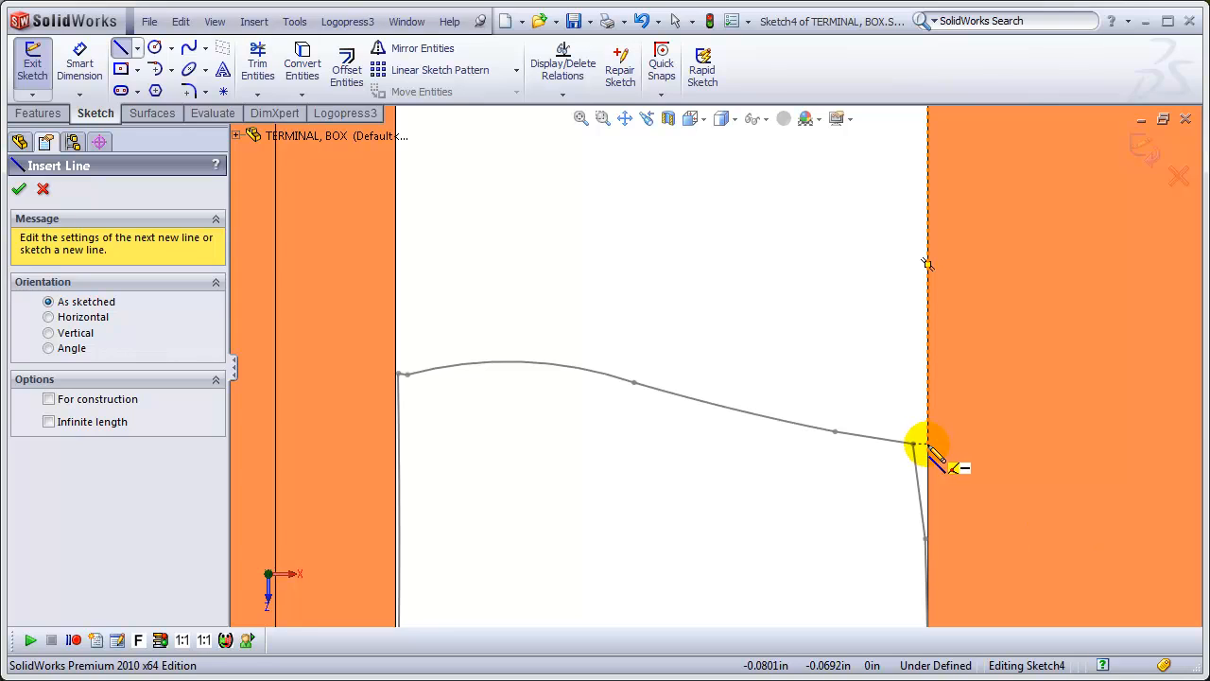
click(634, 368)
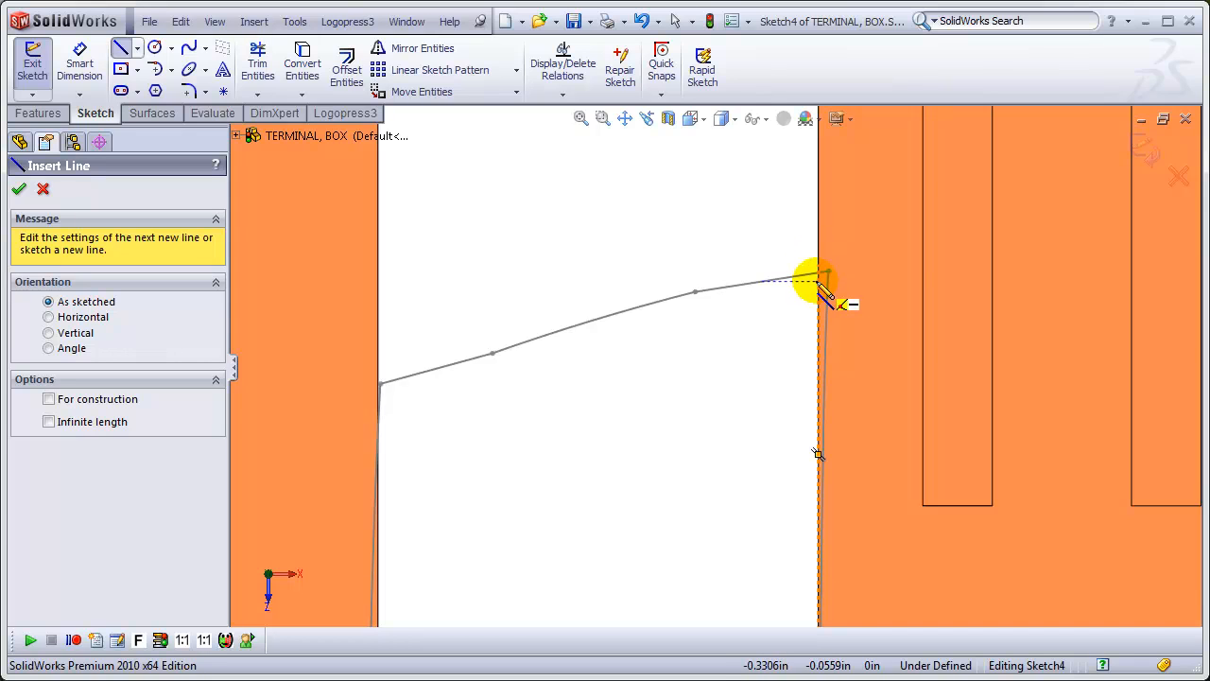
click(383, 378)
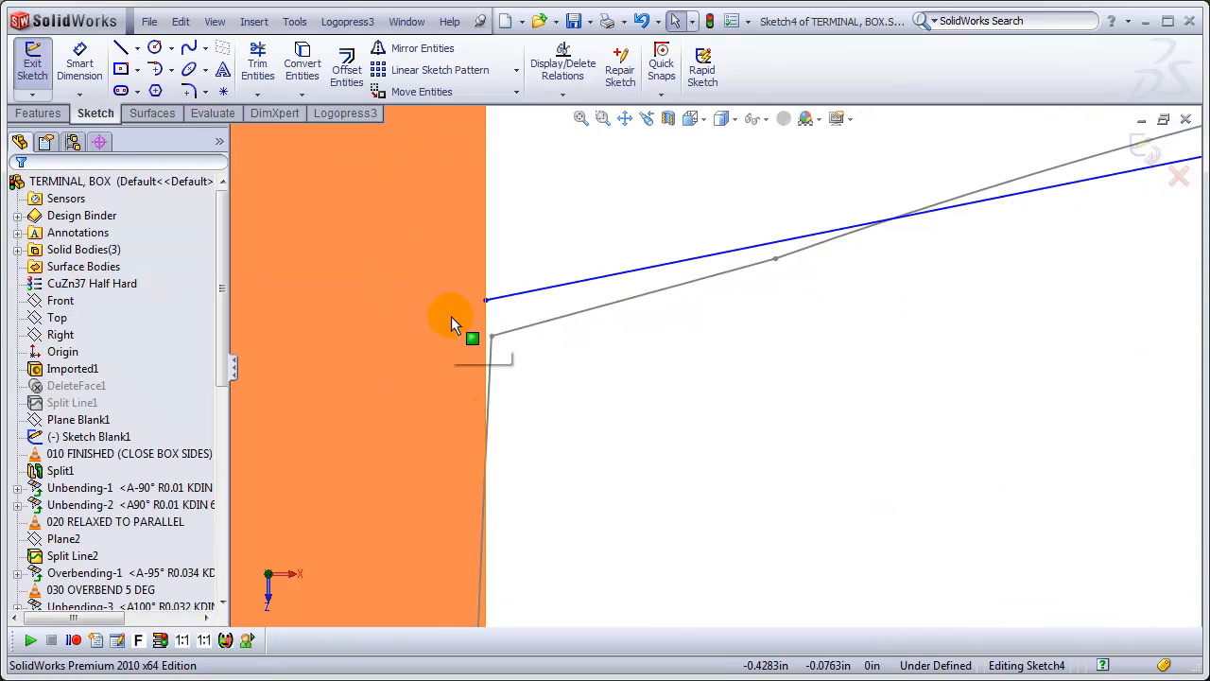
click(487, 327)
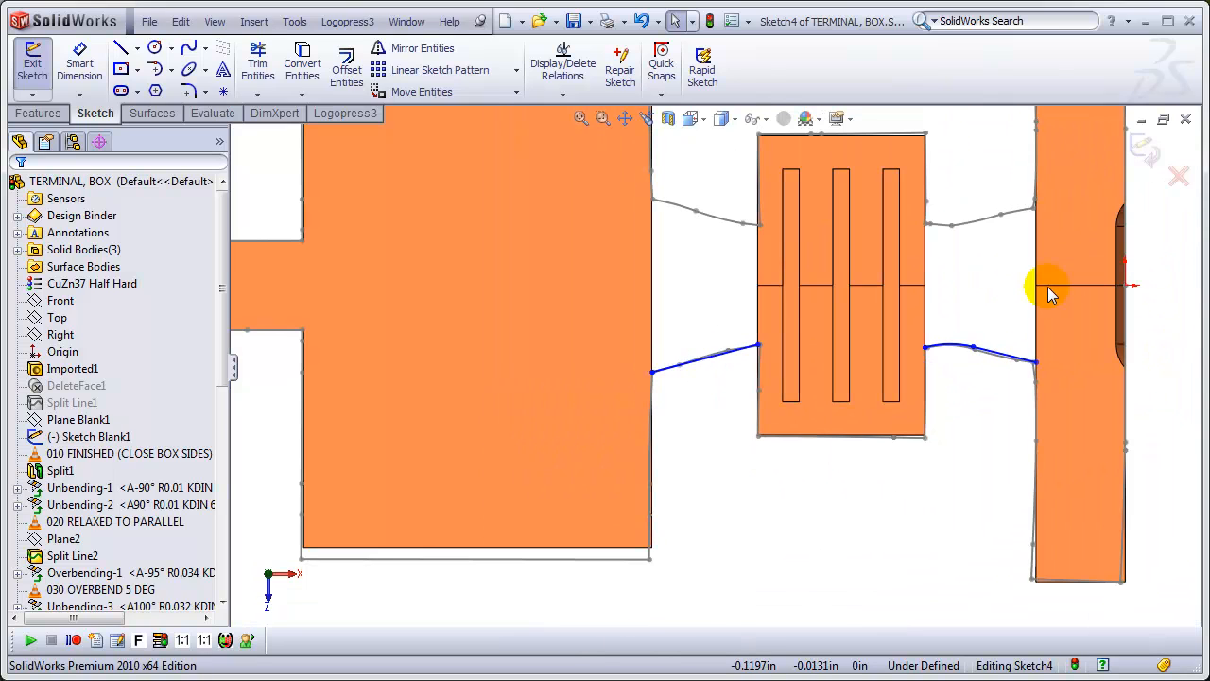
click(72, 367)
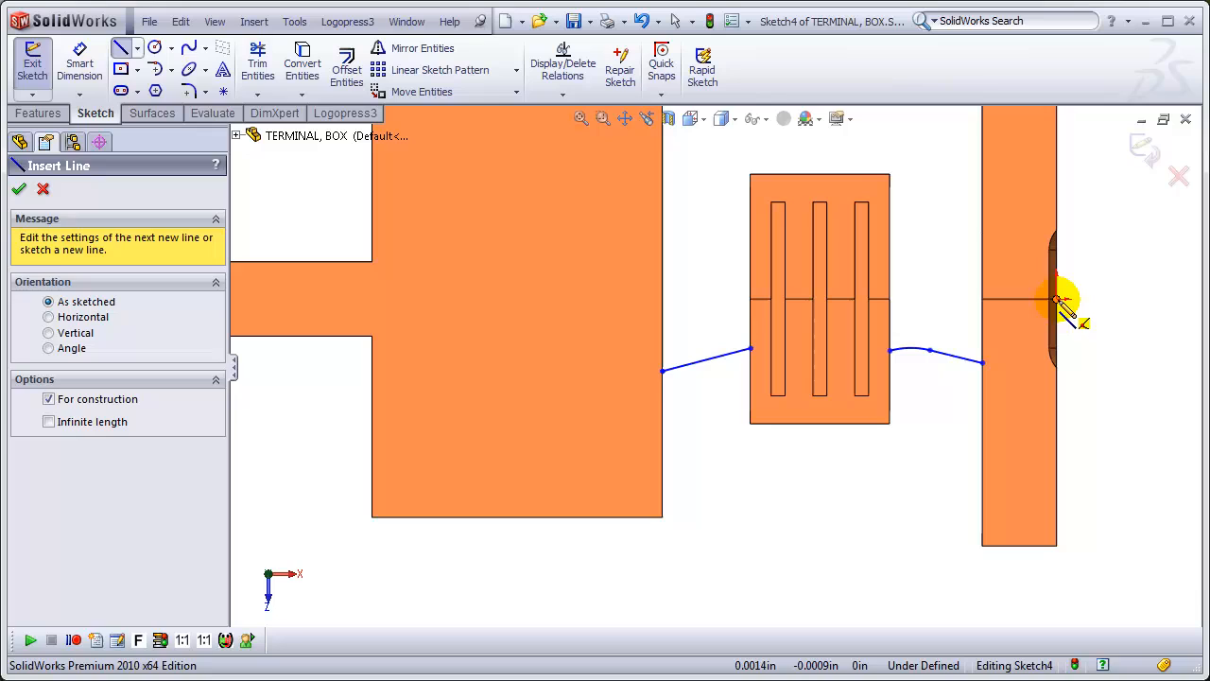
- Mirror Line5, Line1 and Arc1 about a new centreline and add a vertical closing line
click(1052, 298)
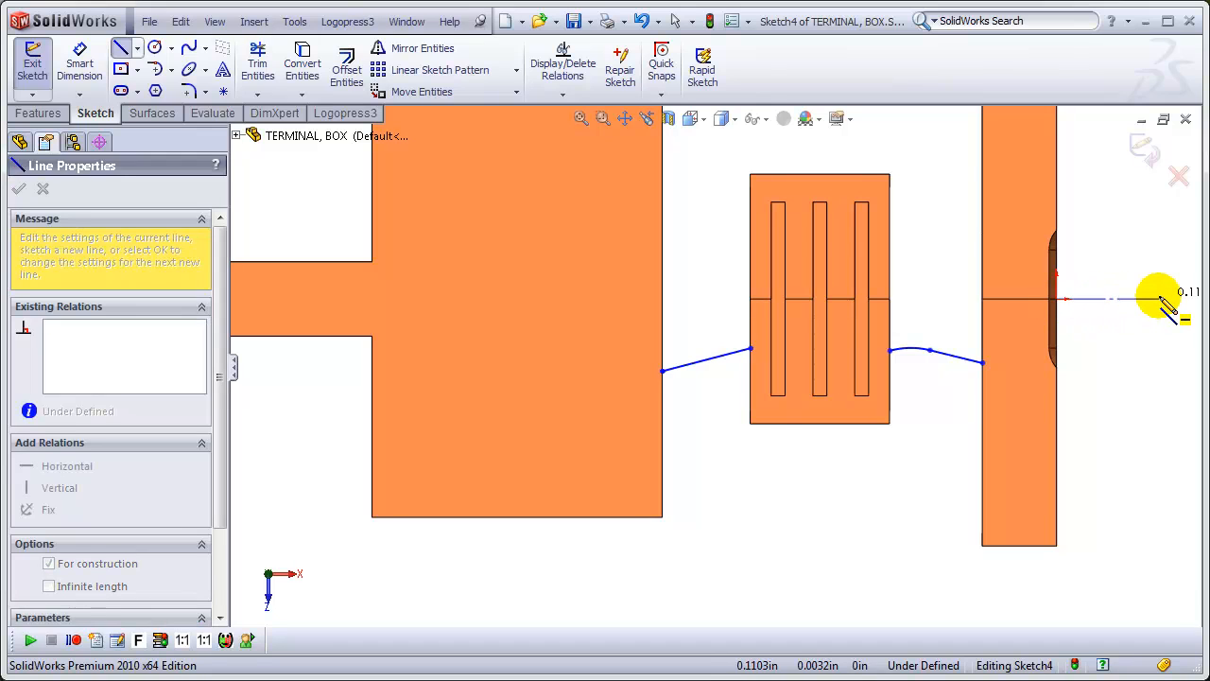
click(19, 189)
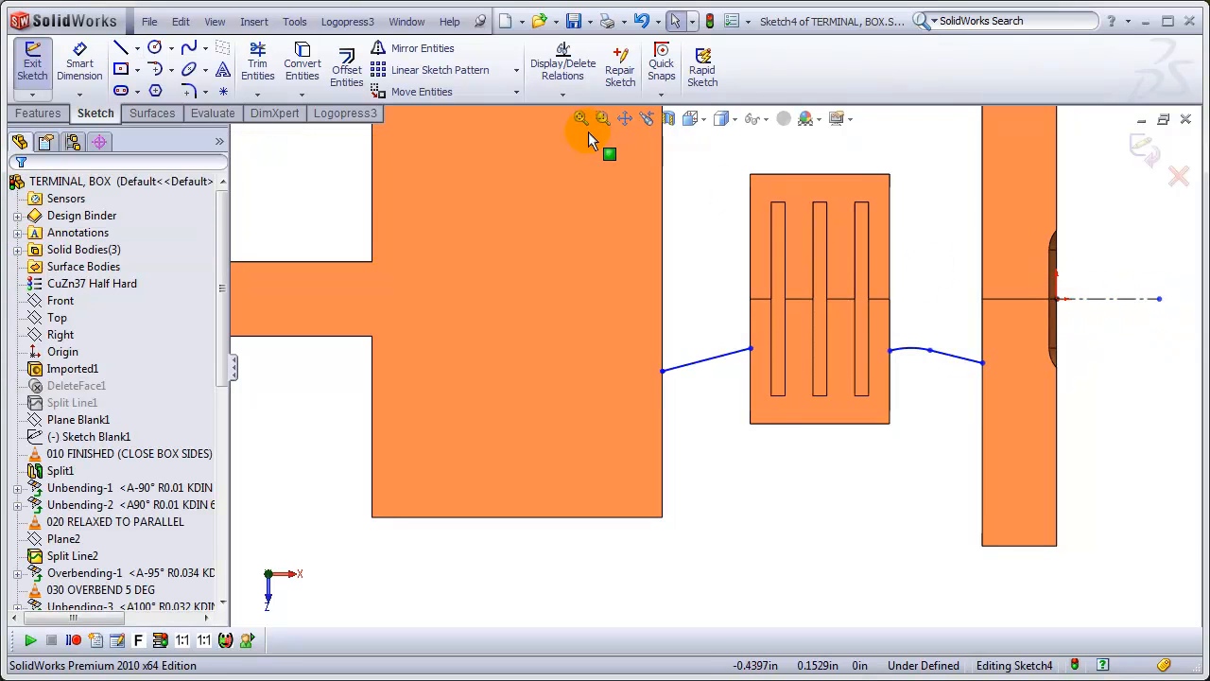
mouse_move(440, 69)
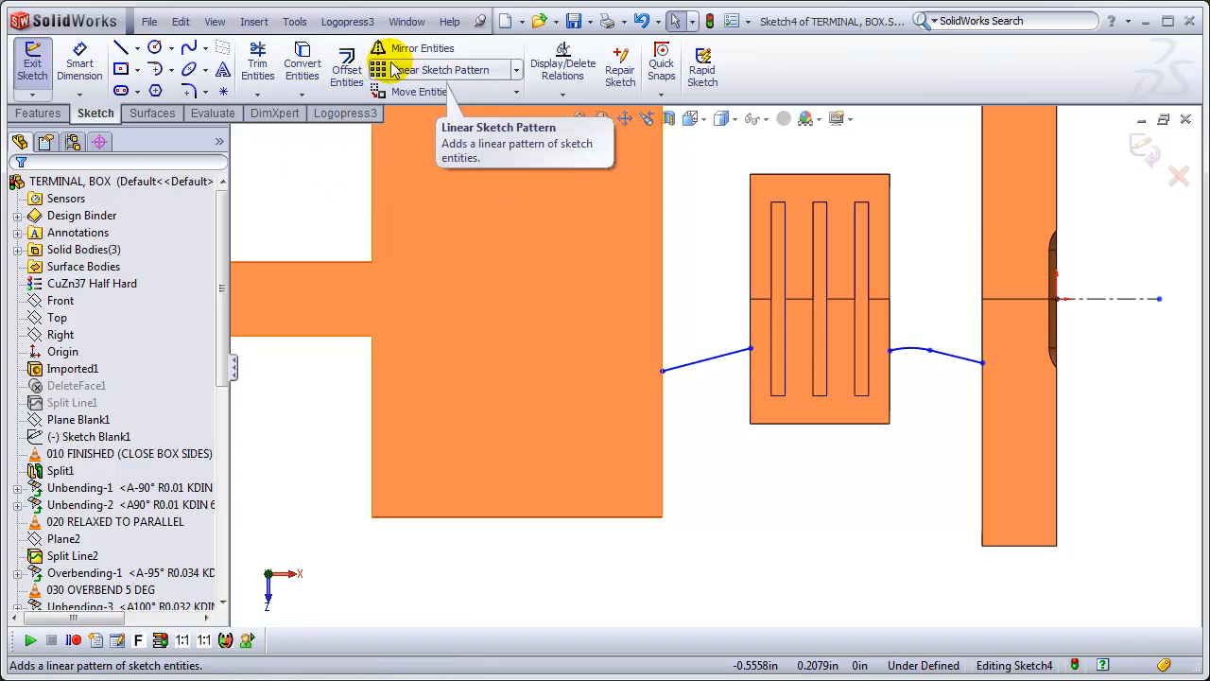
click(422, 48)
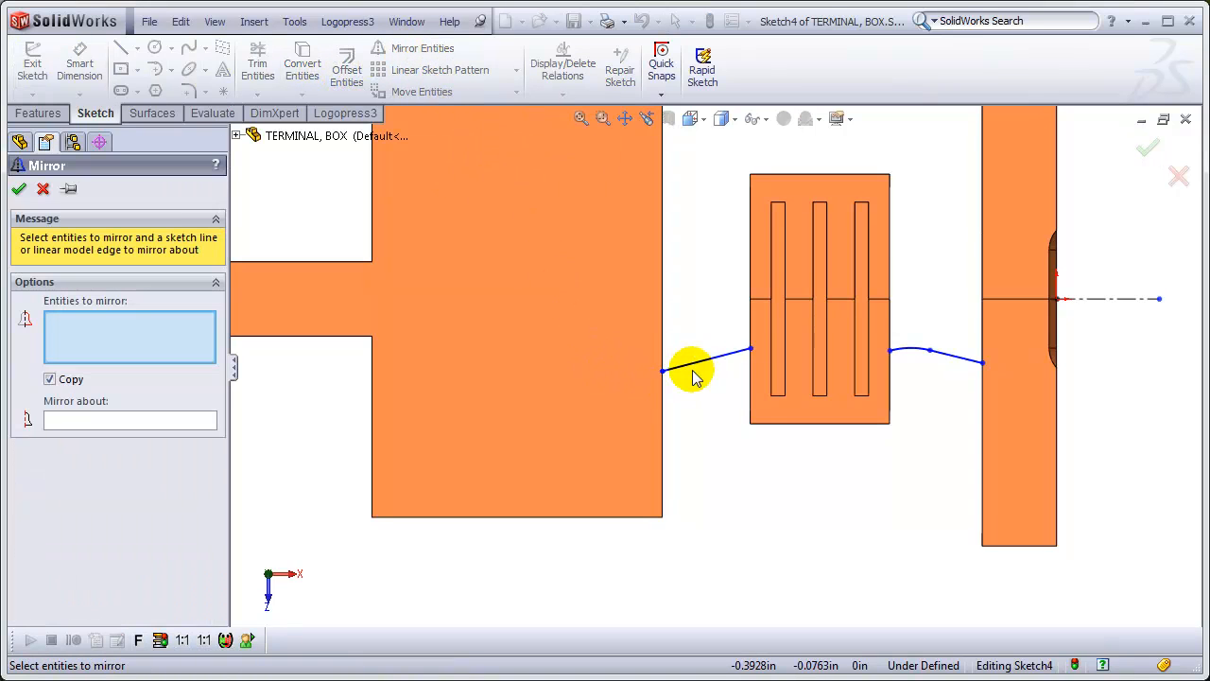
click(935, 354)
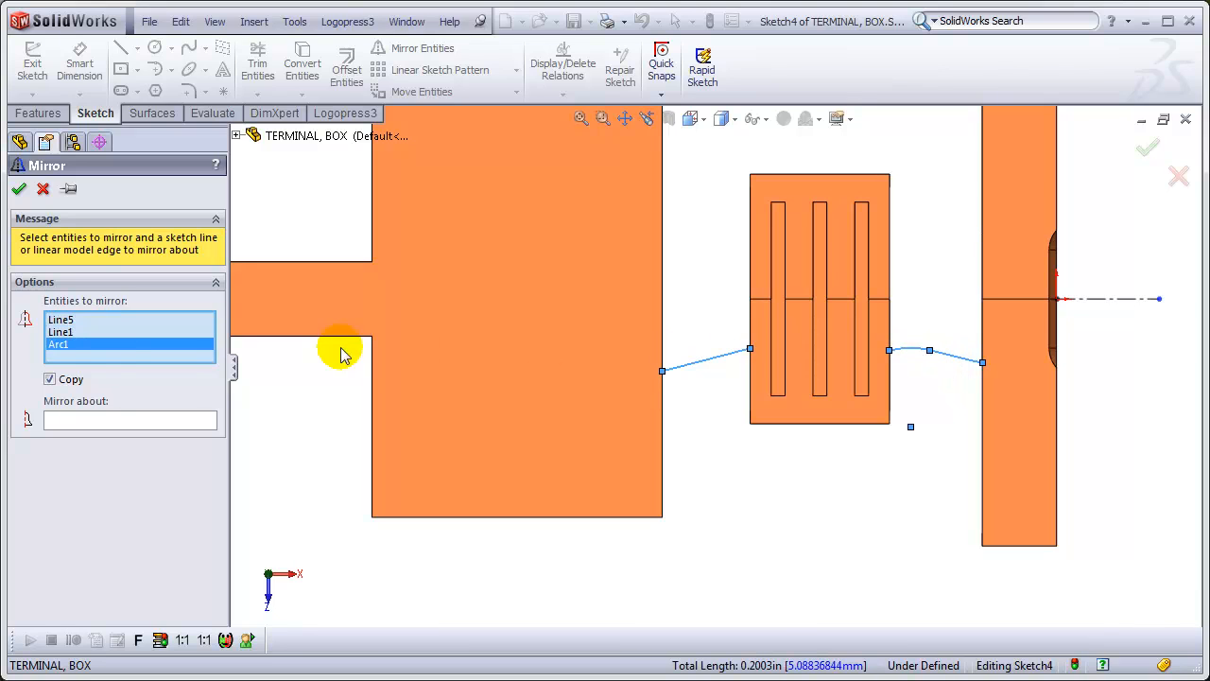
click(130, 419)
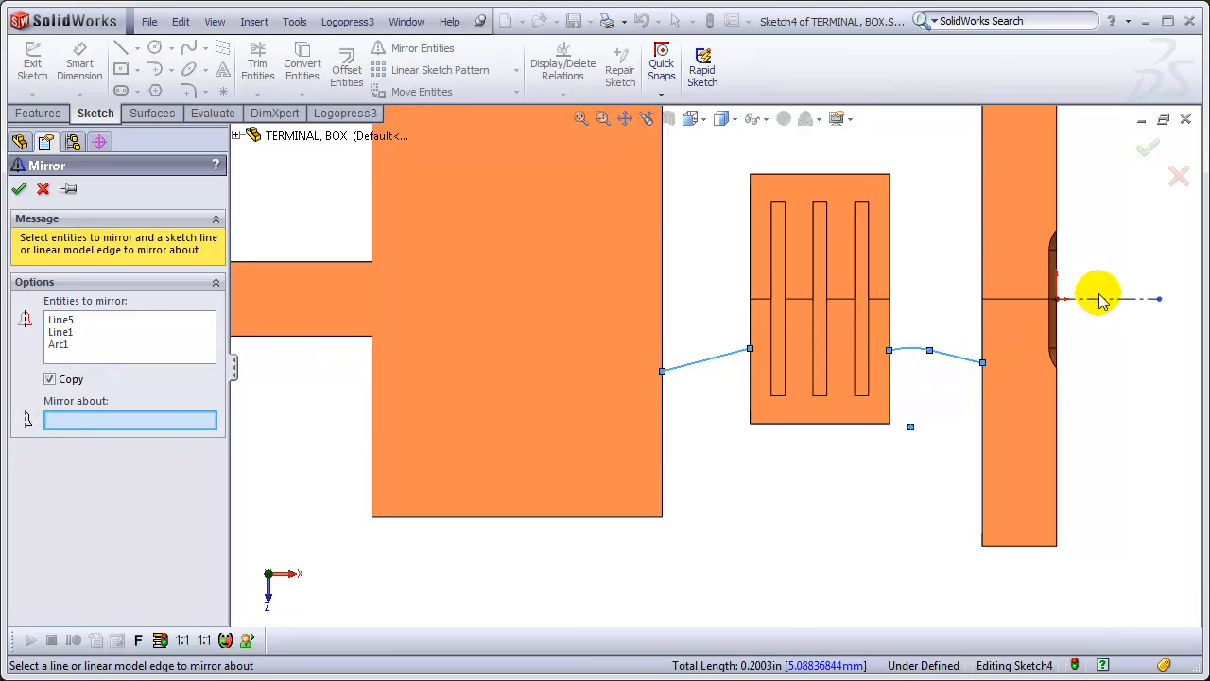
click(1057, 300)
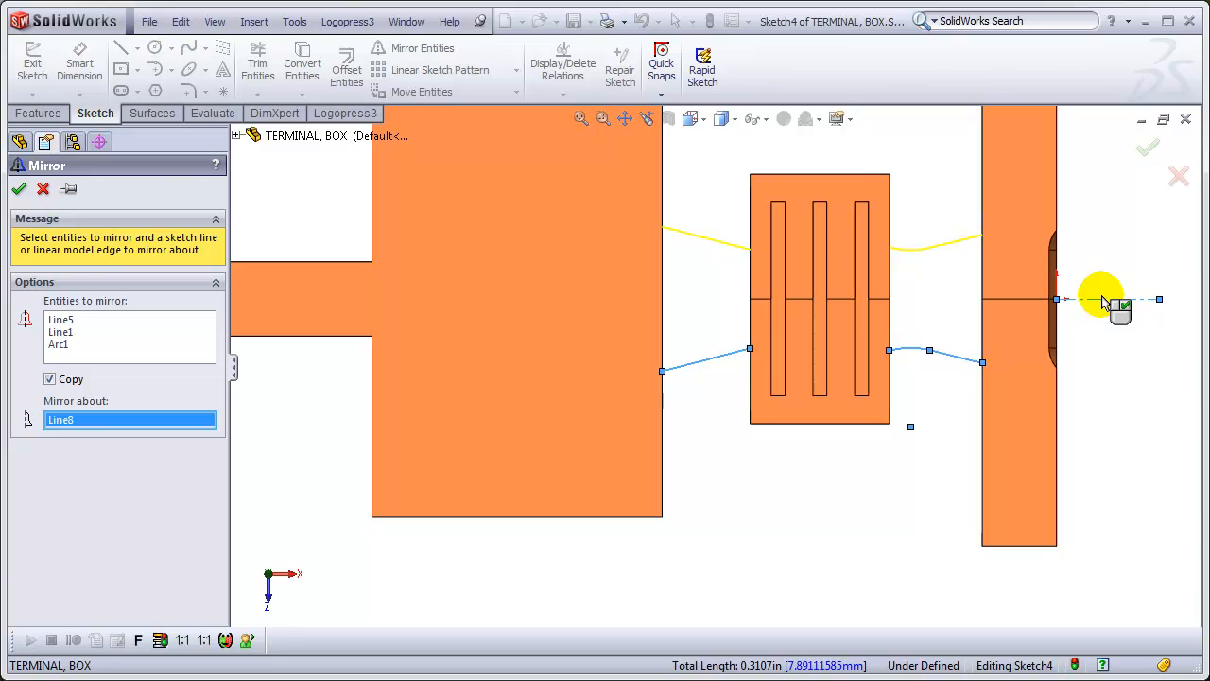
click(19, 188)
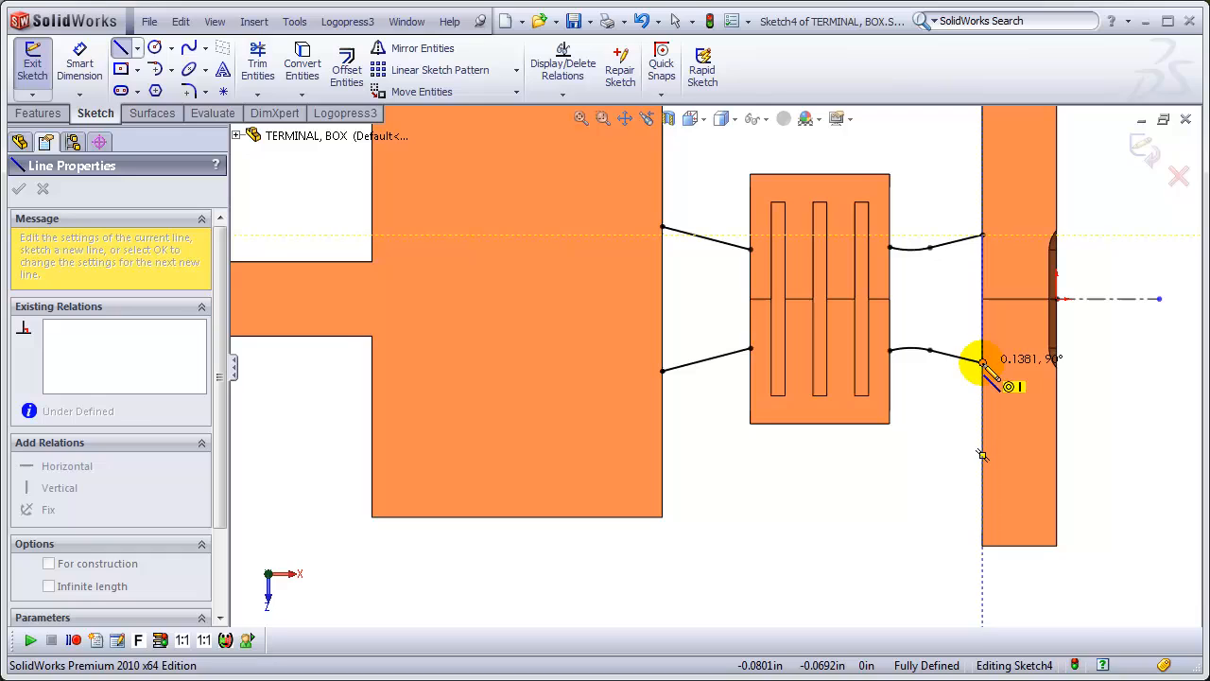
click(661, 232)
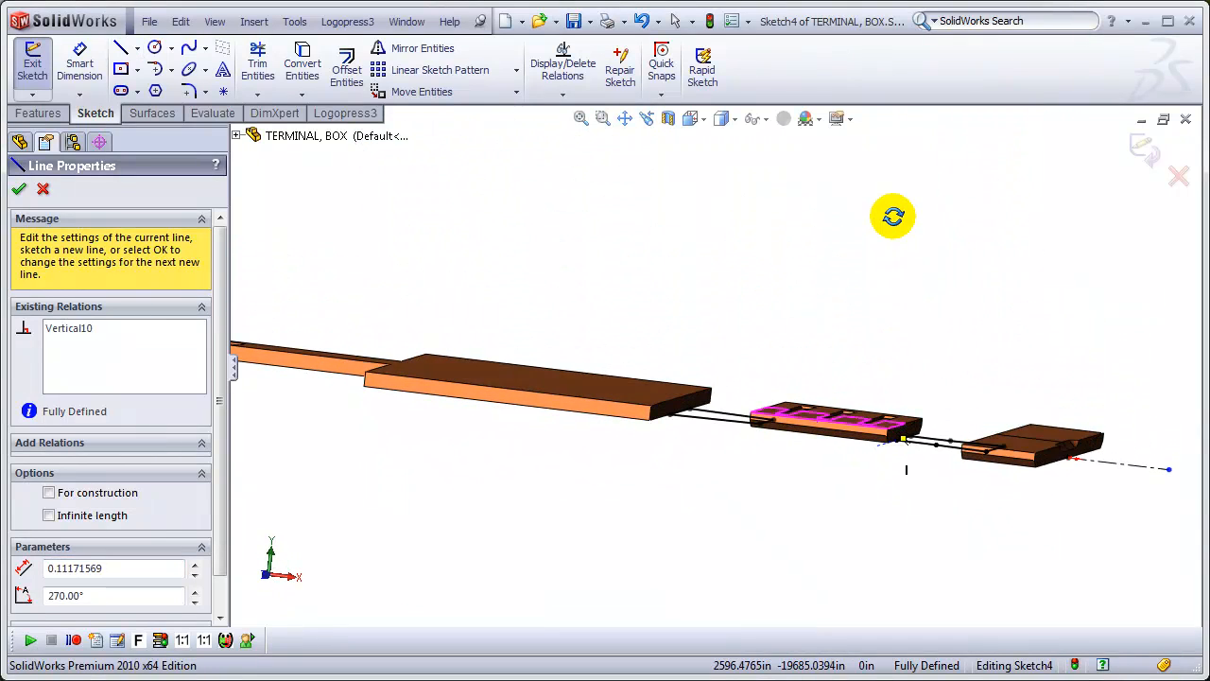
- Extrude the neck sketch up to the station face, creating Boss-Extrude2
click(37, 112)
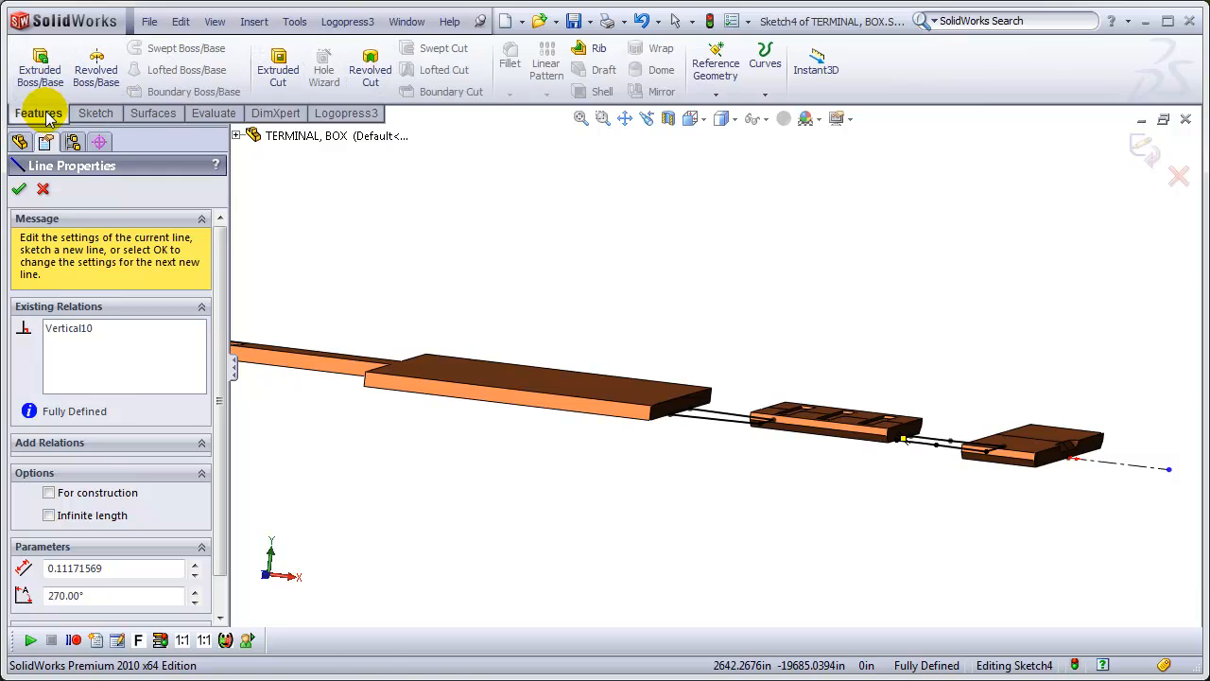
click(39, 69)
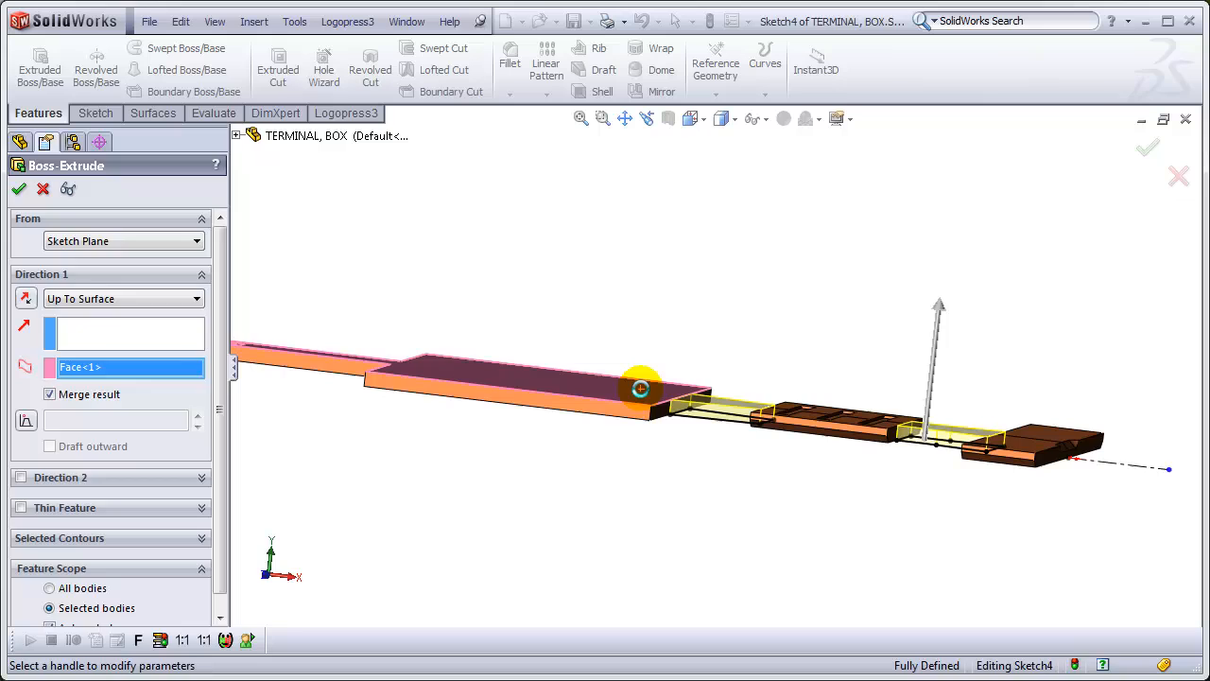
click(18, 188)
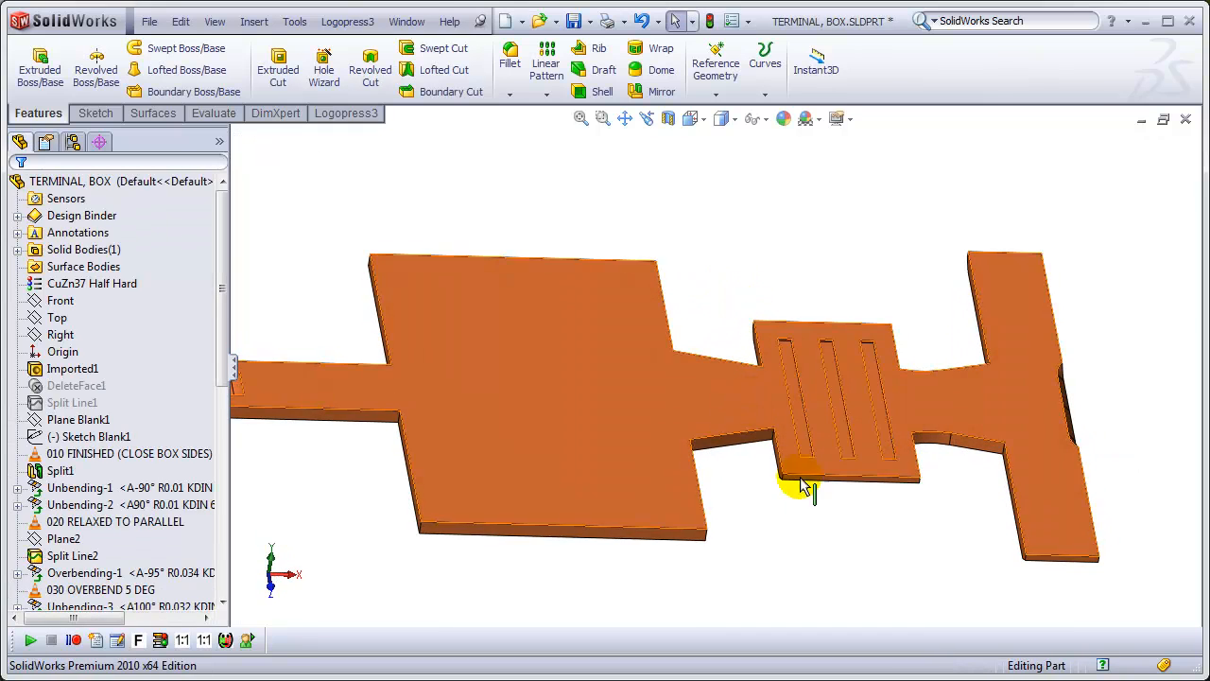
drag(803, 482, 742, 425)
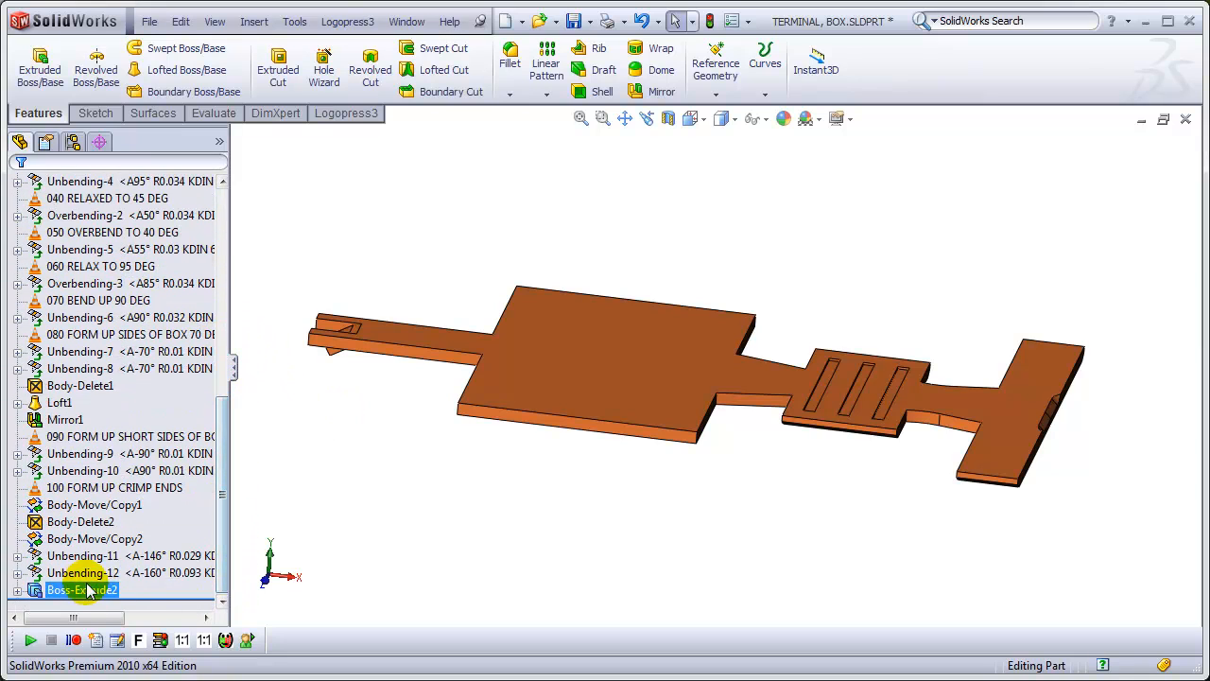
- Review the new extrude, Body-Move/Copy1 and 100 FORM UP CRIMP ENDS in the history
click(94, 504)
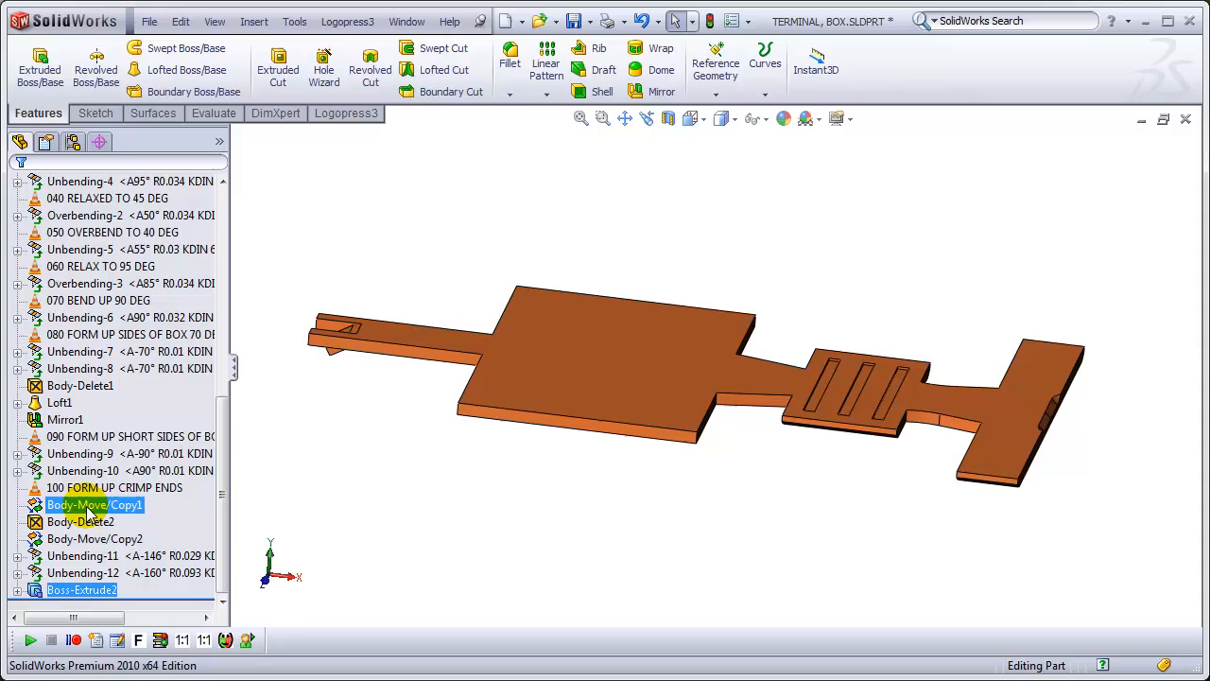
click(113, 487)
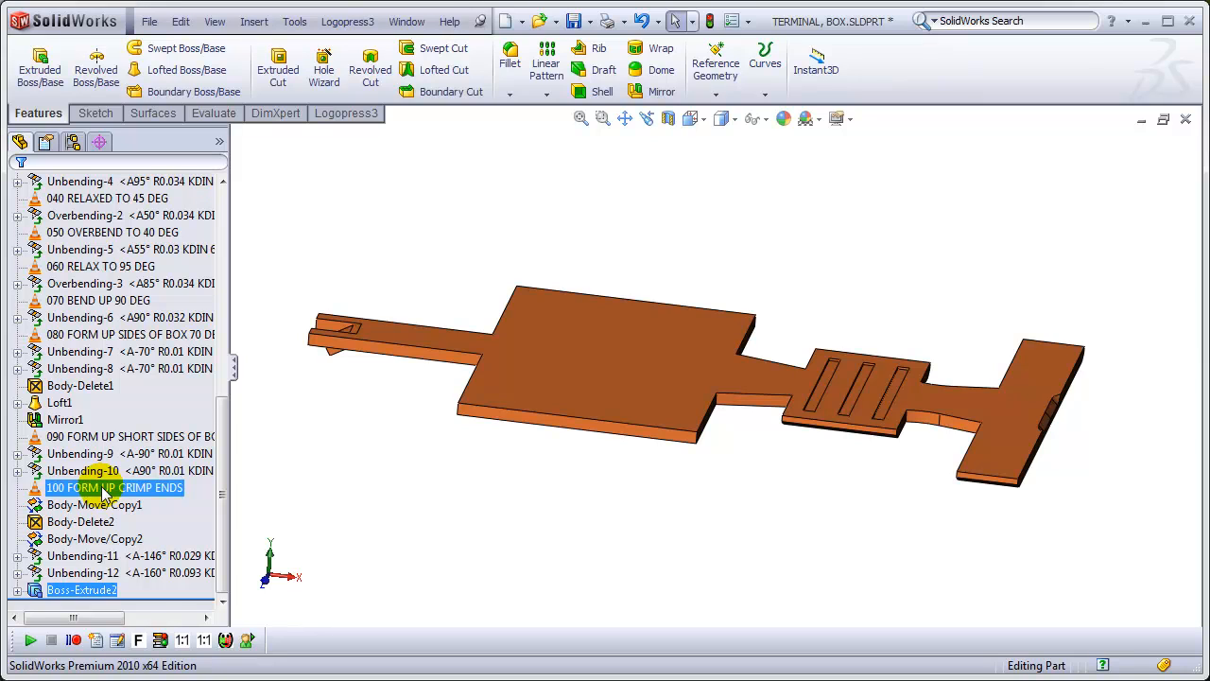
click(131, 317)
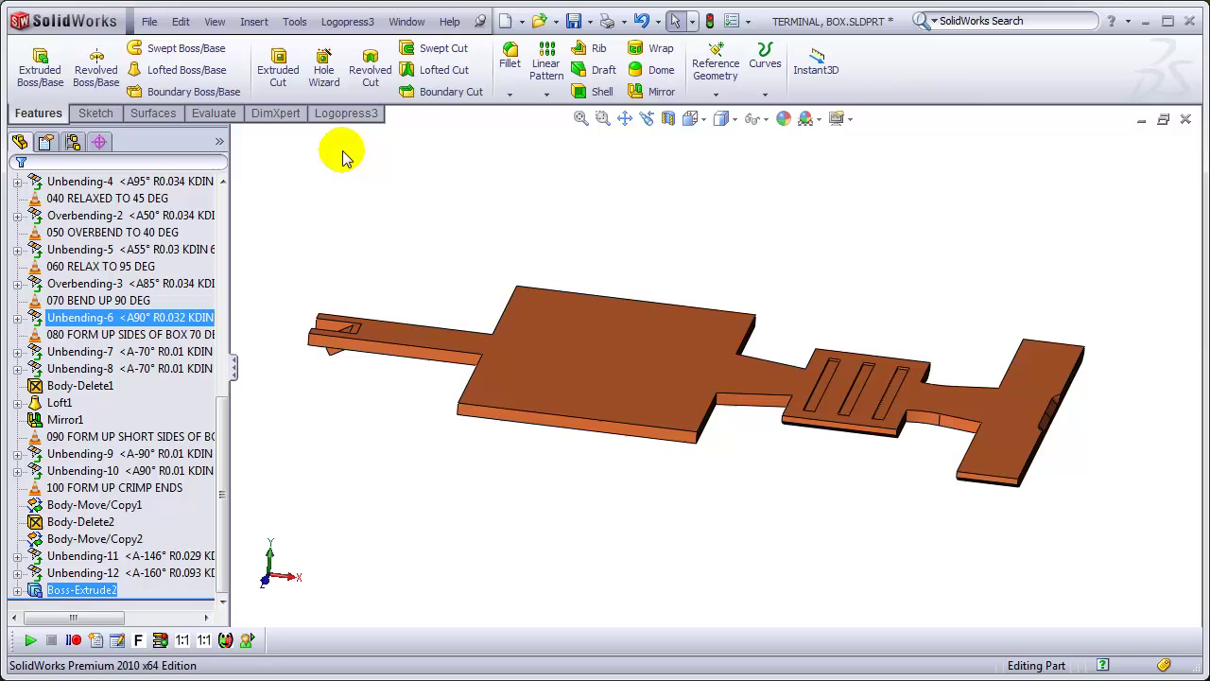
- Insert a Logopress3 station mark and rename it 110 LANCE-SHEAR
click(346, 113)
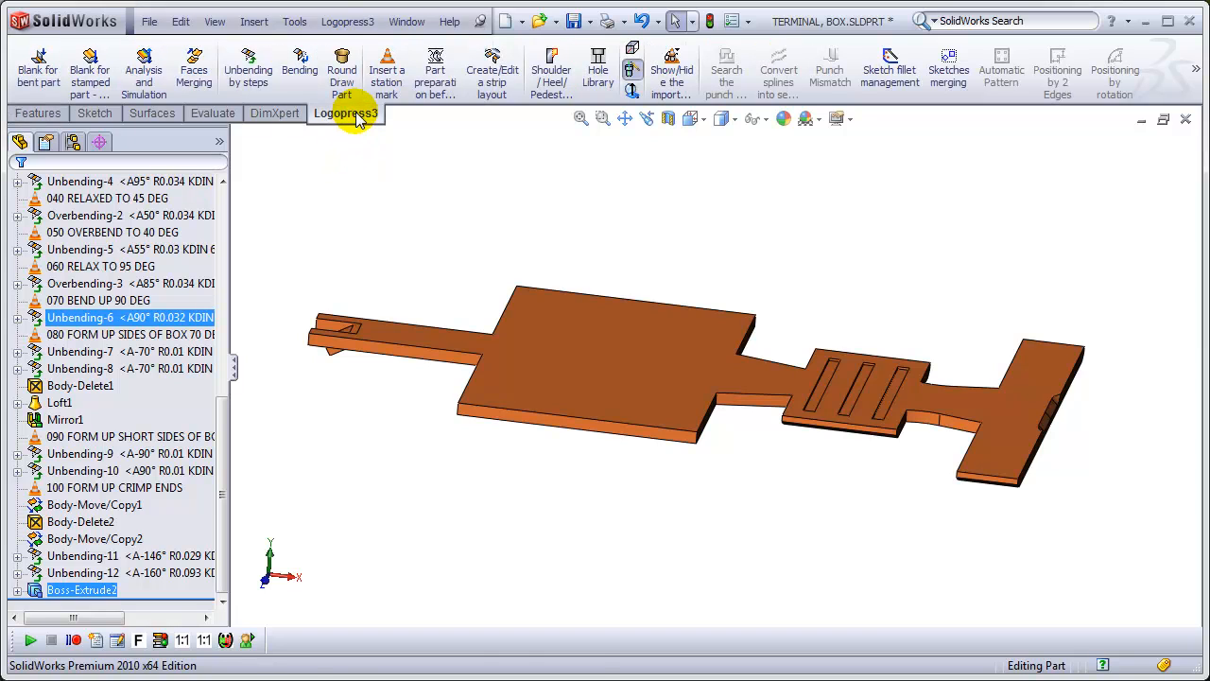
mouse_move(386, 69)
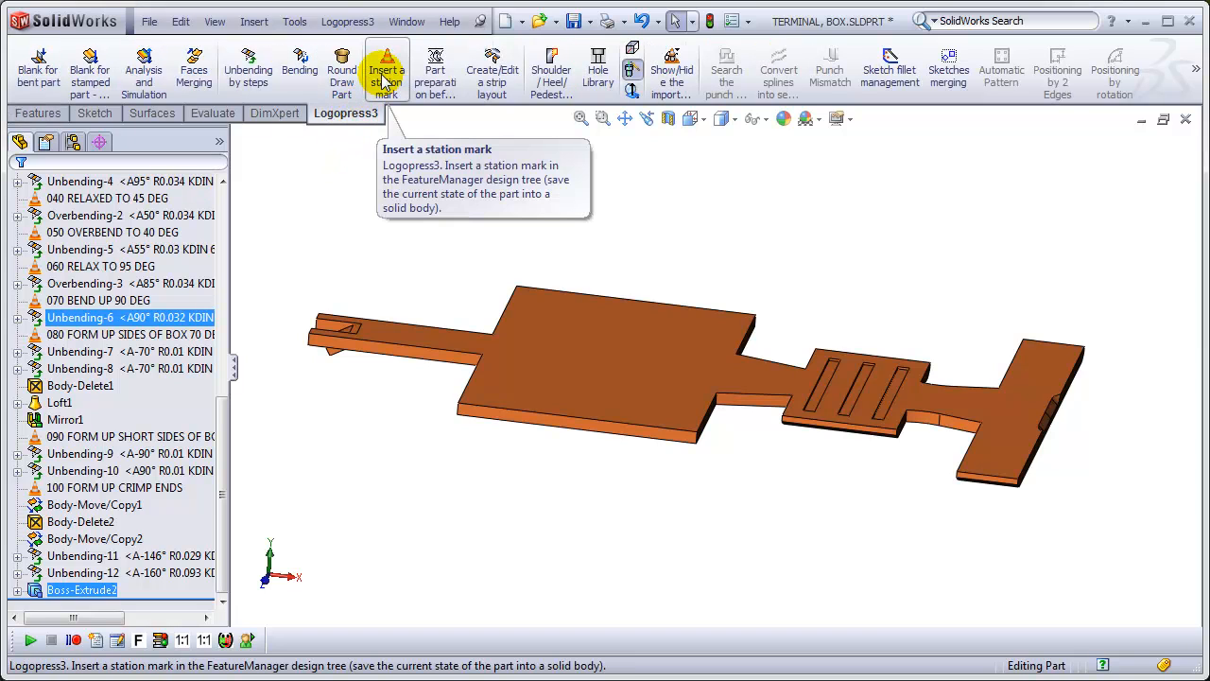
click(385, 68)
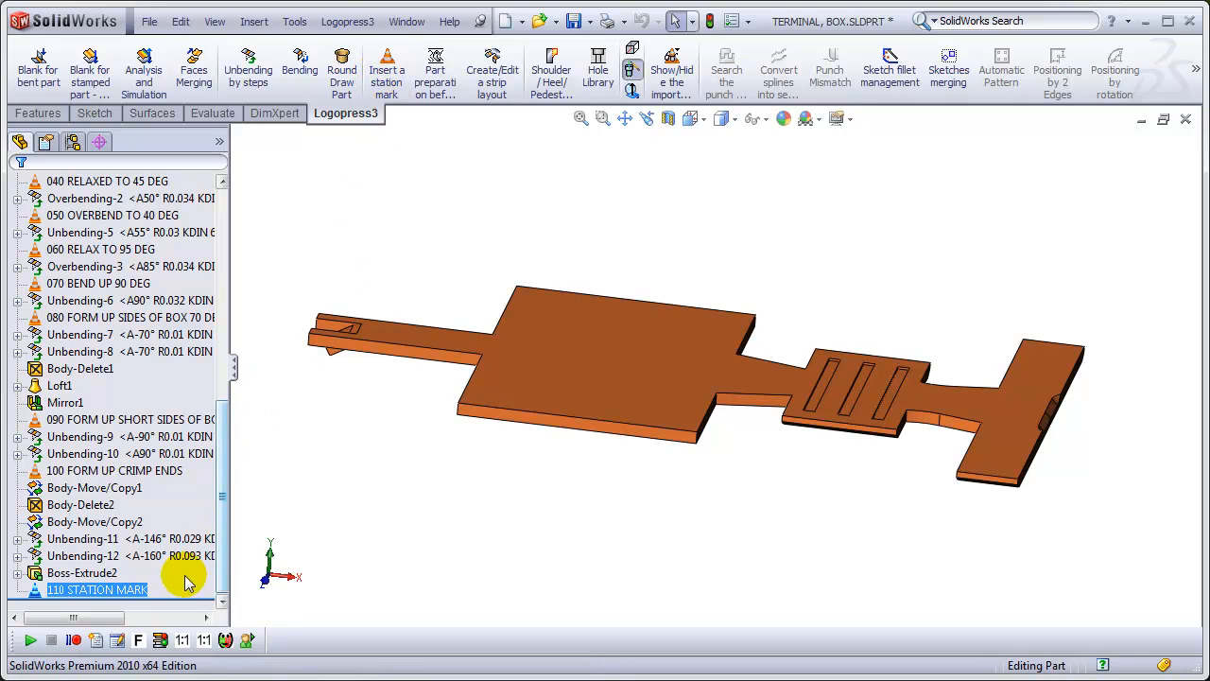
click(123, 538)
text(110 LAN)
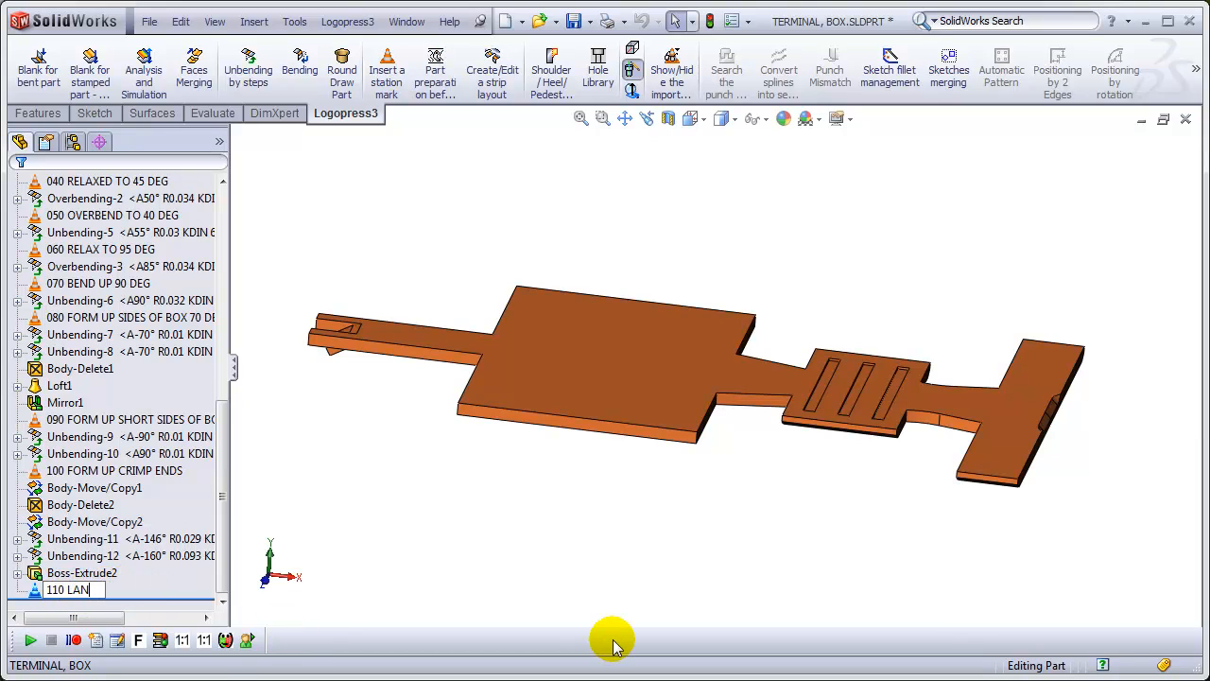
text(CE)
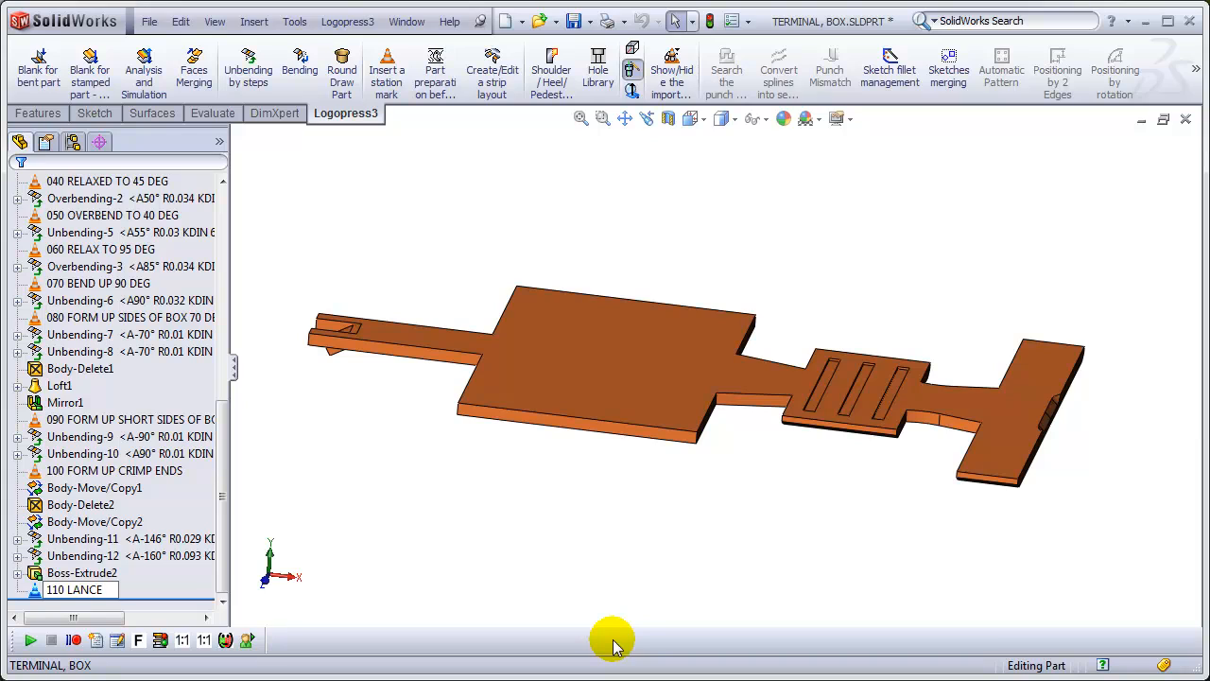
text(-SHEAR)
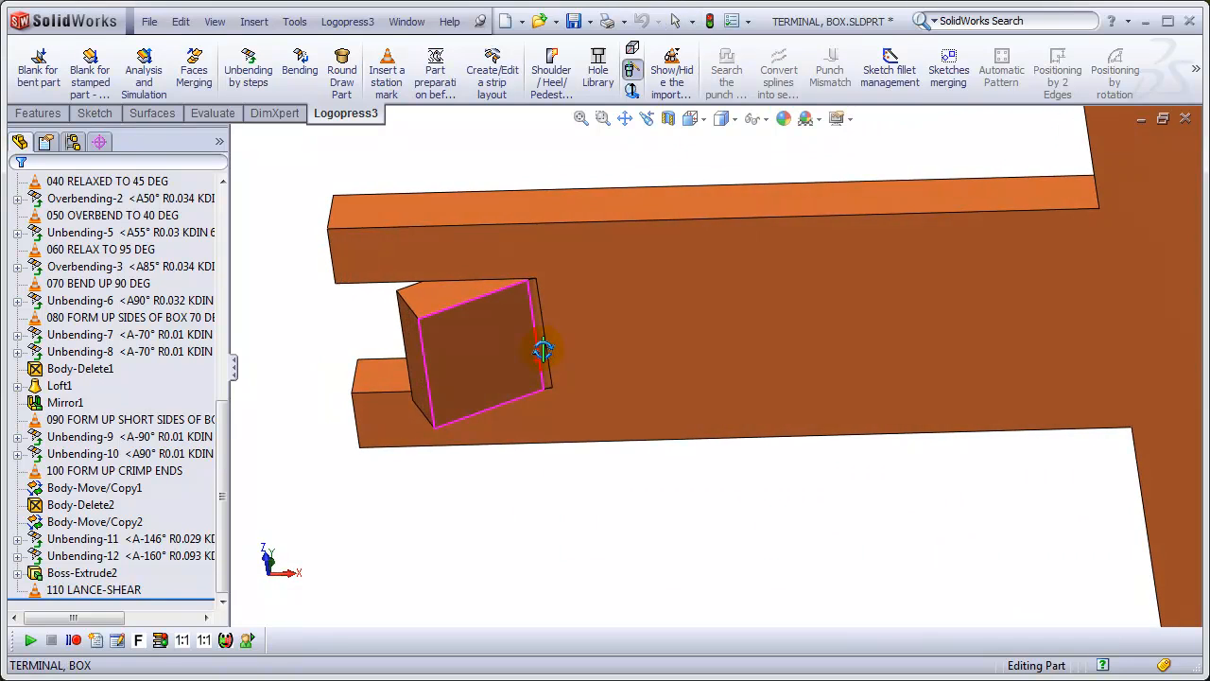
click(721, 117)
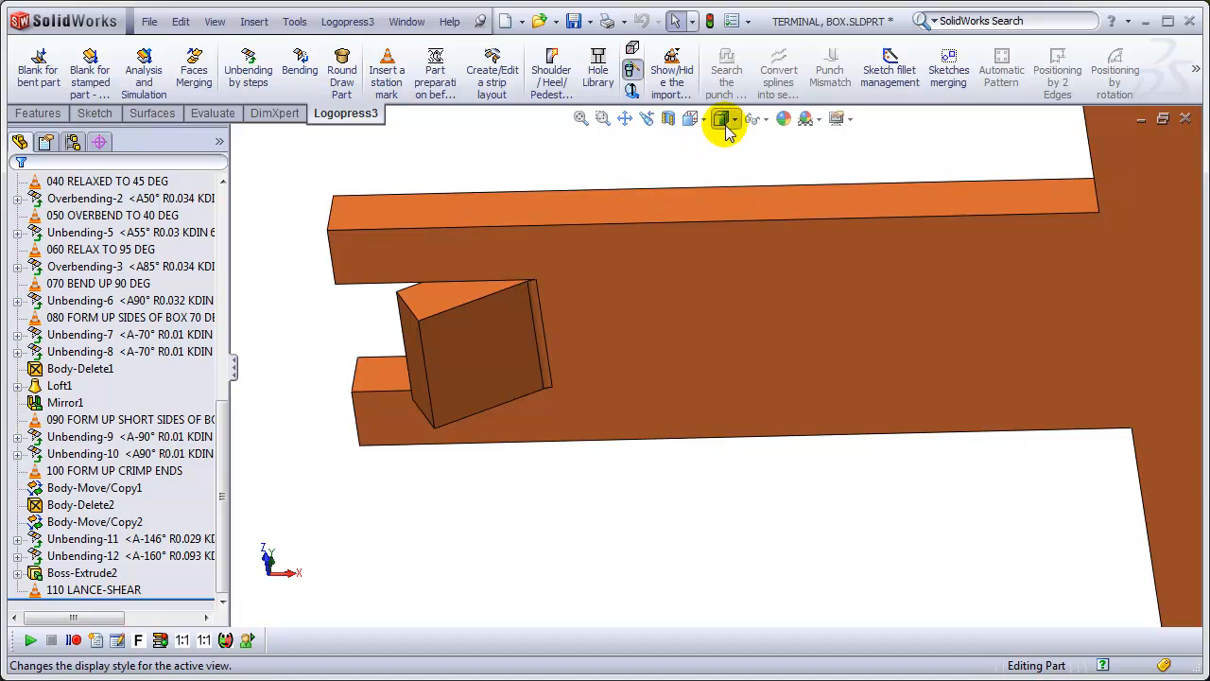
click(723, 118)
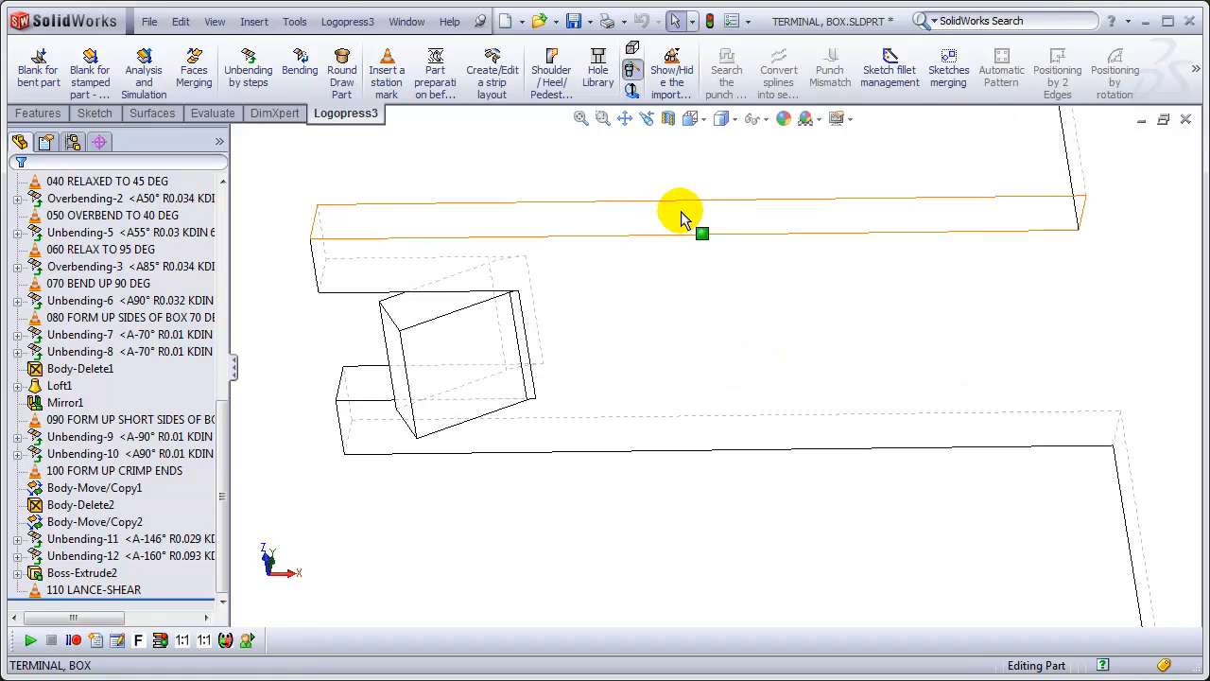
click(732, 118)
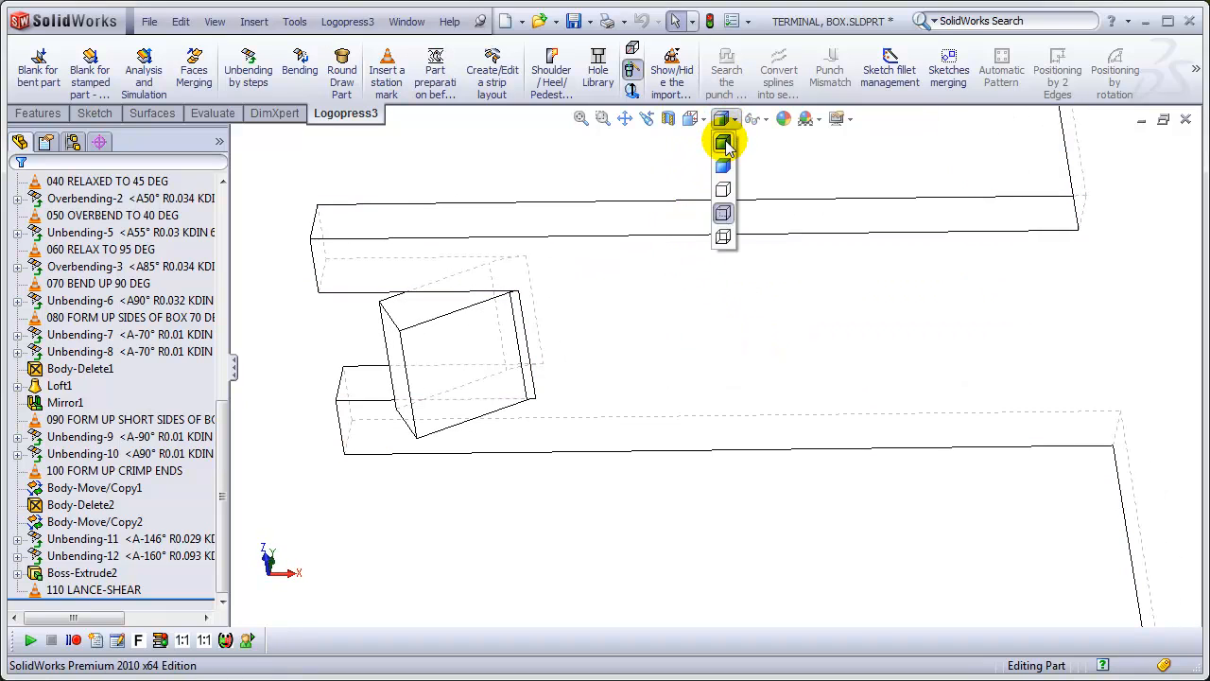
click(722, 141)
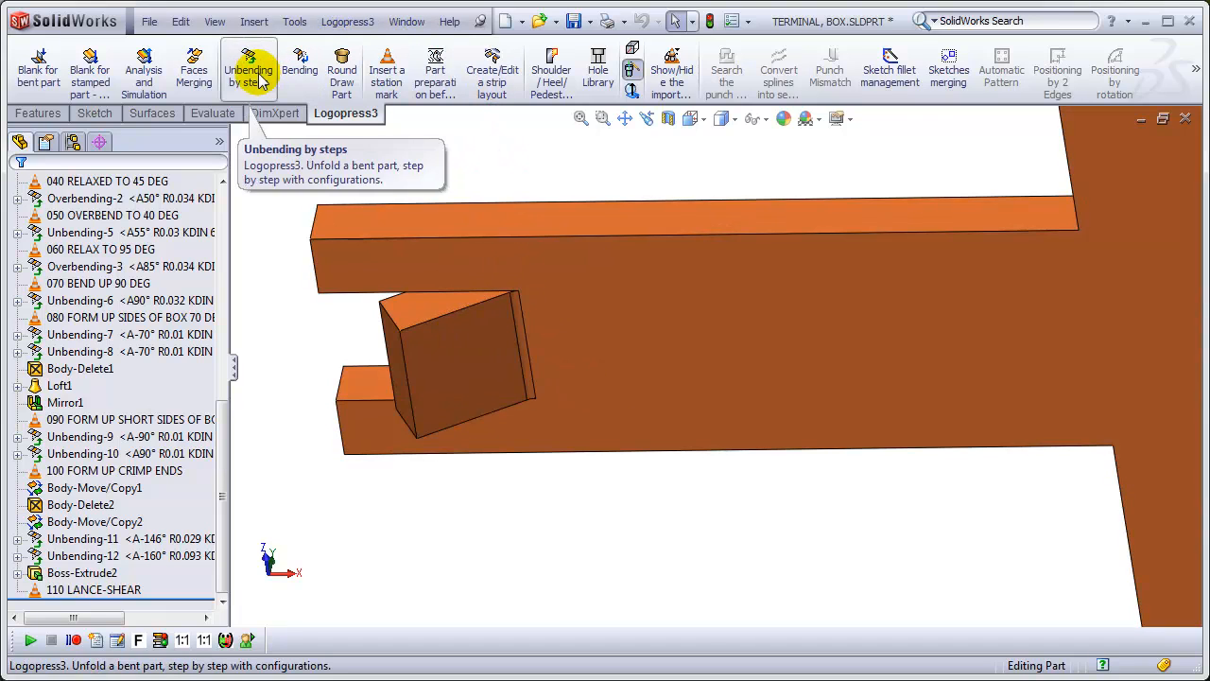
- Unbend the lanced tab by steps, picking its bend face and shear edge
click(249, 71)
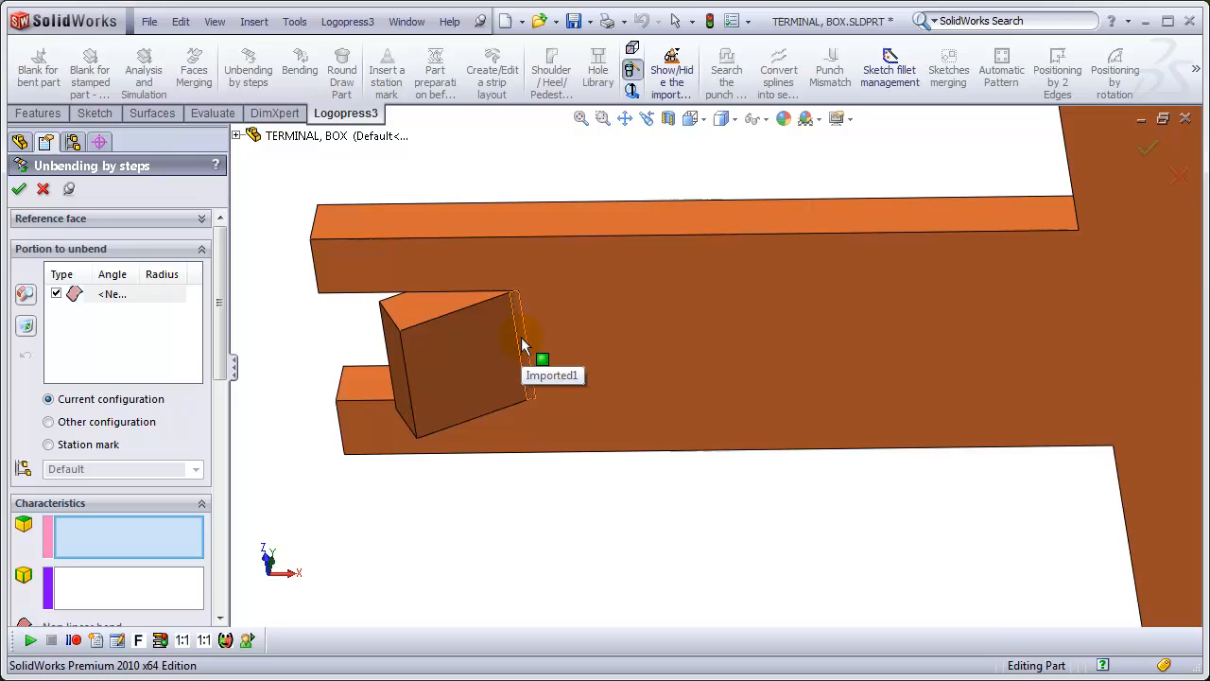
click(527, 343)
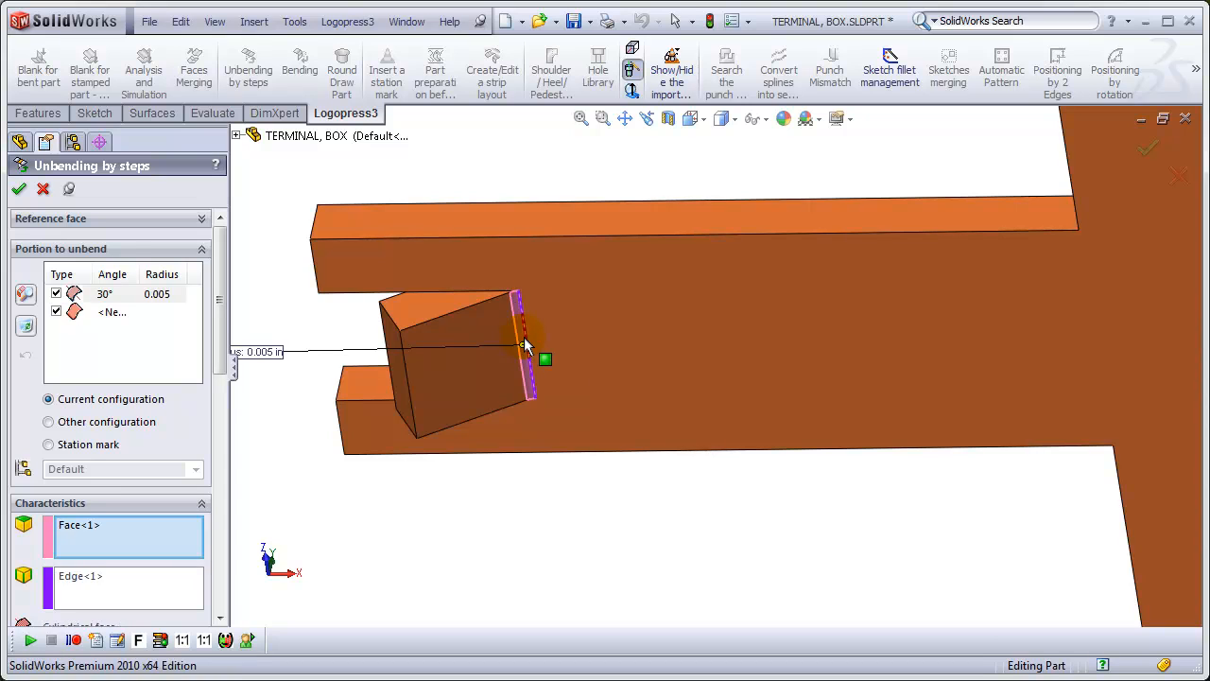
scroll(down, 3)
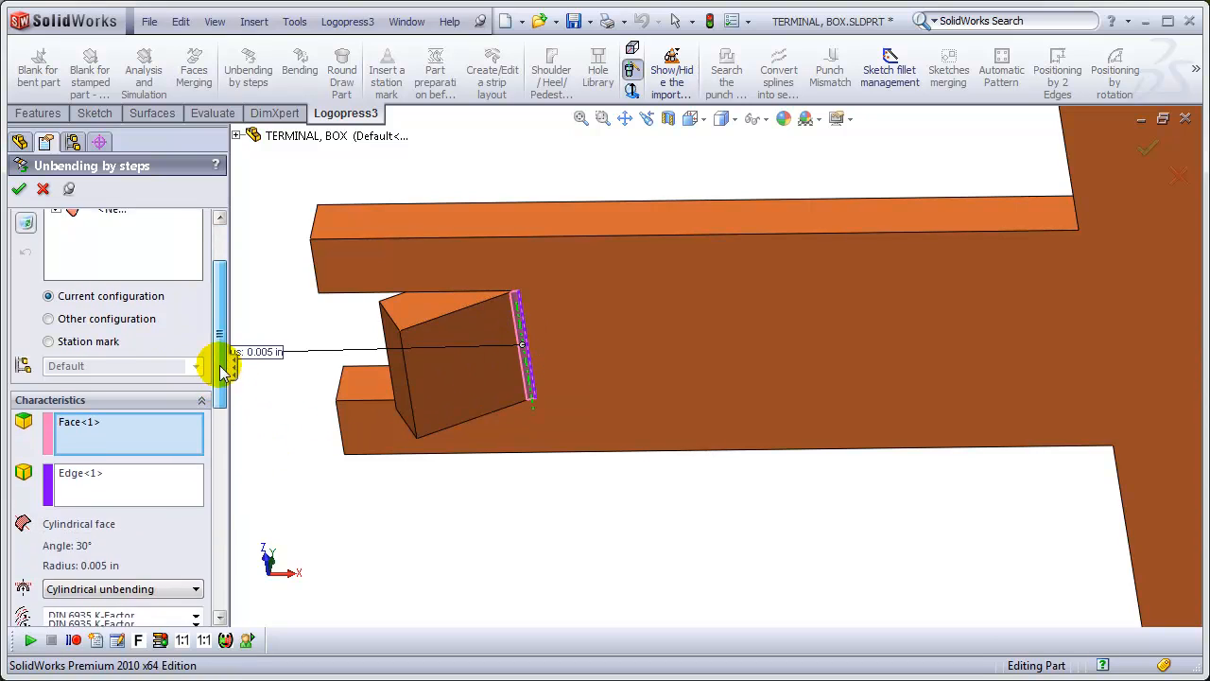
scroll(down, 3)
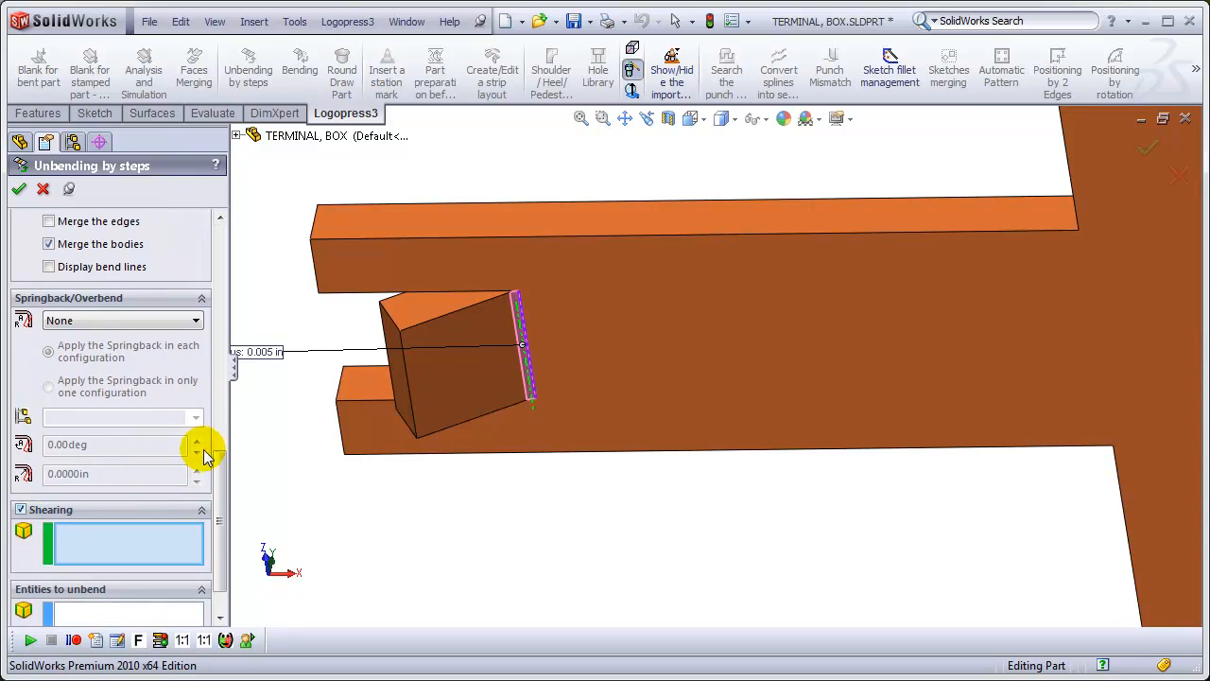
click(462, 290)
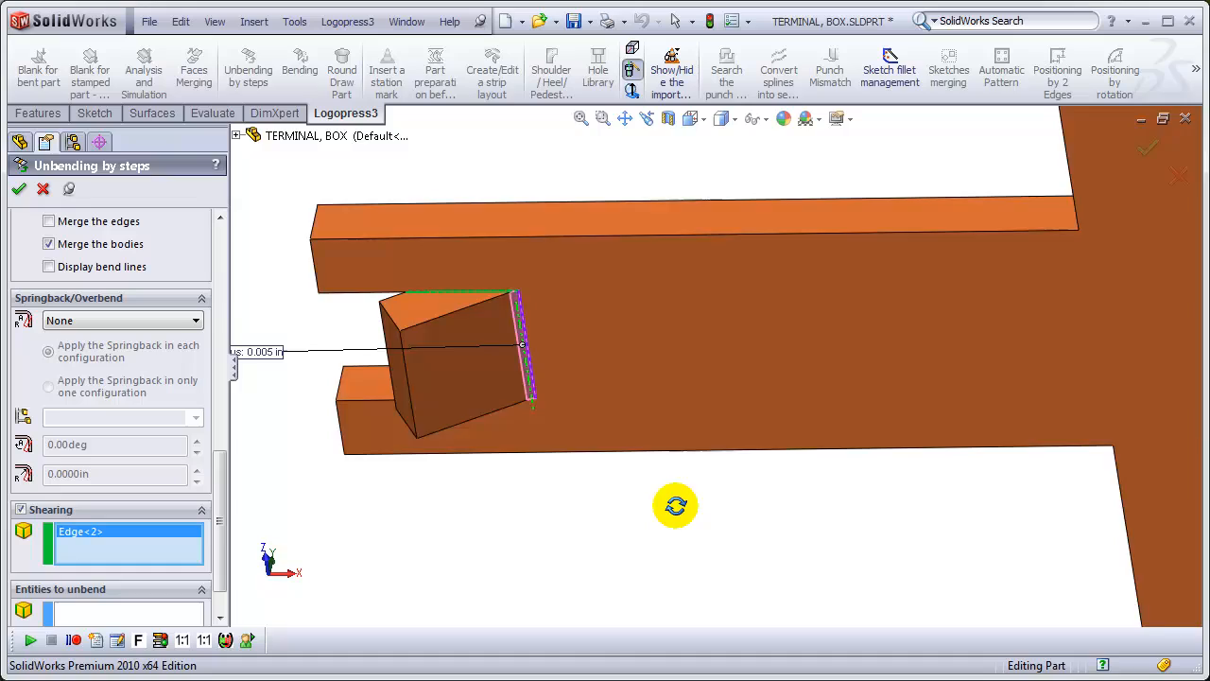
drag(675, 506, 501, 350)
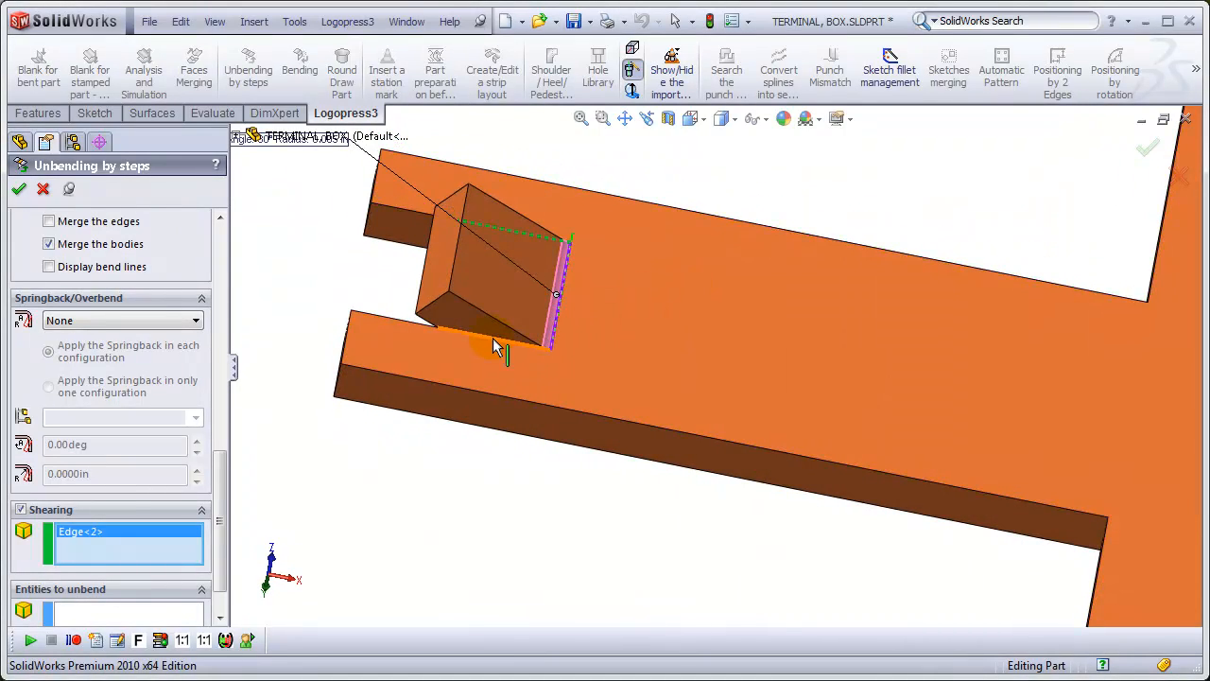
click(492, 345)
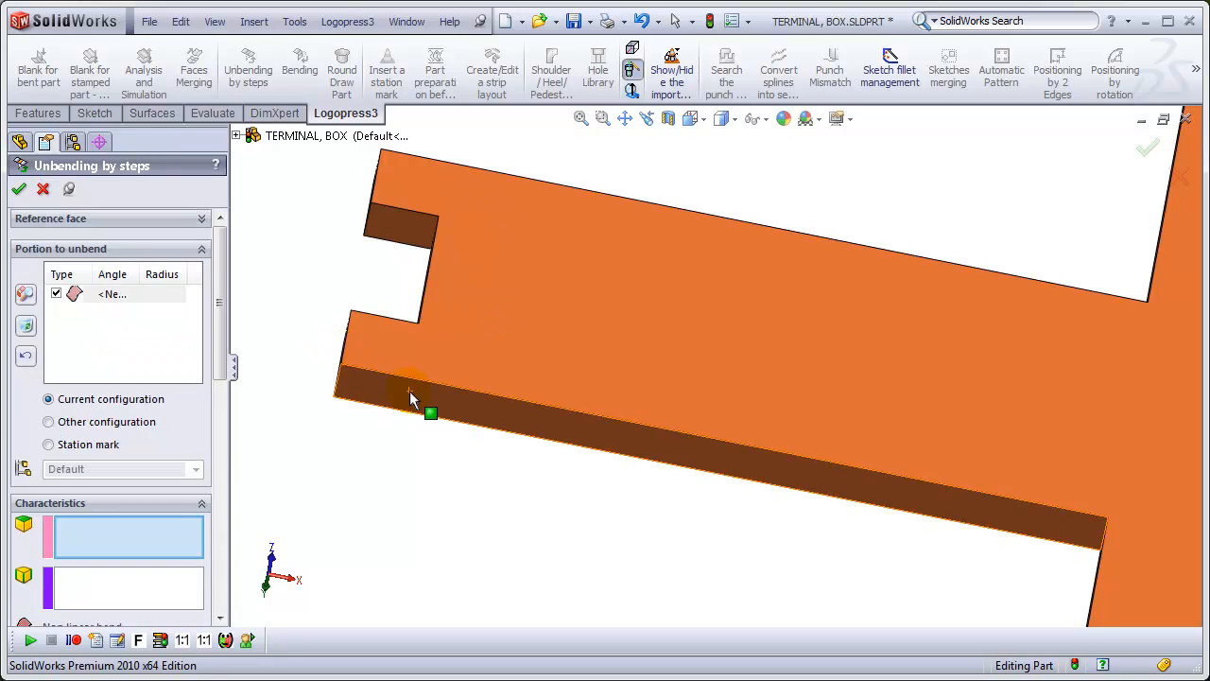
click(19, 188)
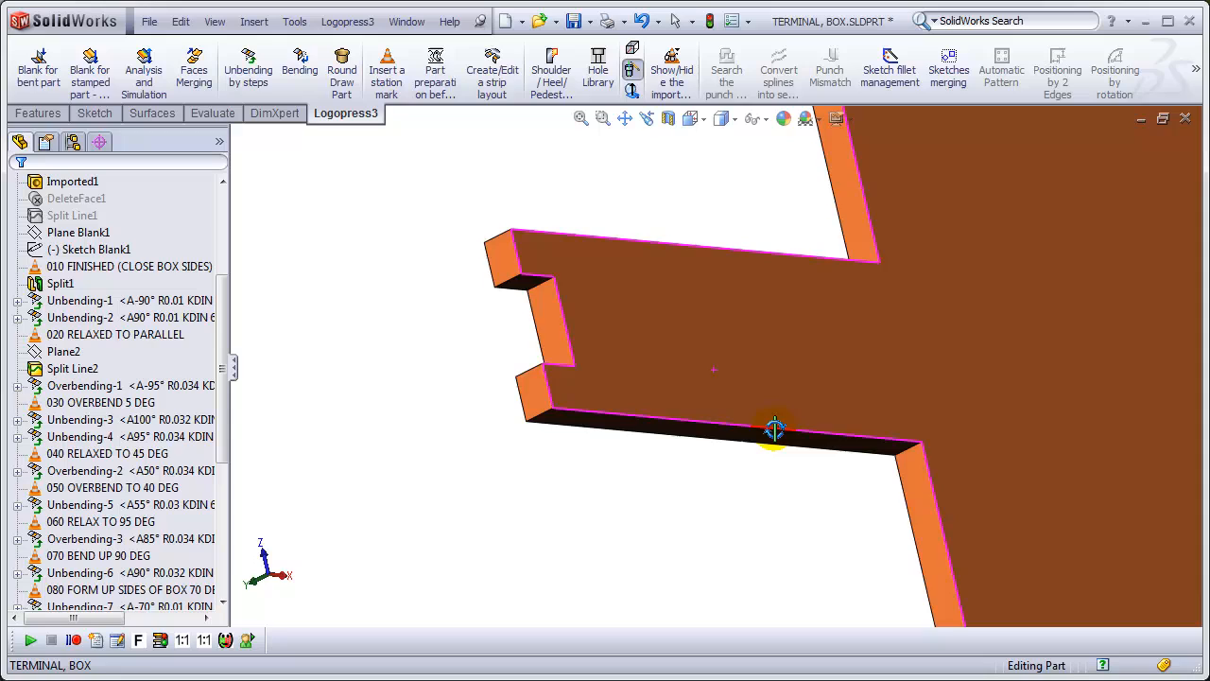
- Convert one slot face's edges into Sketch5, then start Sketch6 on the opposite face
drag(773, 428, 740, 395)
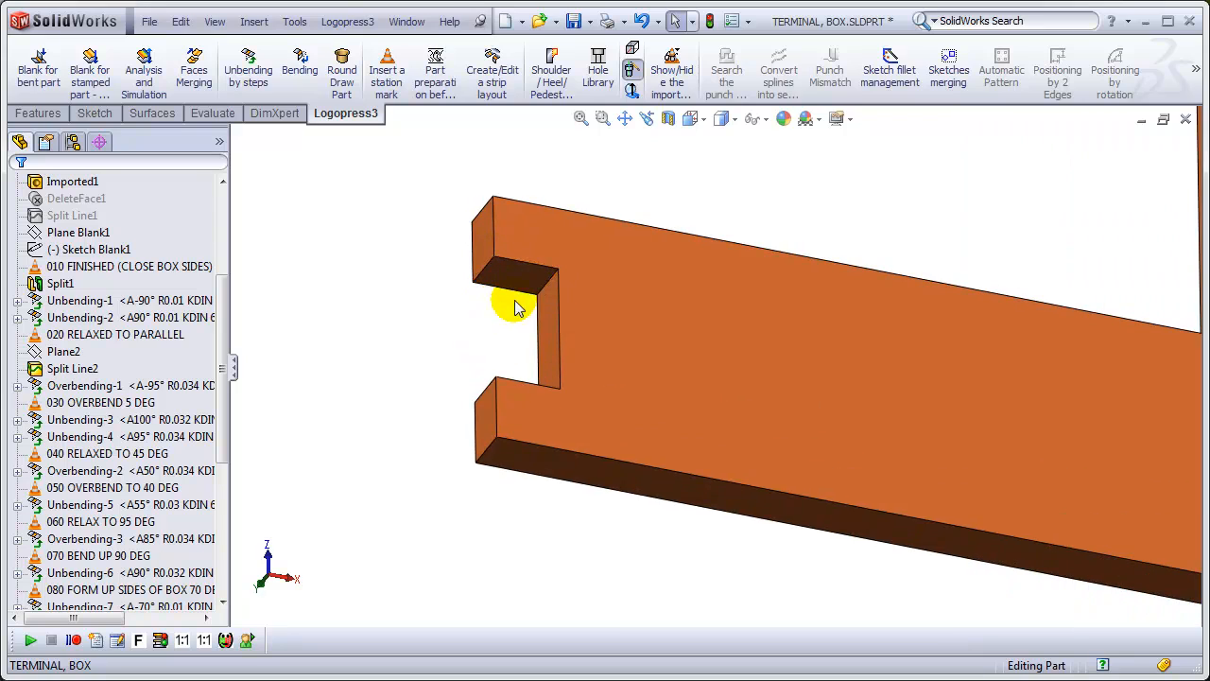
mouse_move(520, 288)
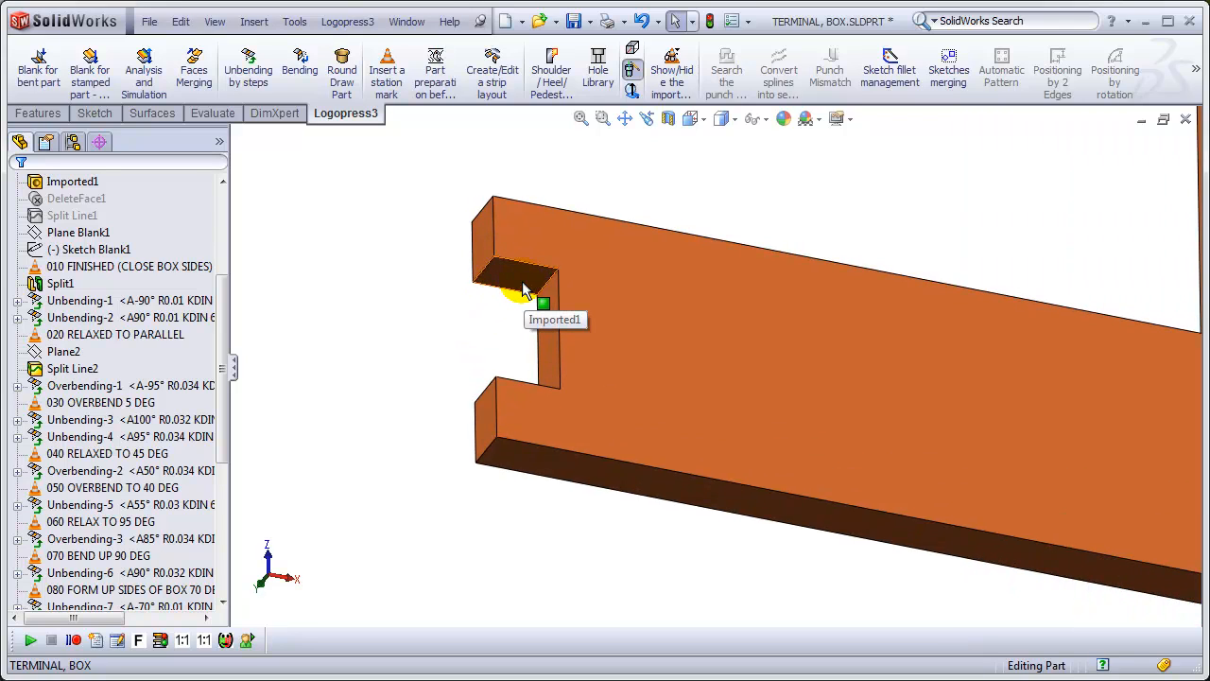
click(520, 278)
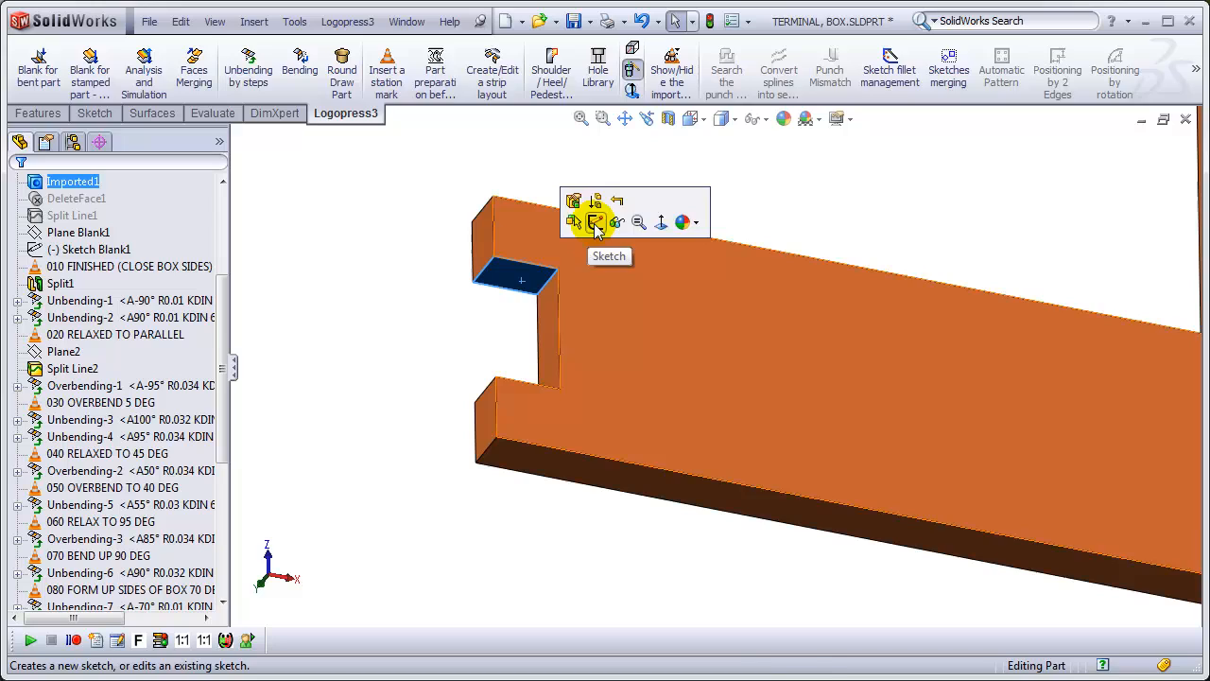
click(595, 221)
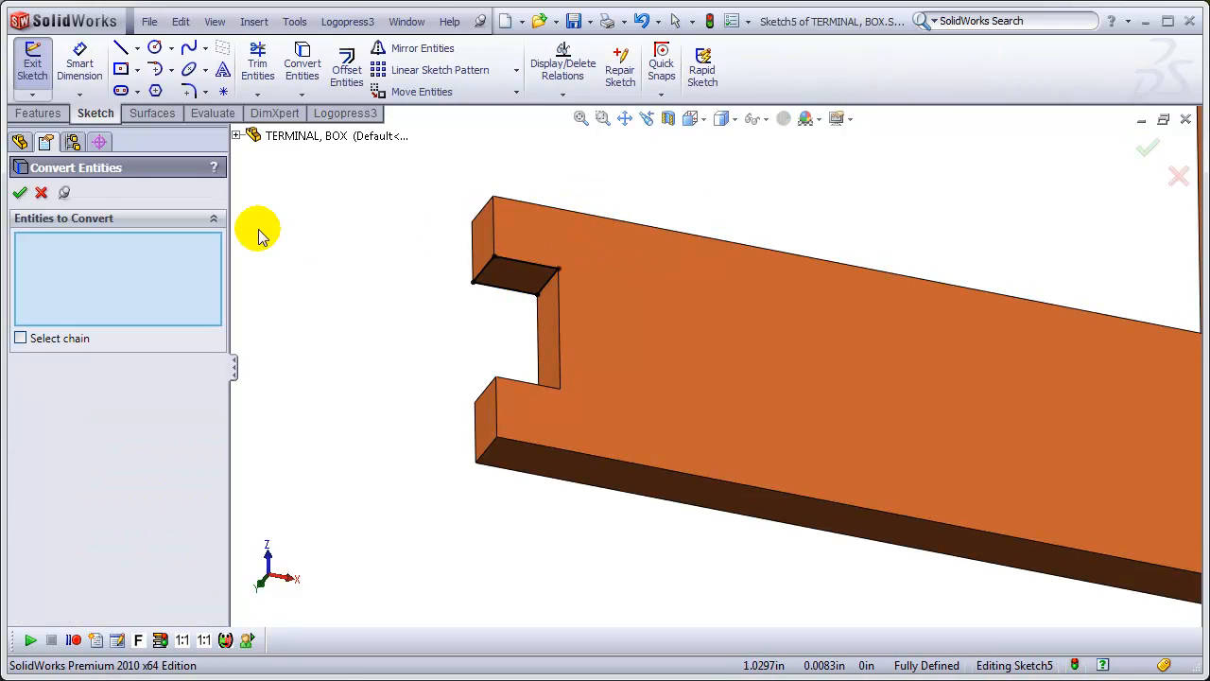
click(20, 192)
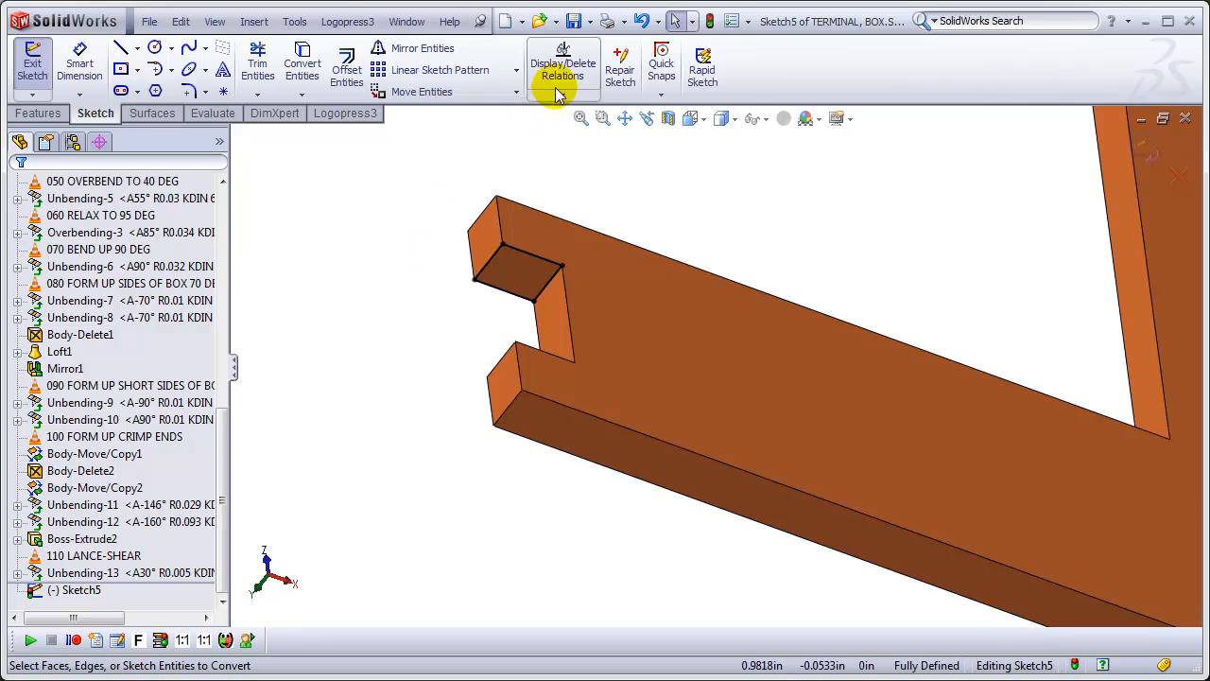
click(562, 70)
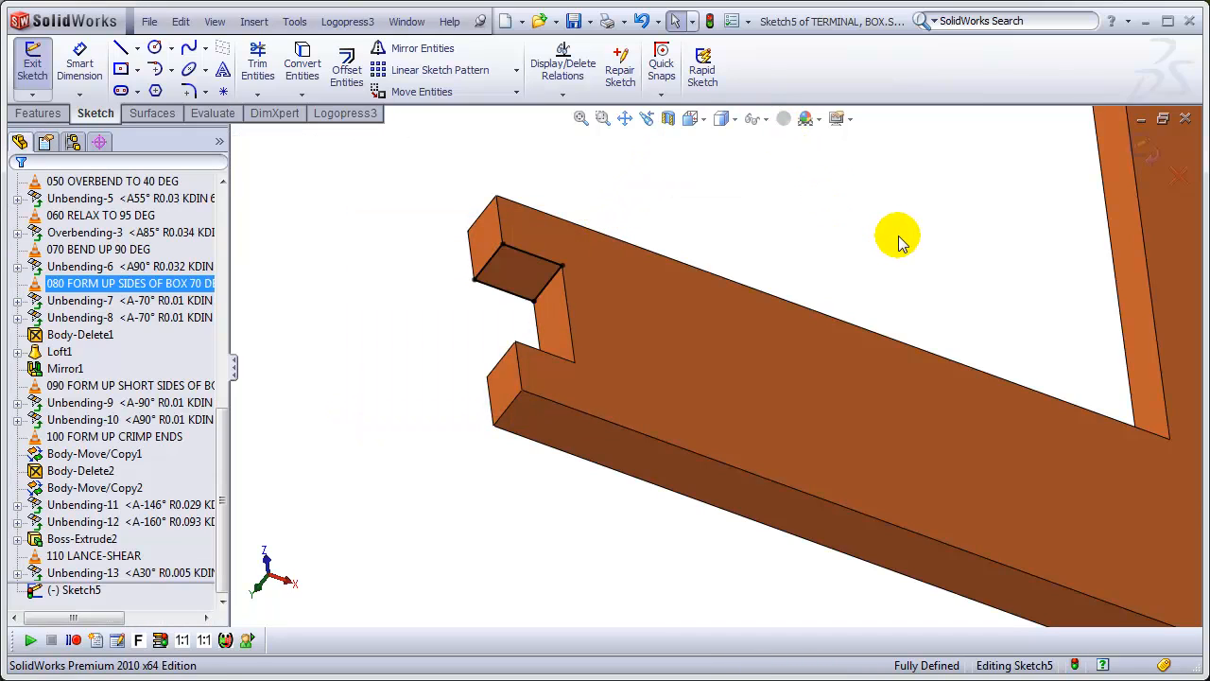
click(33, 62)
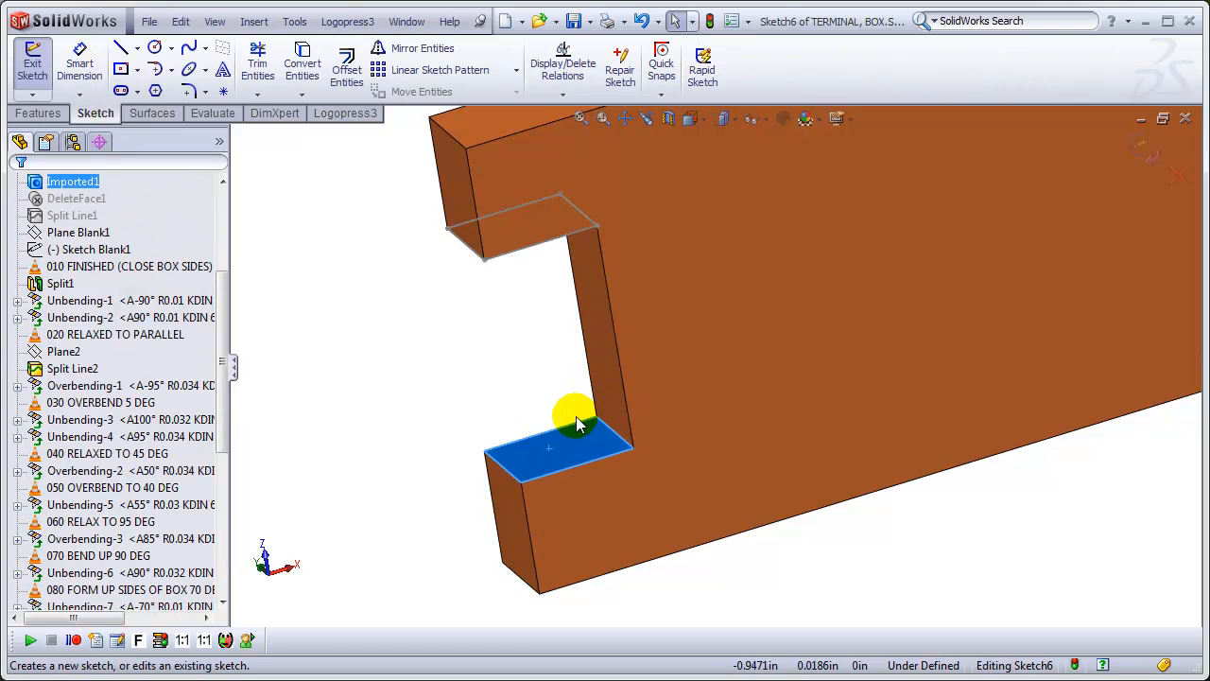
- Convert the opposite slot face's edges into Sketch6, delete all relations, and exit
click(301, 63)
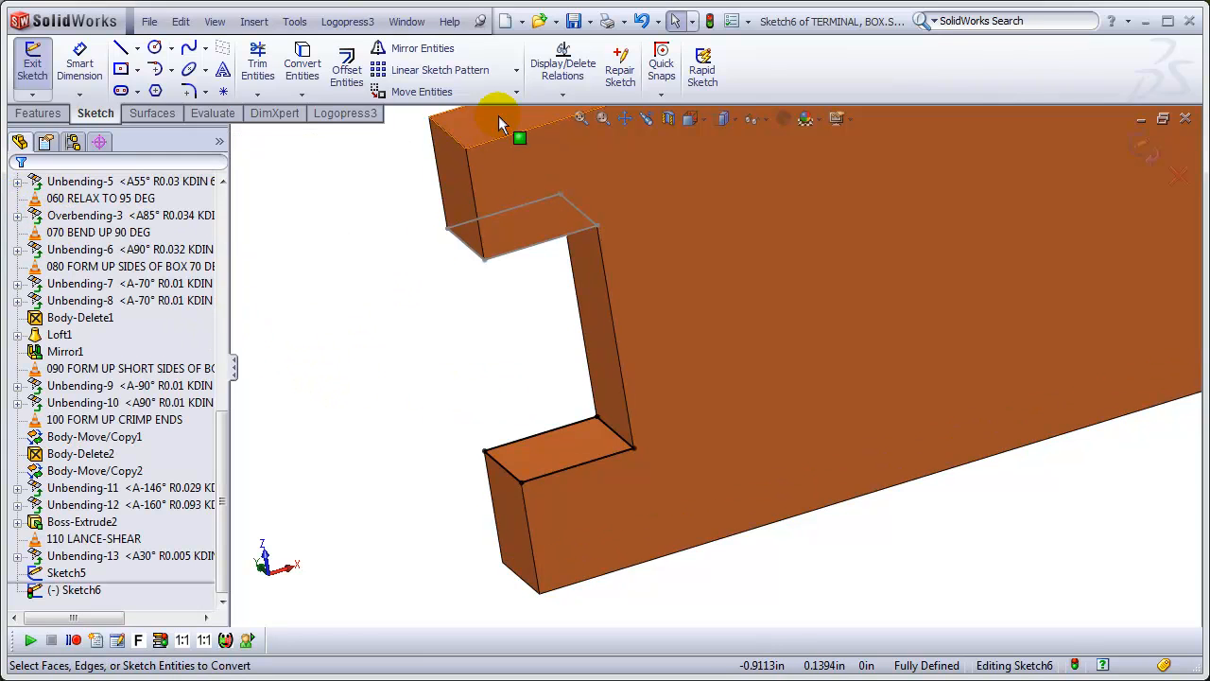
click(561, 63)
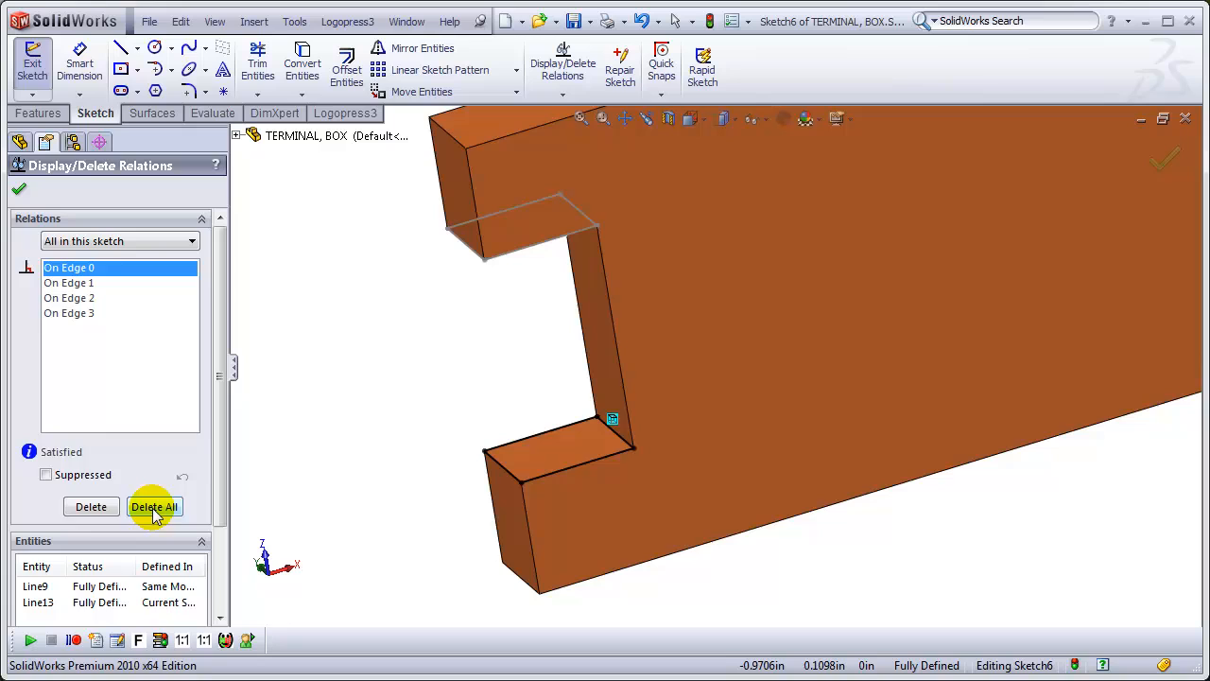
click(154, 506)
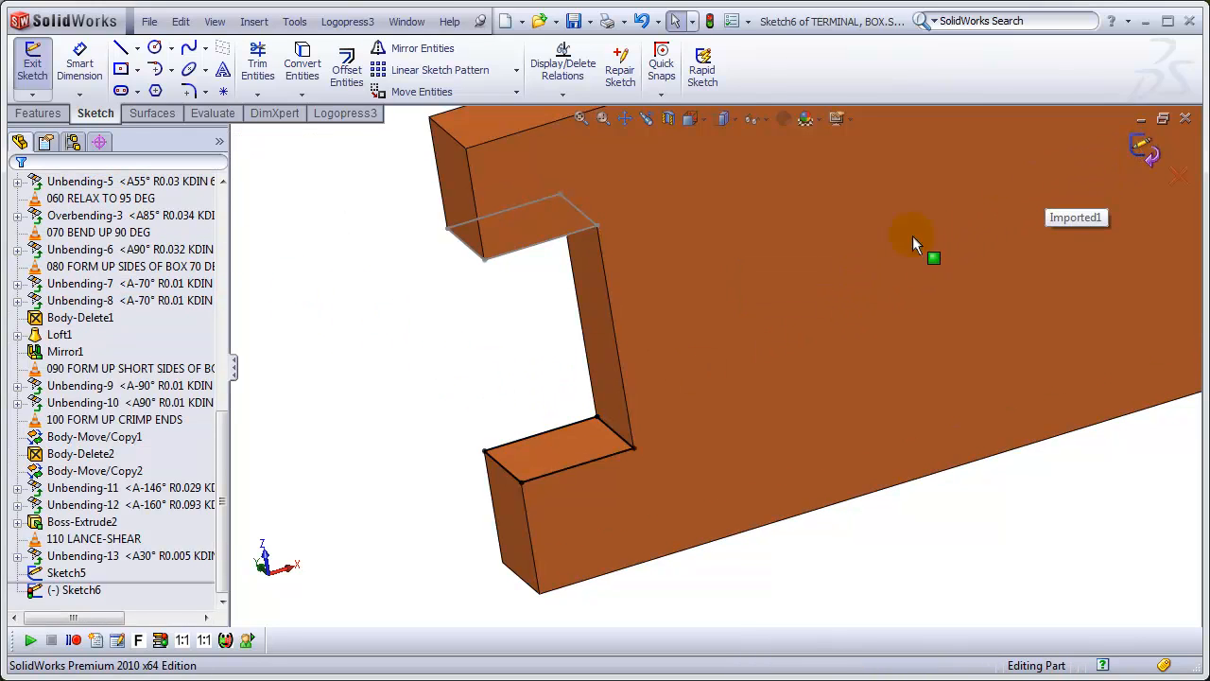
click(345, 112)
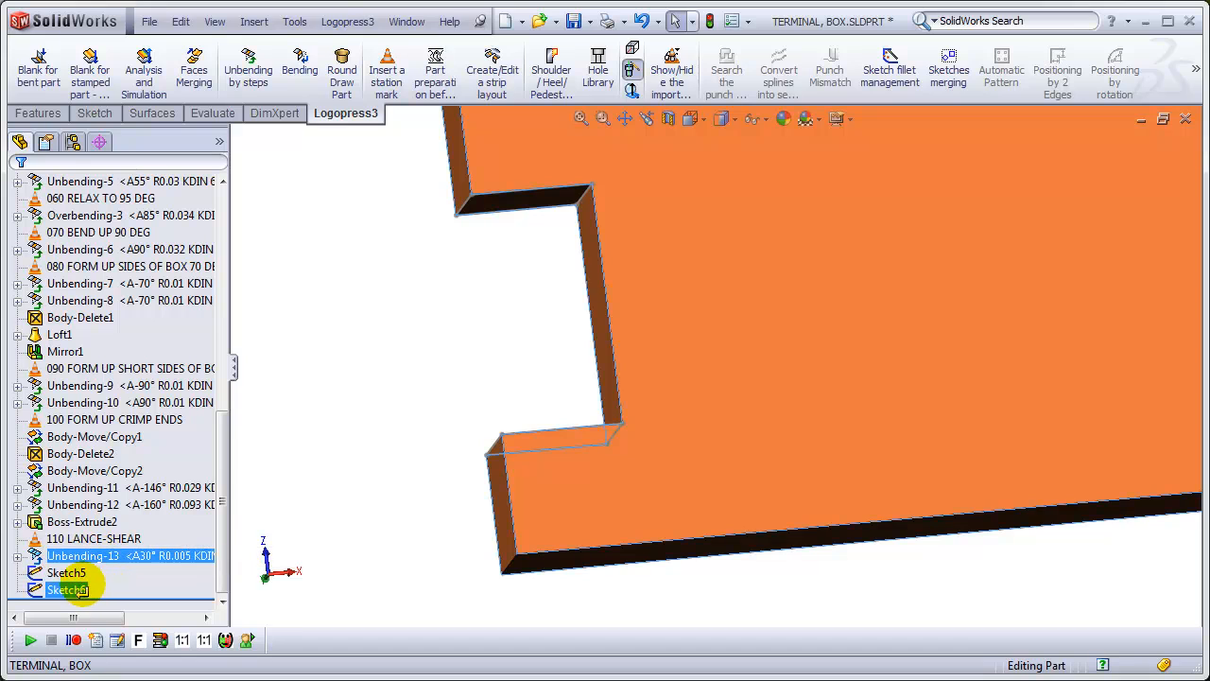
- Move Sketch5 and Sketch6 above Unbending-13 and cut-extrude each 0.003 in blind
click(659, 399)
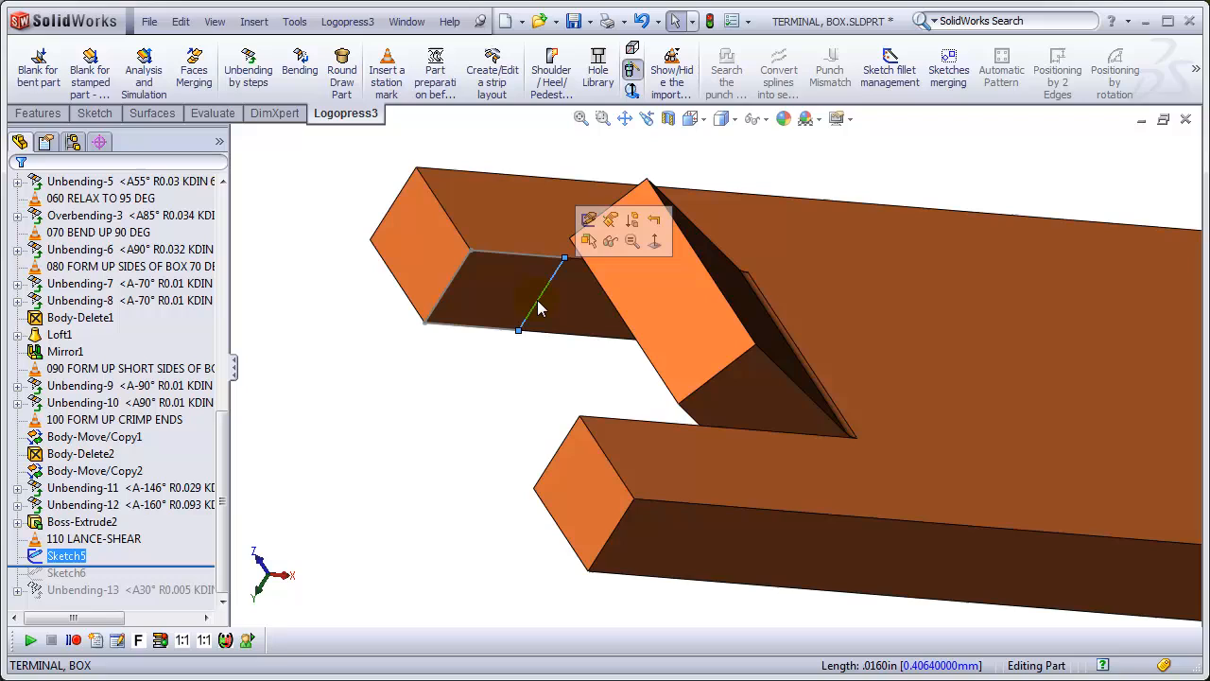
click(589, 218)
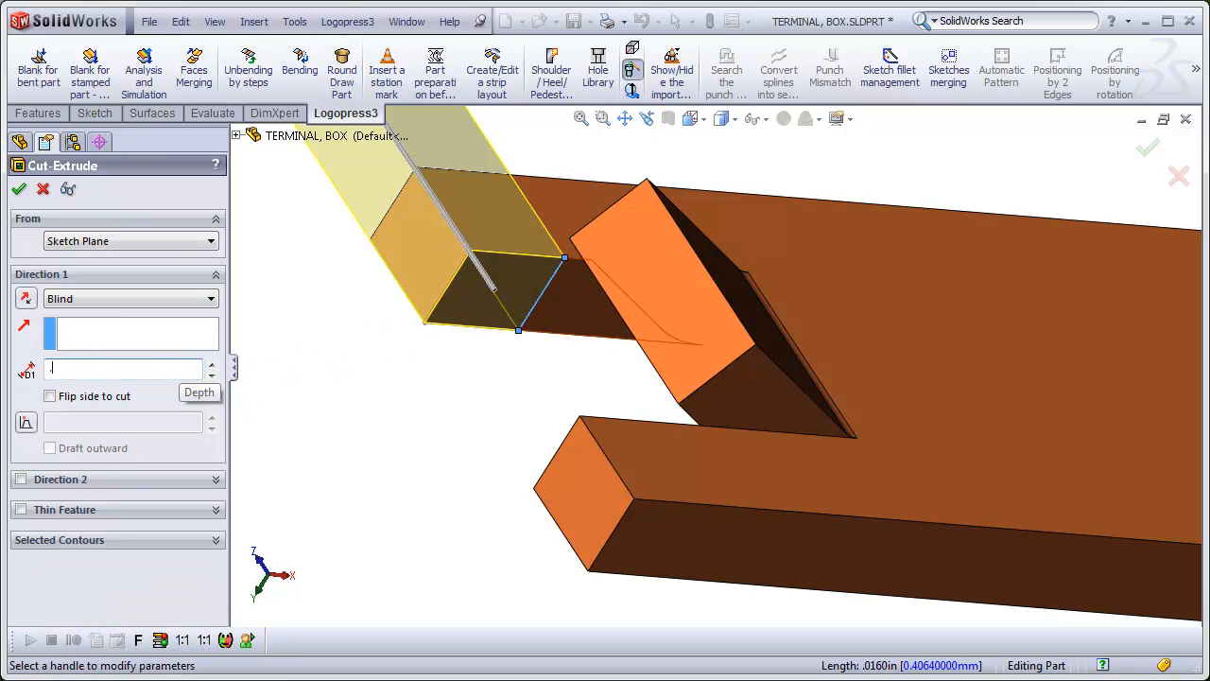
click(18, 188)
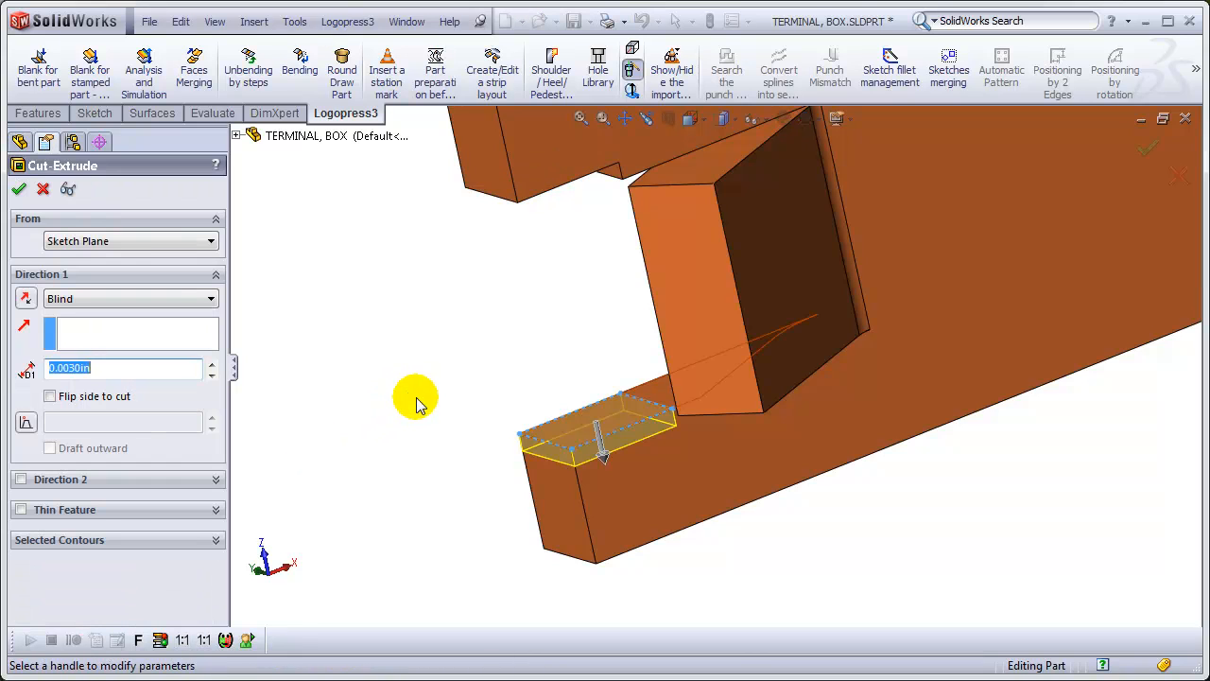
click(19, 188)
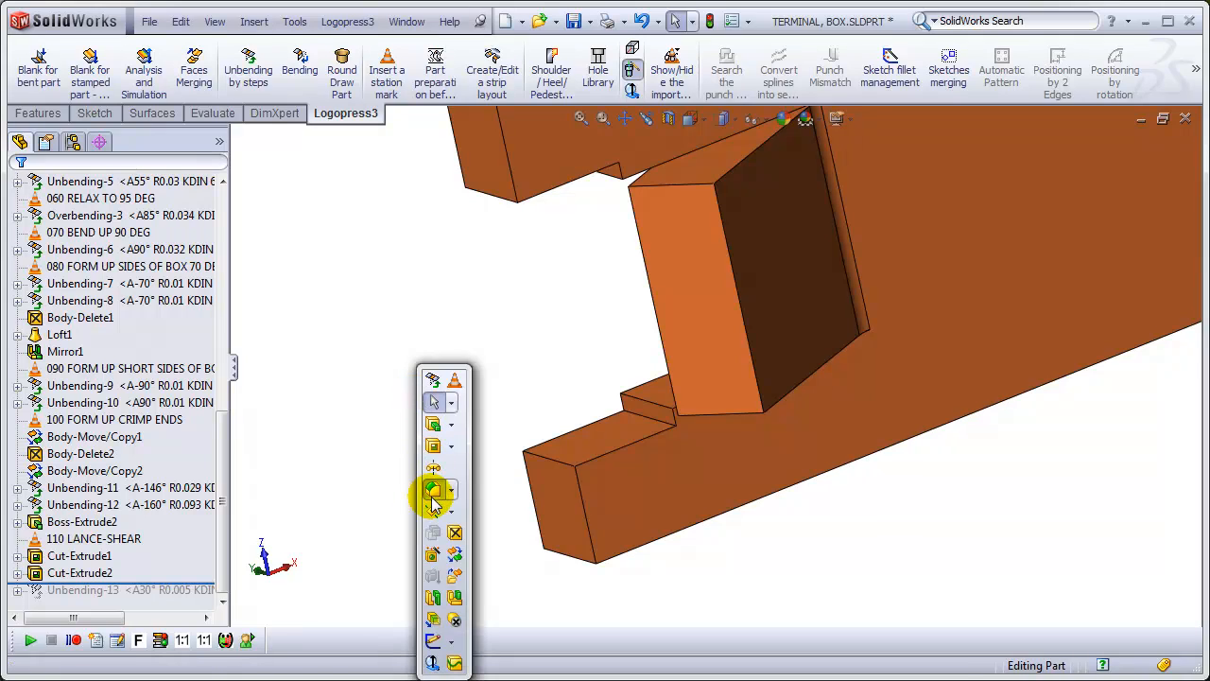
- Fillet the slot-cut edge with a 0.002 in radius
click(432, 488)
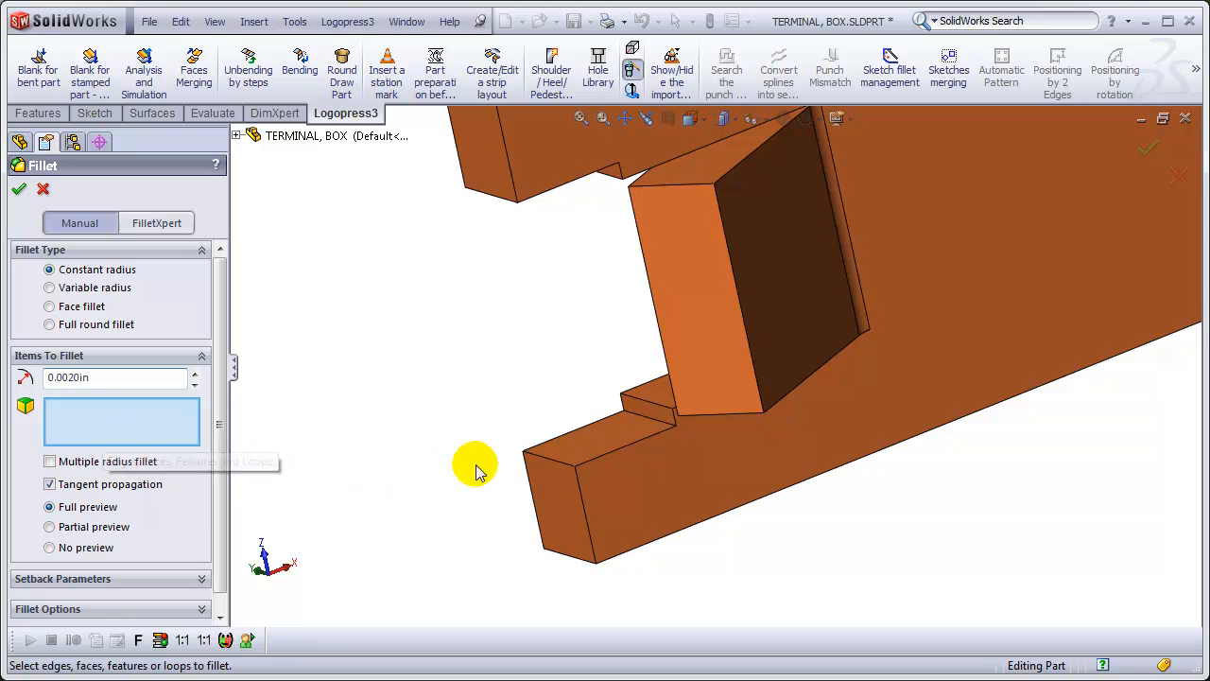
click(648, 416)
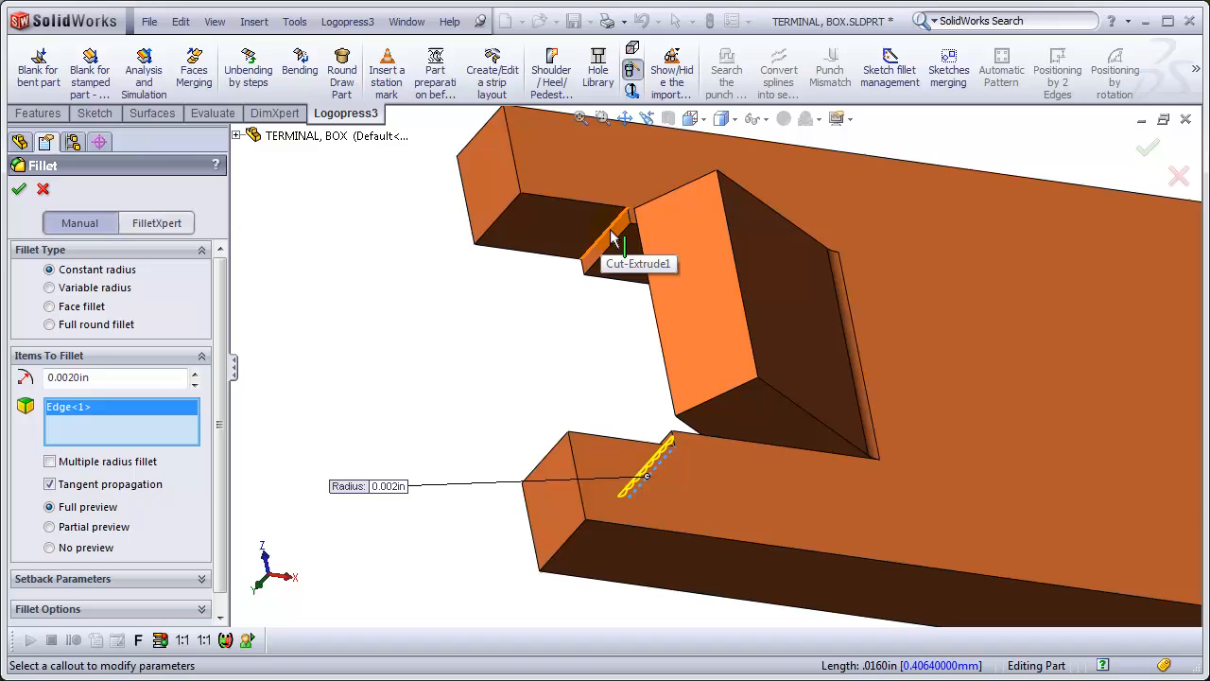
click(19, 188)
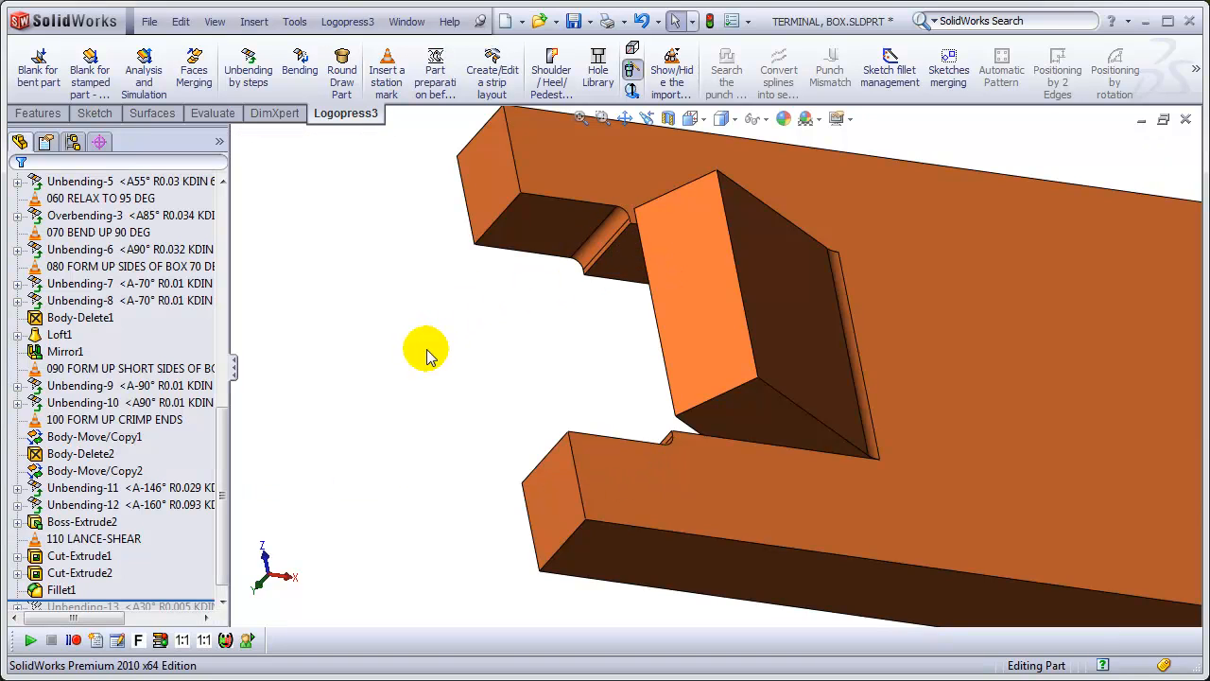
- Fillet both slot-mouth corner edges with a 0.006 in radius
right_click(426, 348)
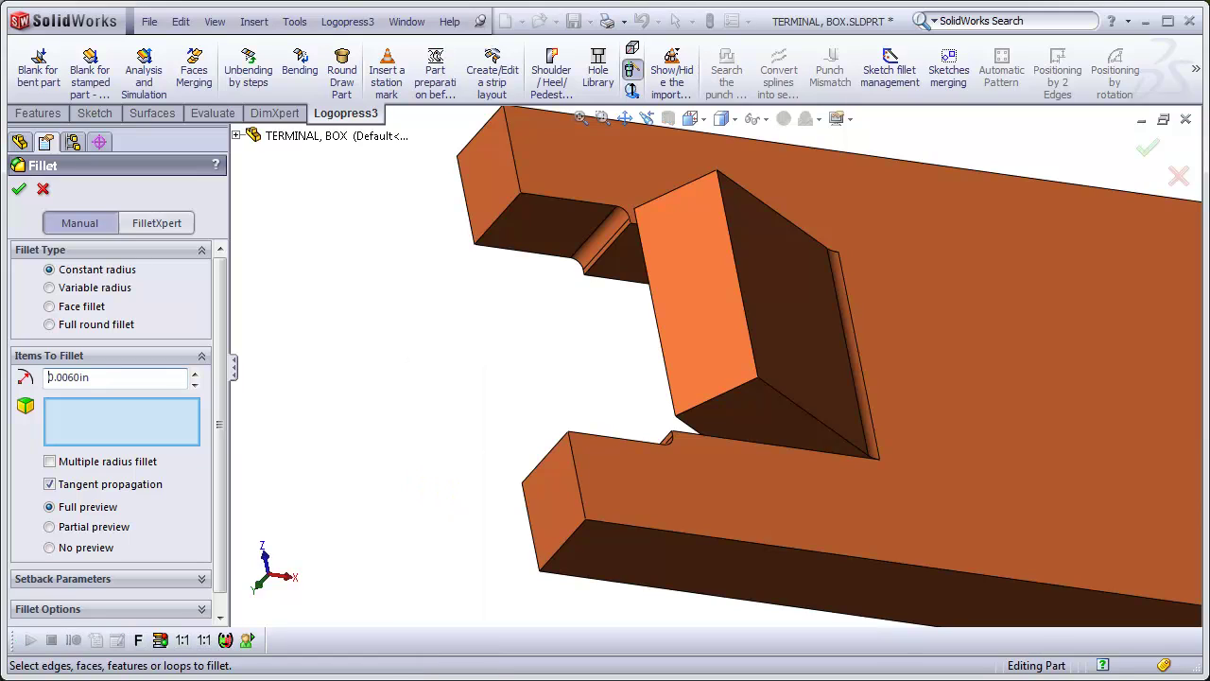
click(510, 204)
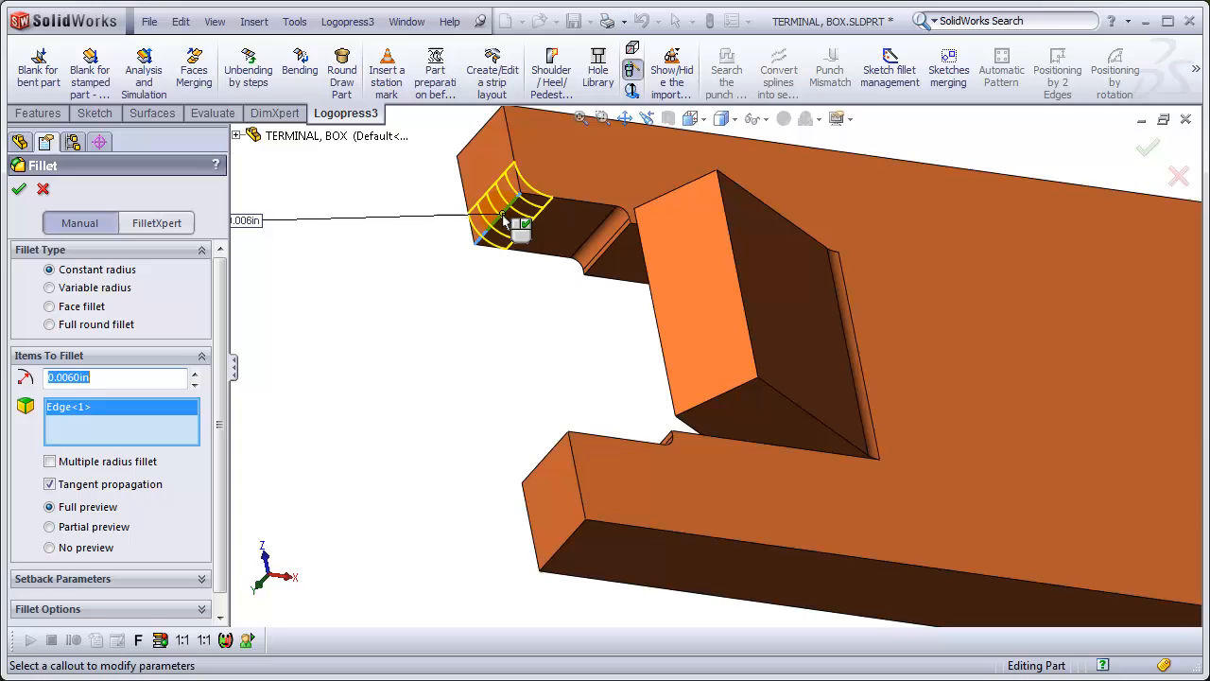
click(551, 451)
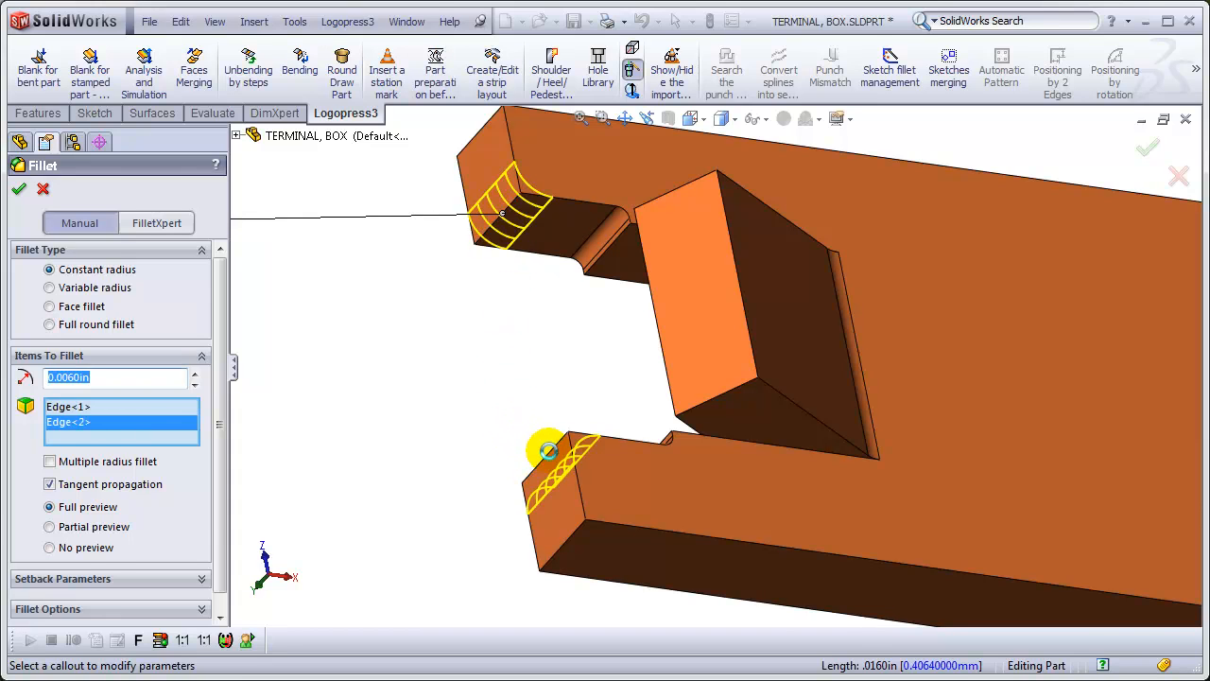
click(19, 188)
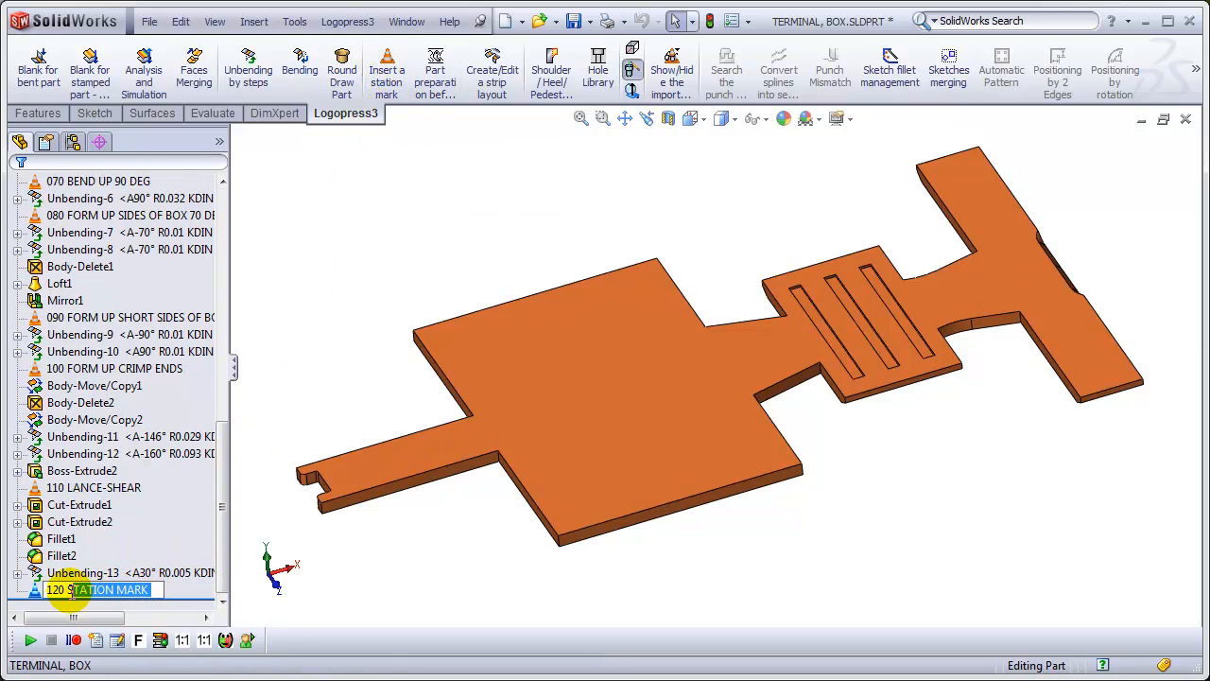
mouse_move(382, 624)
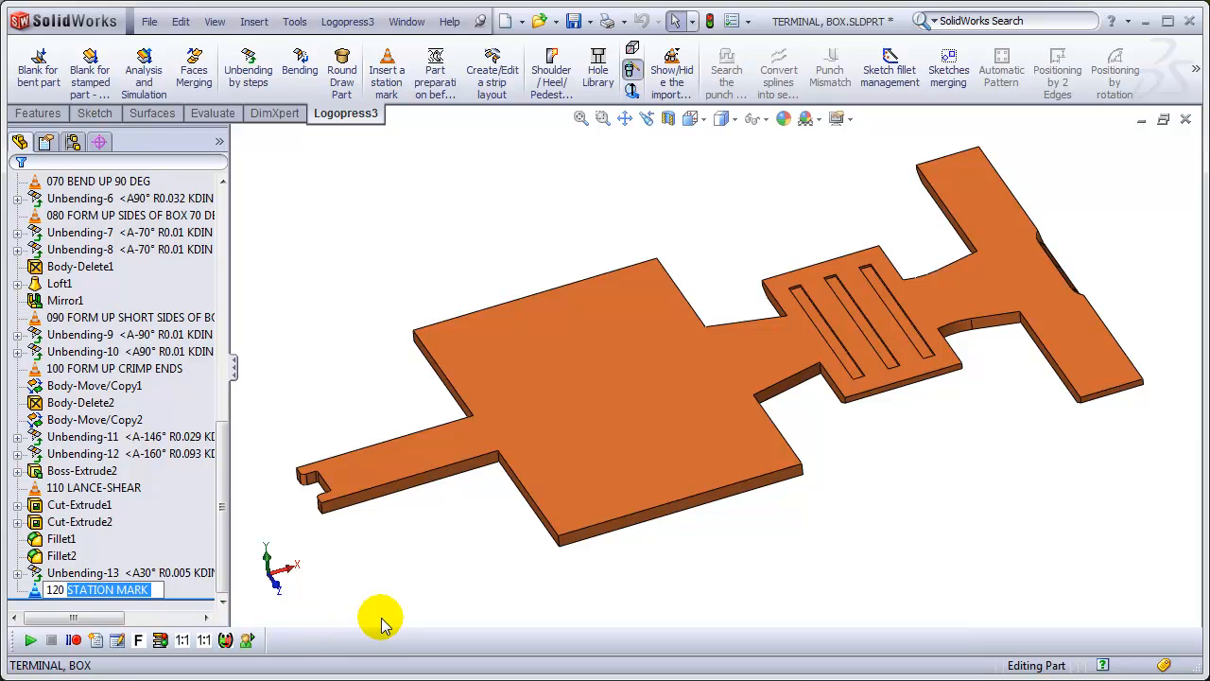
- Rename the newest station mark to '120 COIN CHAMF'
text(120 COIN)
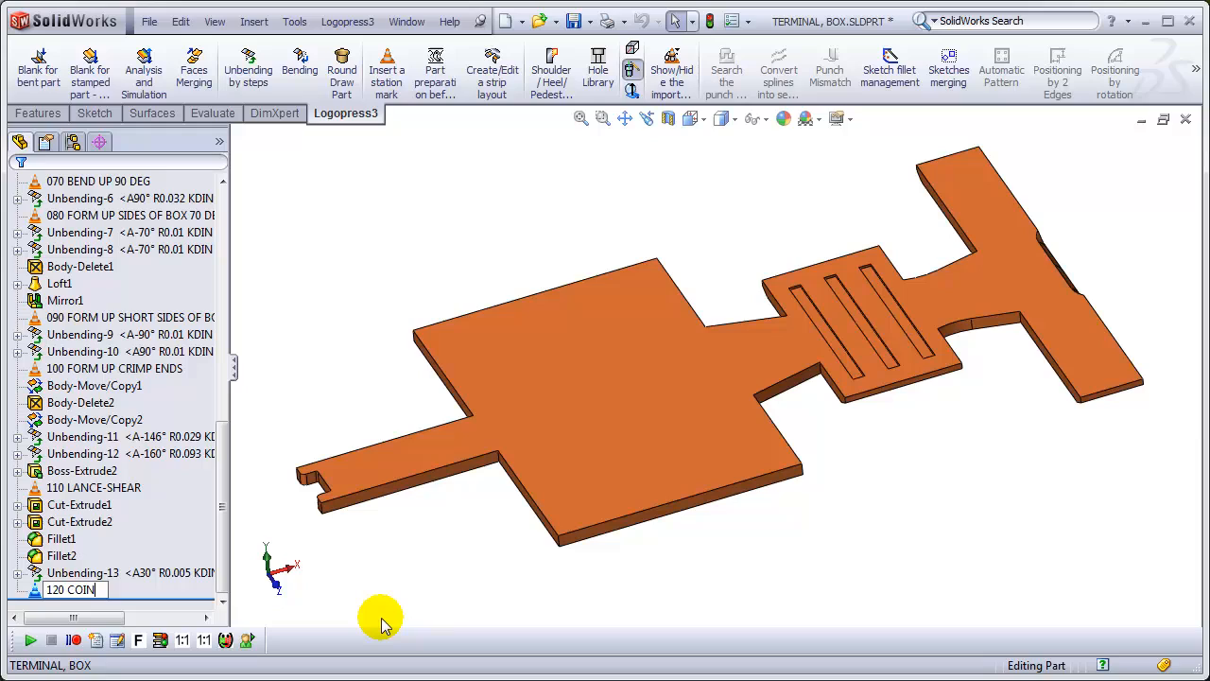
text(CHAMF)
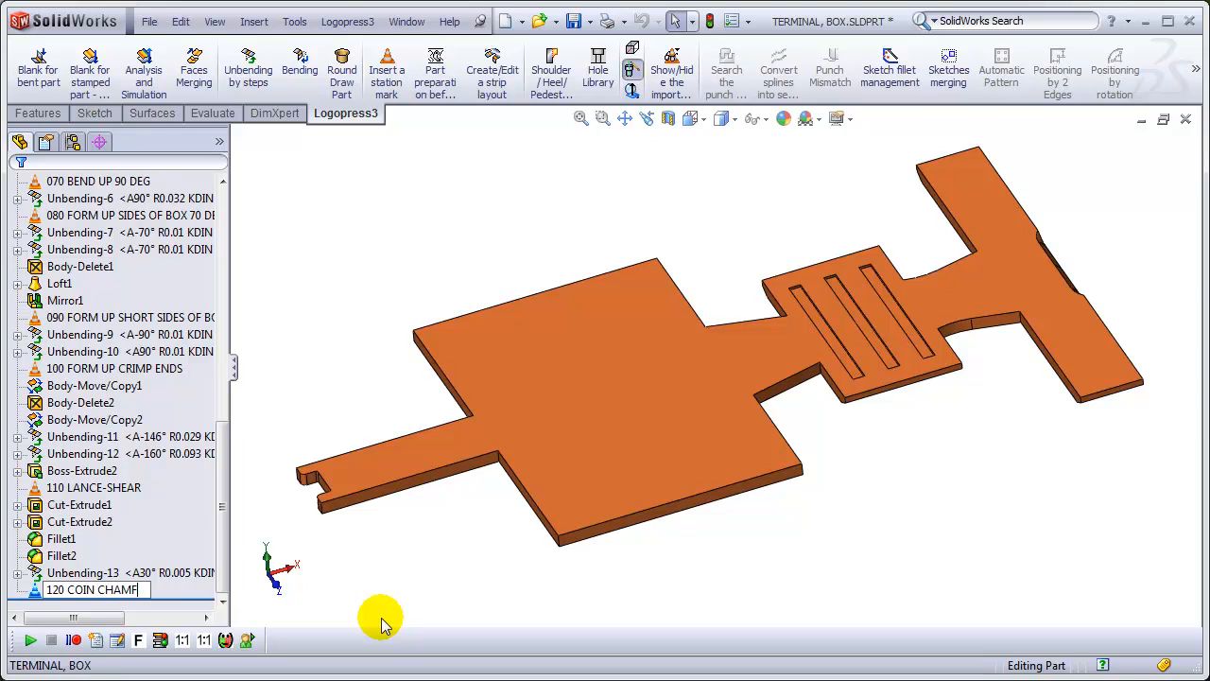